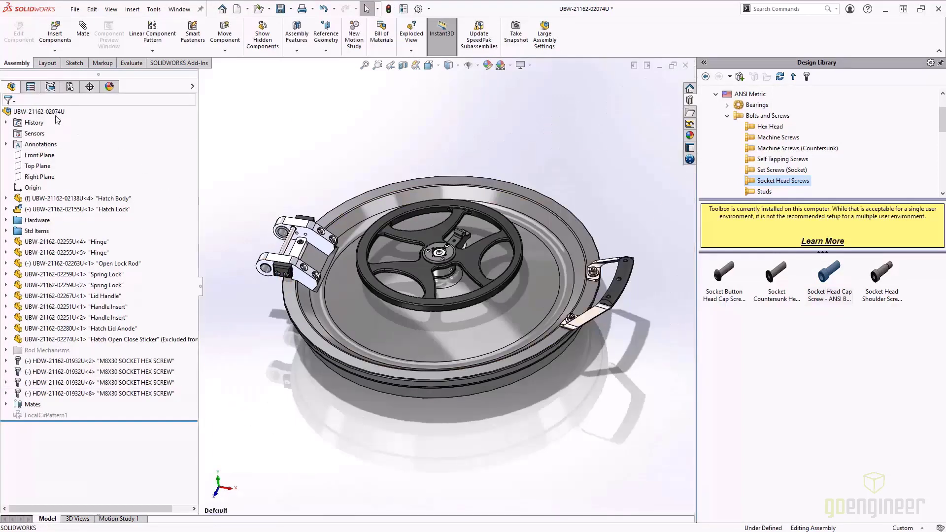
# Switch to the Hatch Lid drawing and sign in to 3DEXPERIENCE from the task pane.
pyautogui.click(55, 518)
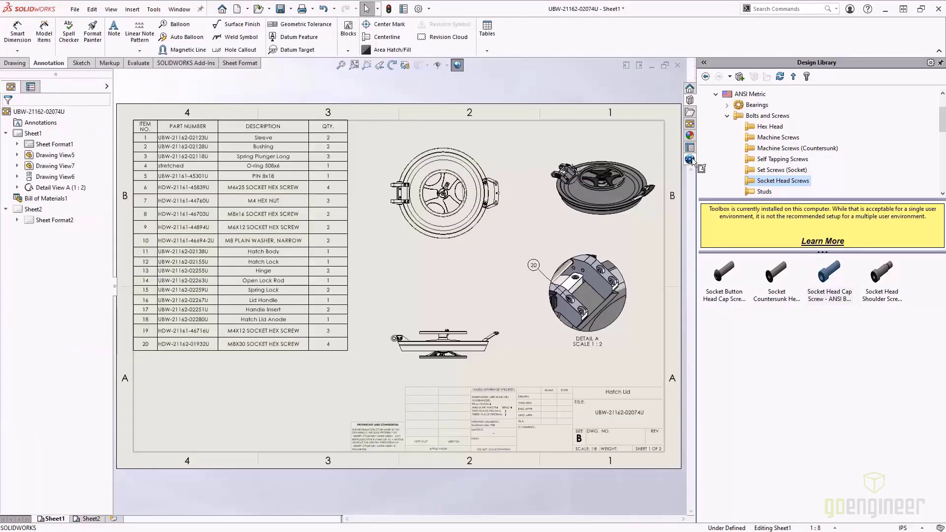
pyautogui.click(690, 160)
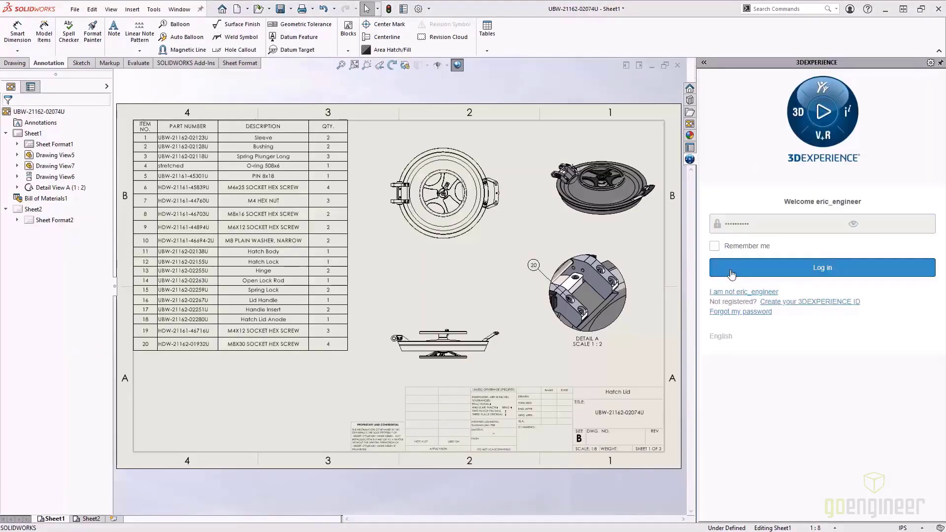
pyautogui.click(821, 267)
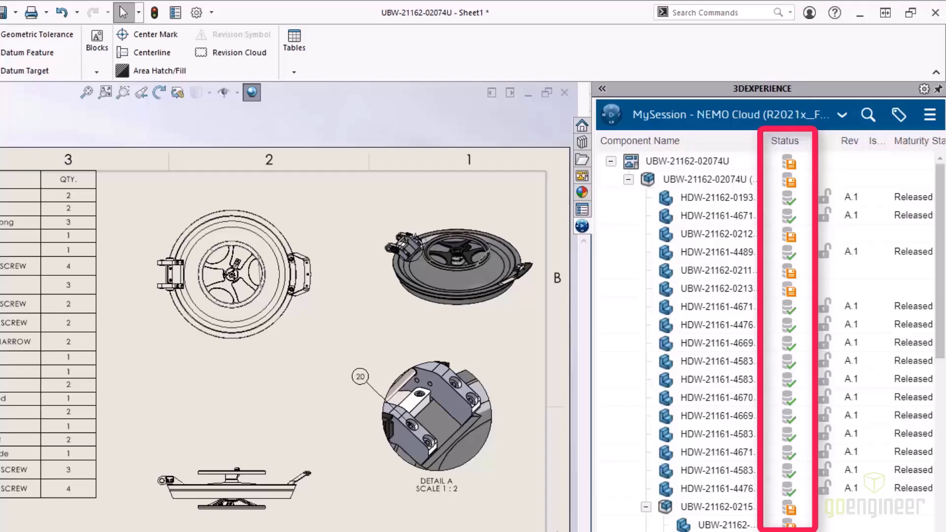
# Save the top-level drawing and its 66 related files to the NEMO Cloud collaborative space.
pyautogui.rightClick(631, 160)
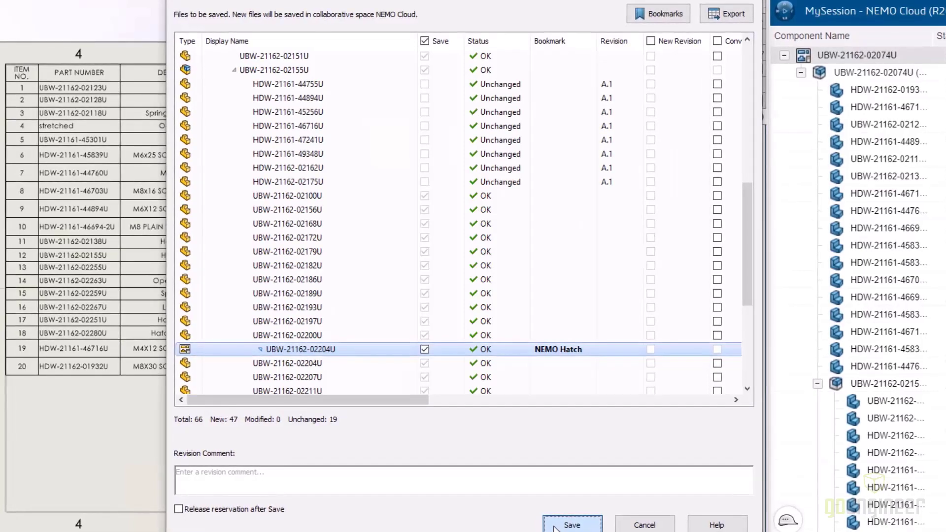
pyautogui.click(571, 524)
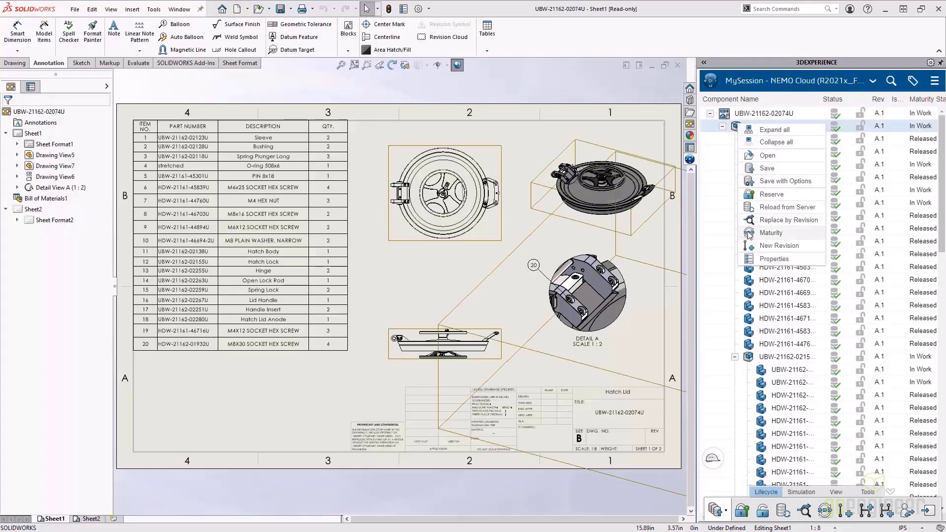
# Promote the drawing to Released, including structural objects, confirming Released for both drawings.
pyautogui.click(771, 233)
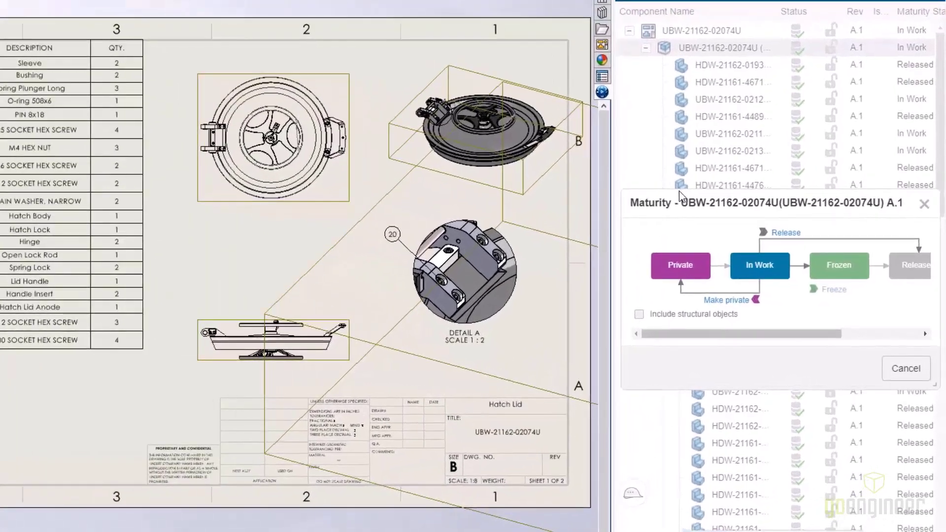
pyautogui.click(639, 313)
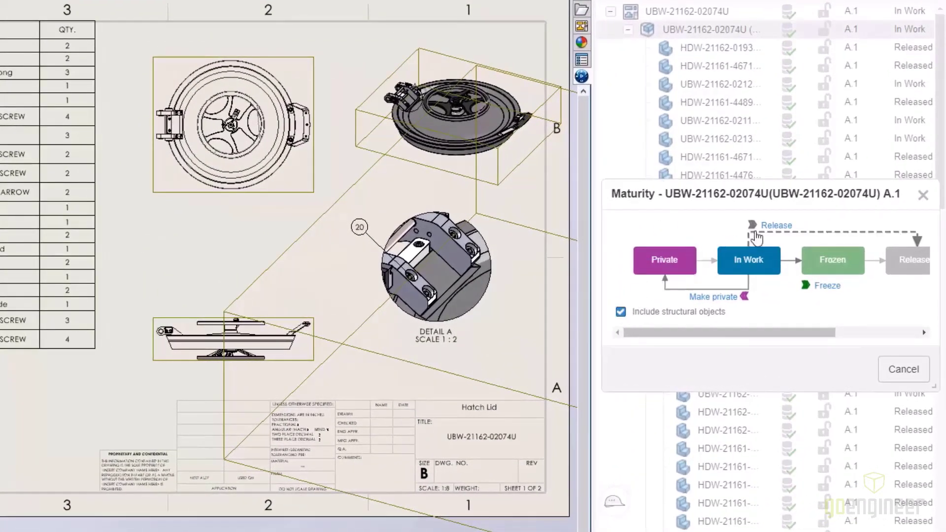
pyautogui.click(775, 230)
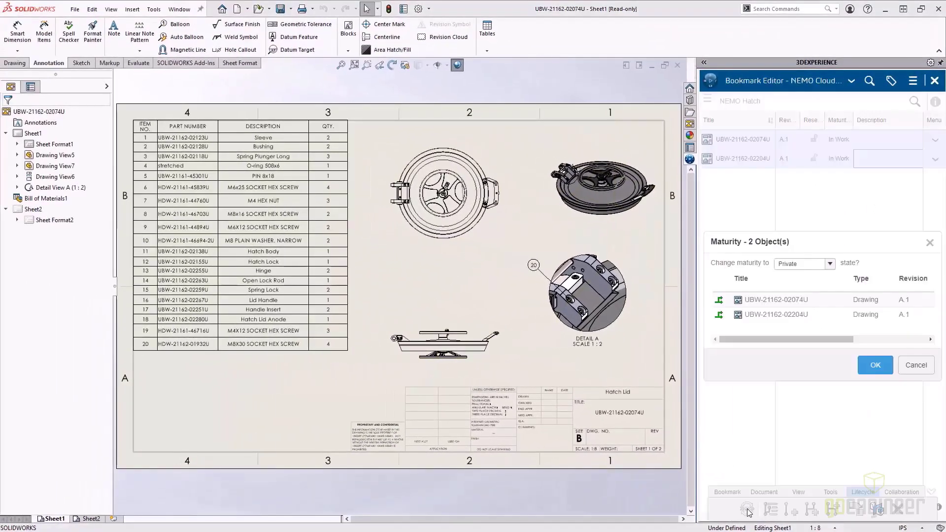
pyautogui.click(829, 264)
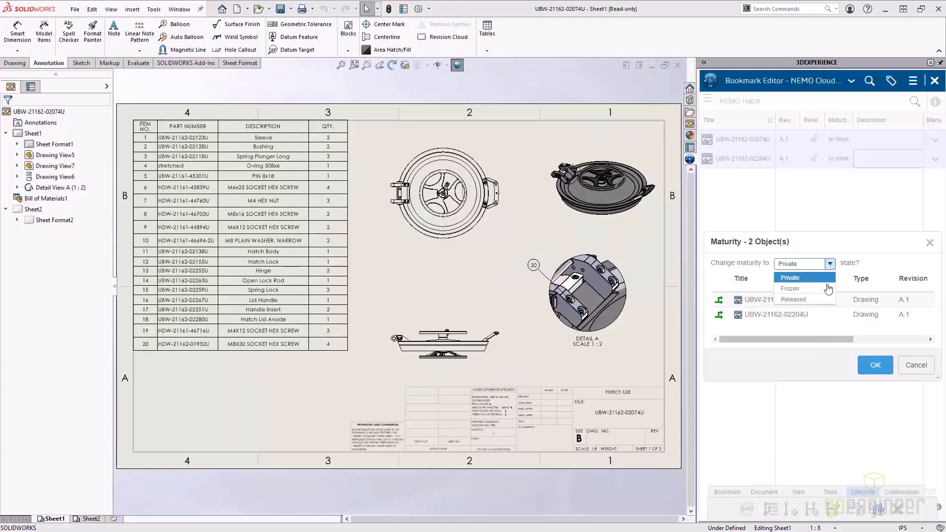
pyautogui.click(795, 299)
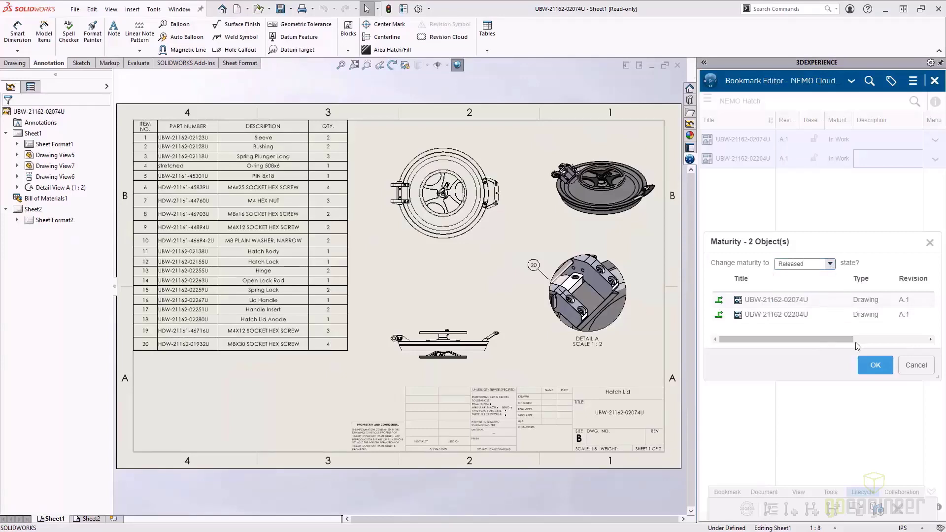
pyautogui.click(876, 364)
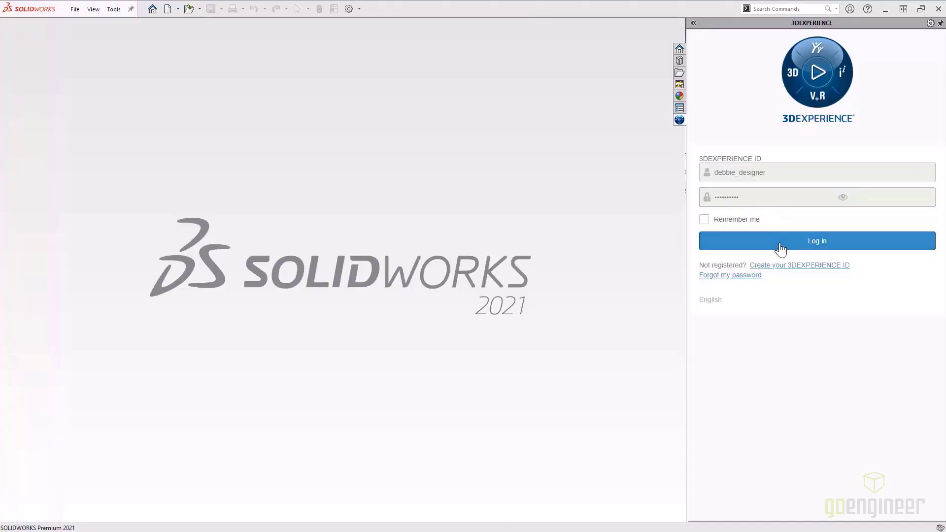
# Sign in, find the Hatch Wheel Outside product and view its comments.
pyautogui.click(816, 241)
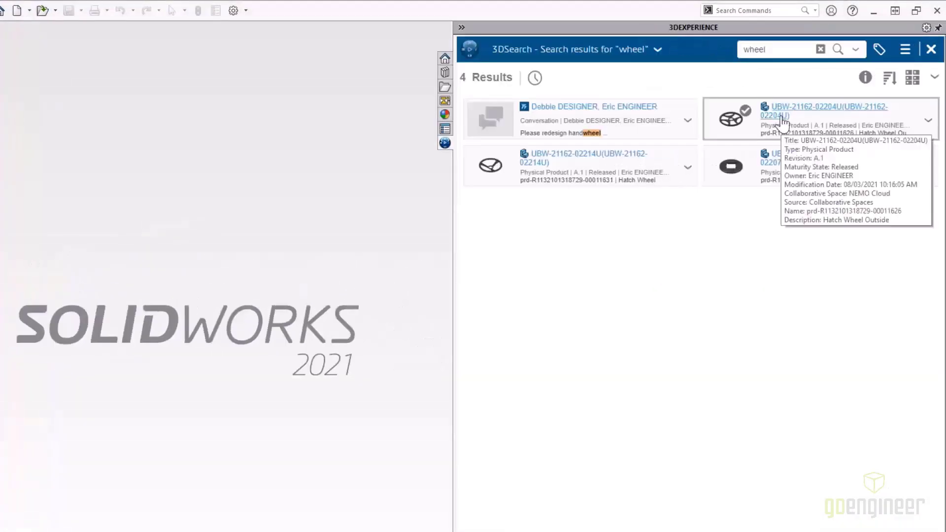
pyautogui.click(827, 111)
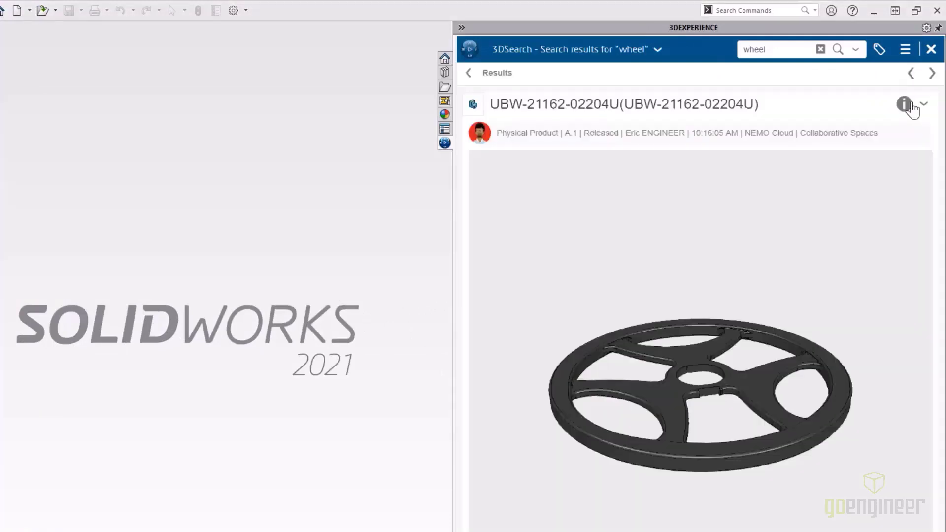
pyautogui.click(904, 103)
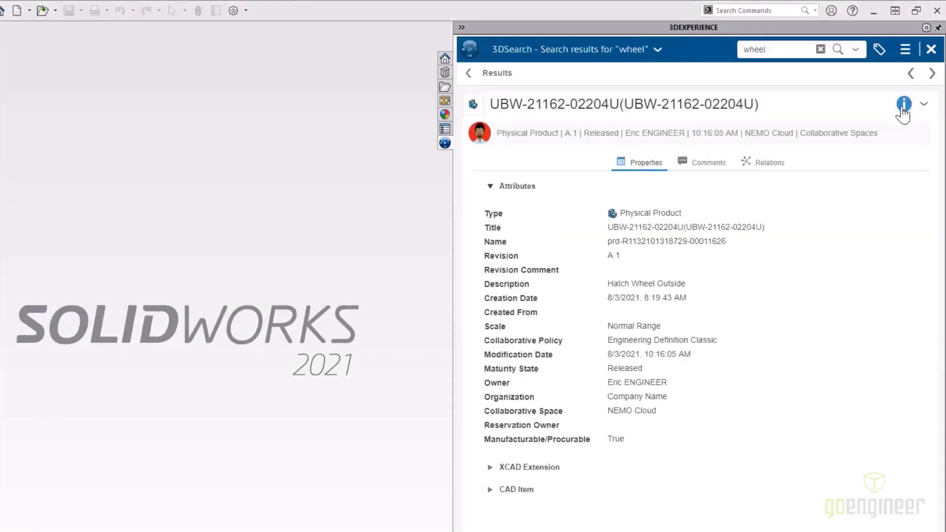
pyautogui.click(708, 161)
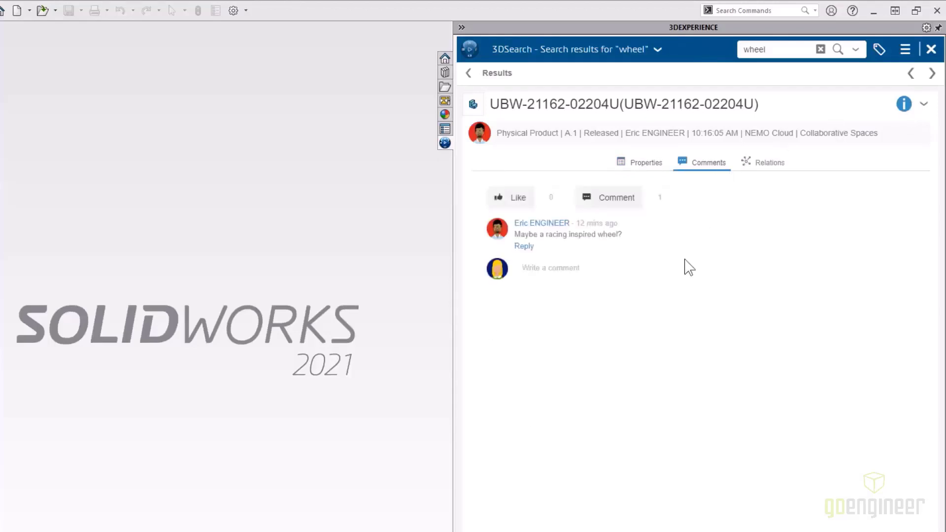
# Post the reply 'On it!', view the markup preview and open the wheel in SOLIDWORKS.
pyautogui.write('On it!')
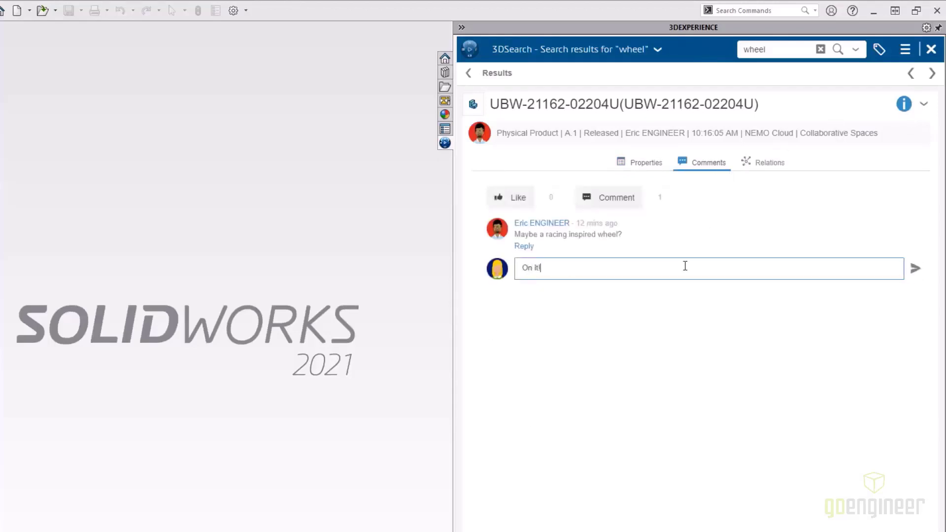
pyautogui.click(915, 268)
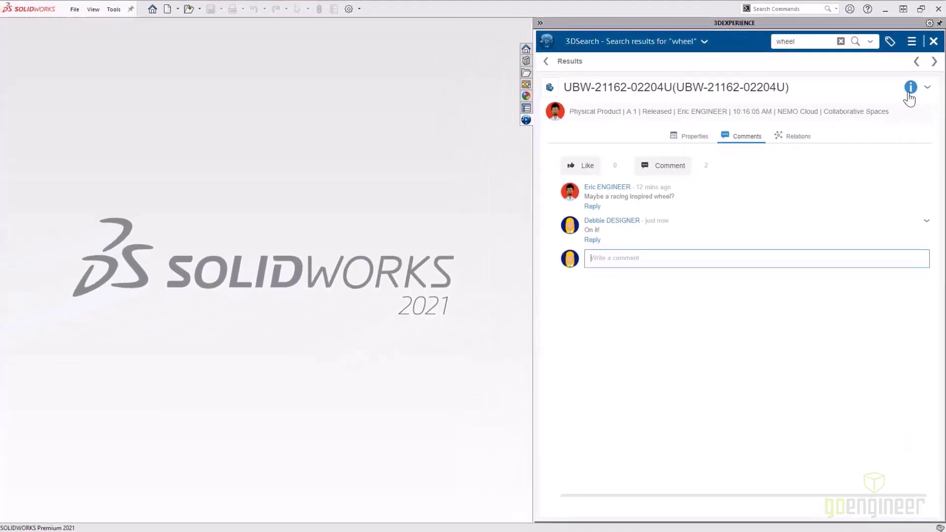
pyautogui.click(928, 86)
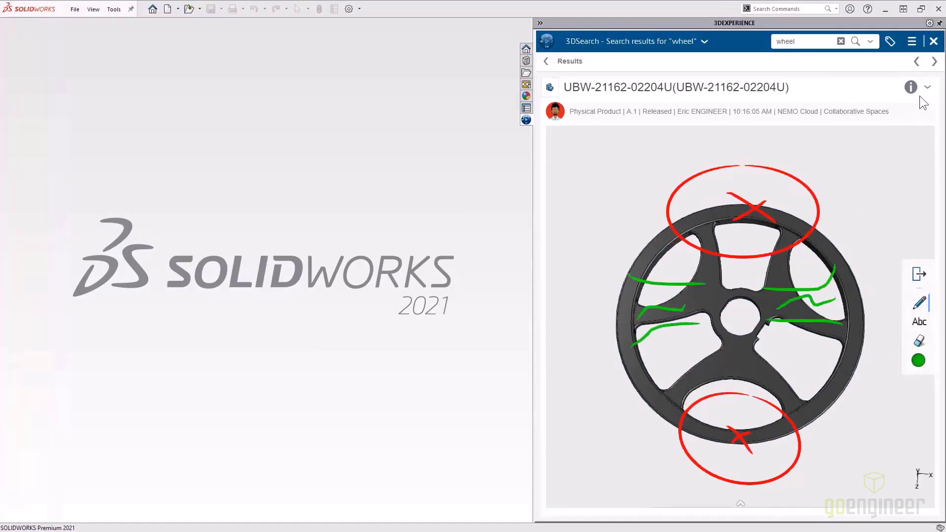
pyautogui.click(928, 87)
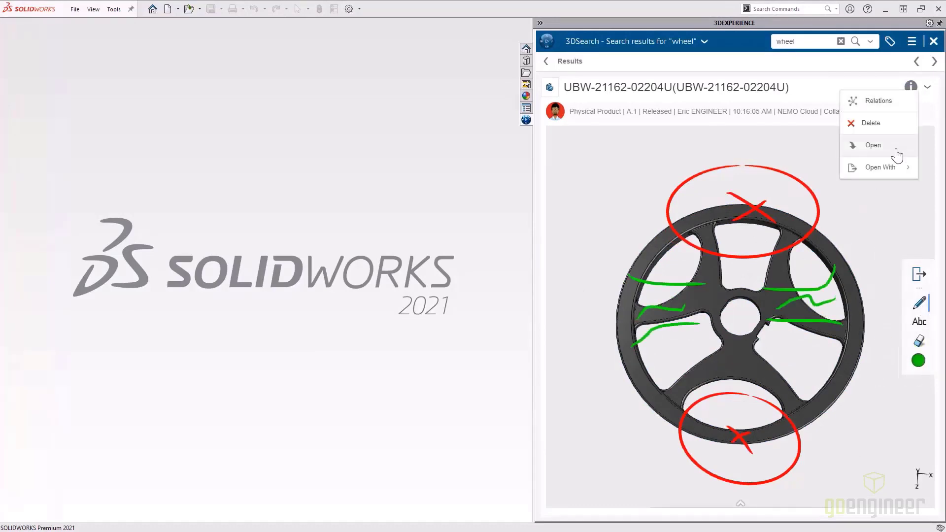
pyautogui.click(872, 145)
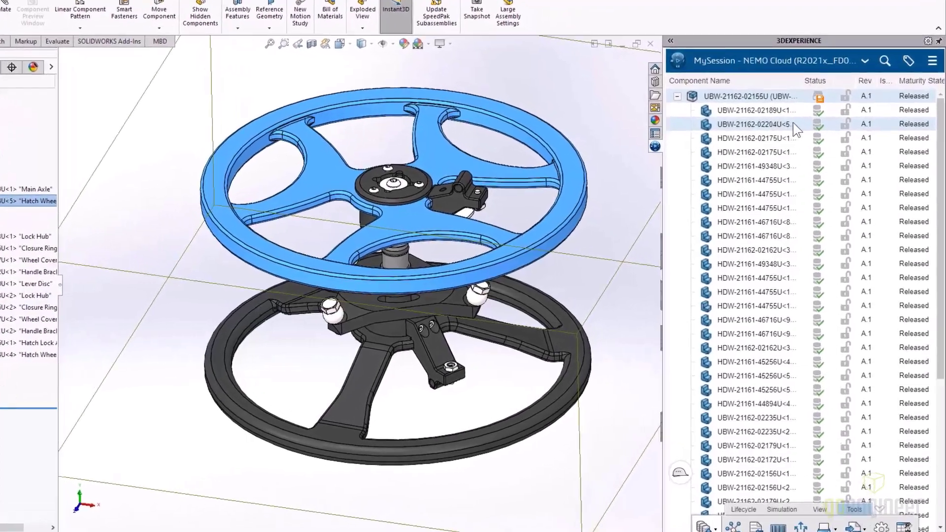
# Create a new revision of the hatch wheel and replace the parent assembly by revision B.1.
pyautogui.rightClick(753, 124)
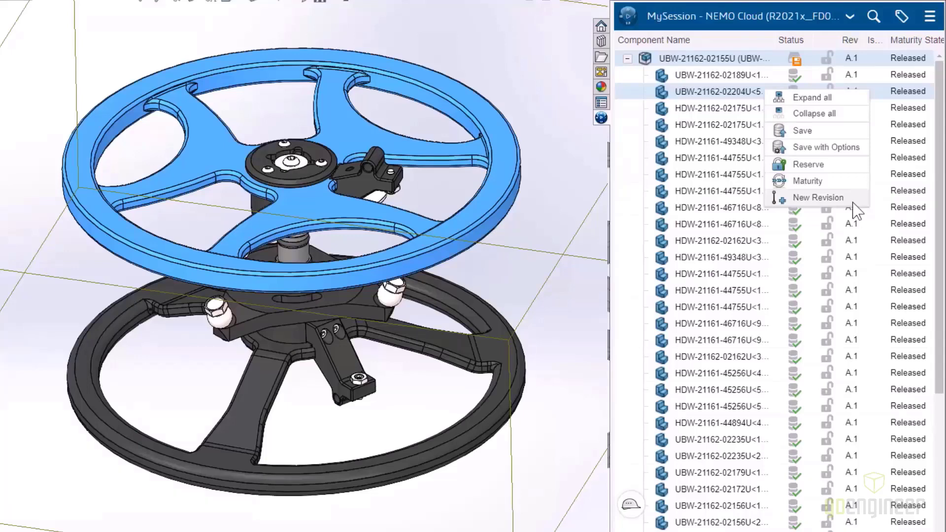
pyautogui.click(818, 197)
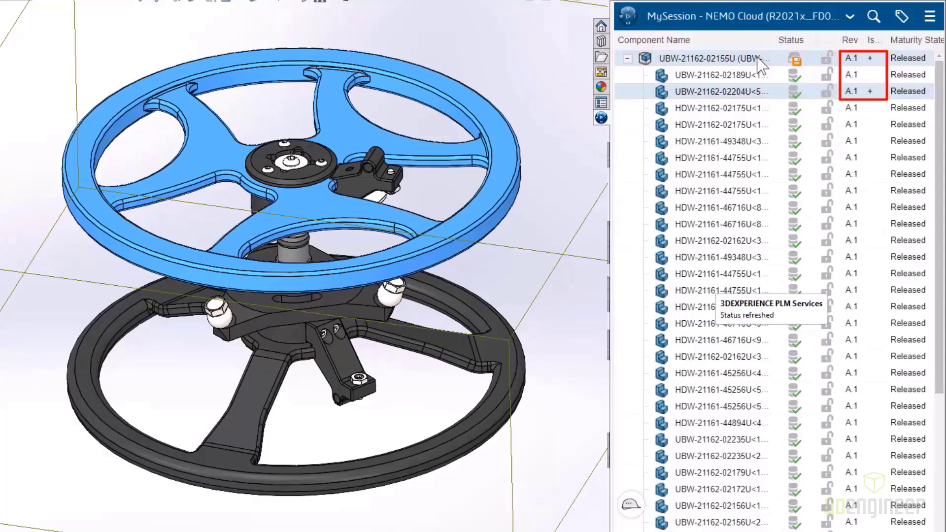
pyautogui.rightClick(722, 57)
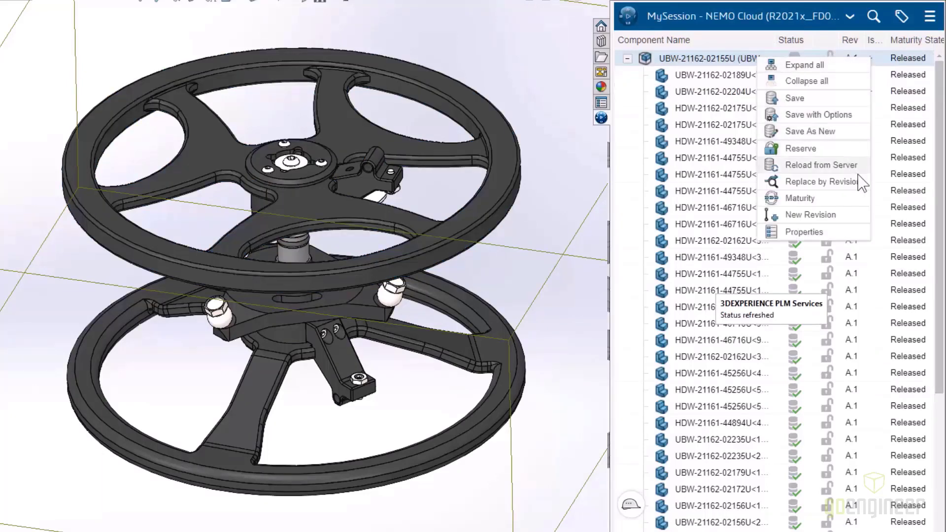
pyautogui.click(821, 181)
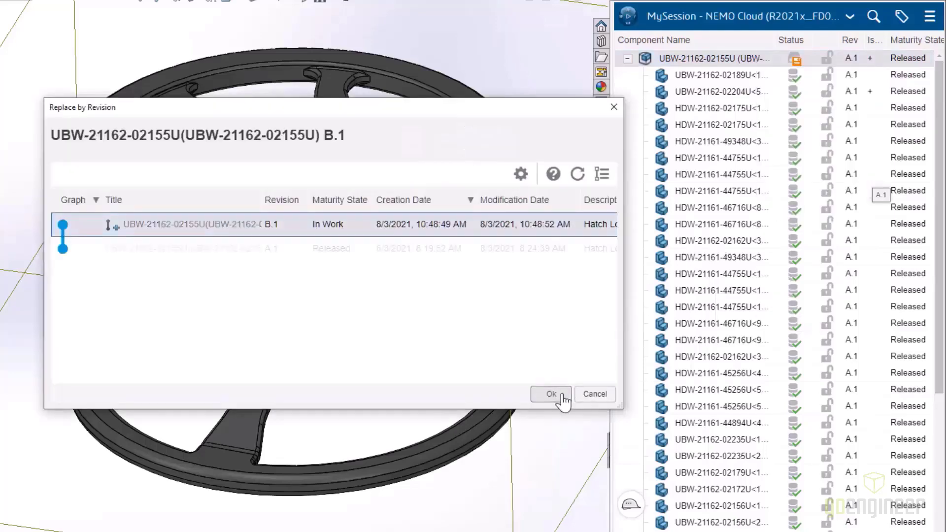
pyautogui.click(550, 393)
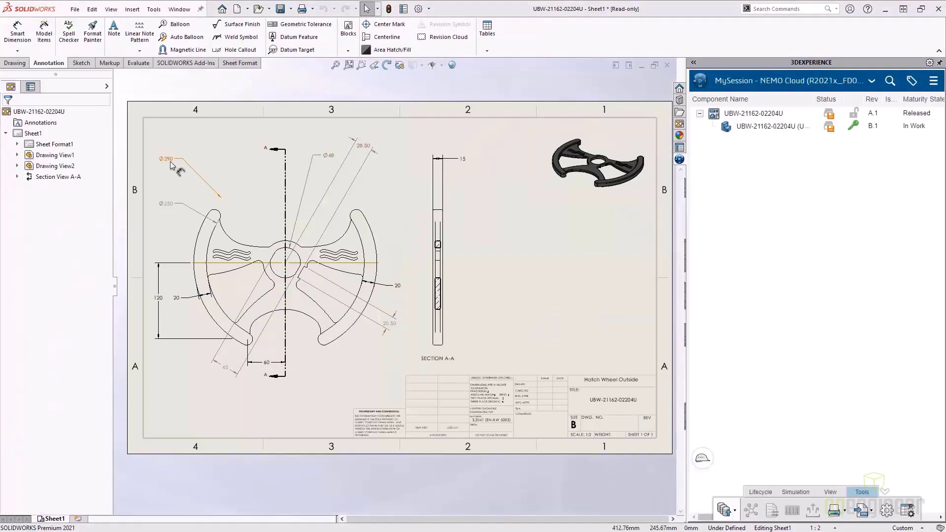
# Save the wheel drawing with reservation released and confirm the maturity change for drawing and part.
pyautogui.rightClick(754, 114)
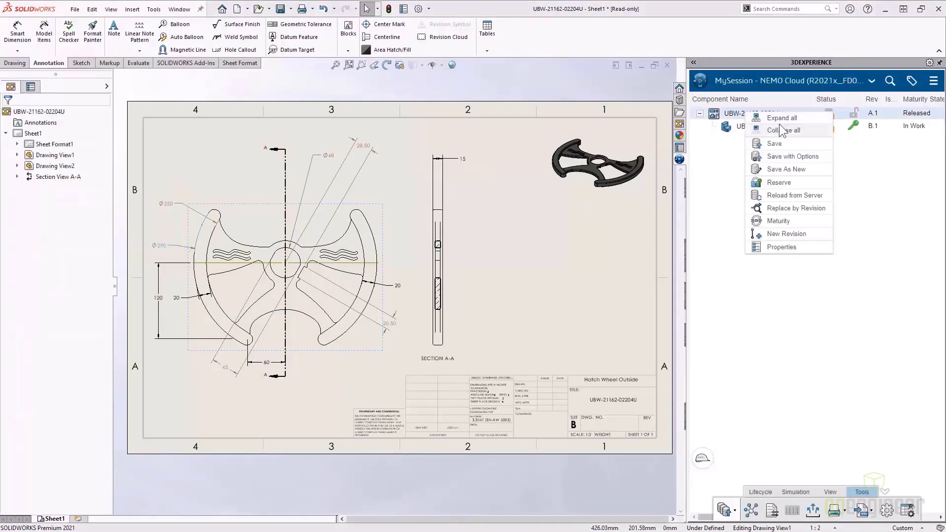
pyautogui.click(775, 144)
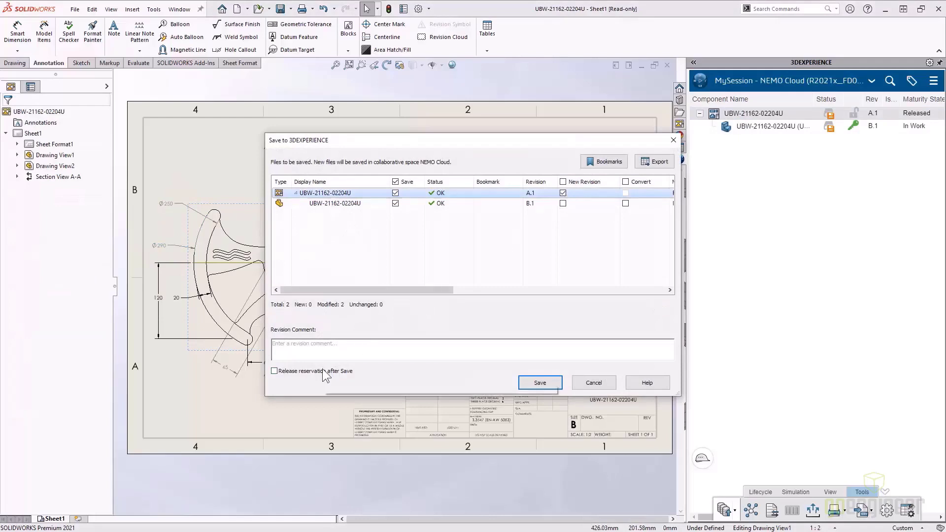
pyautogui.click(539, 382)
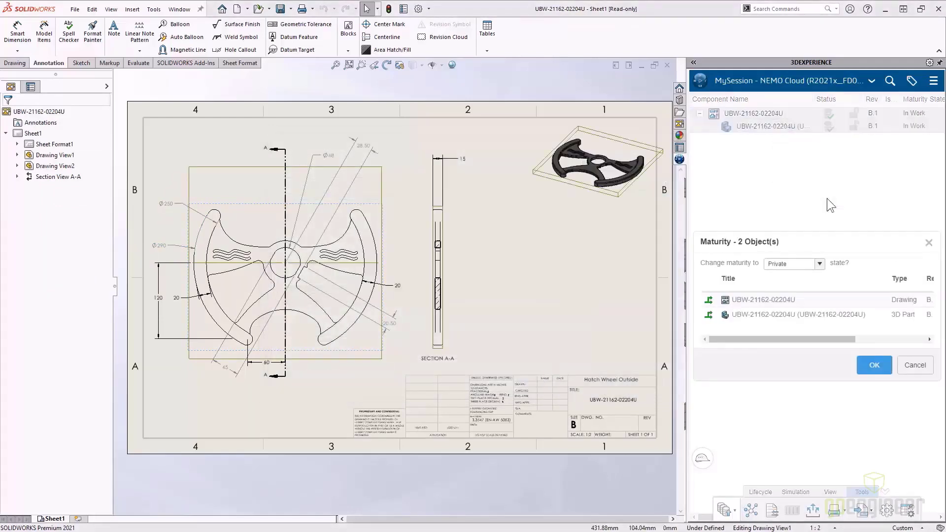
pyautogui.click(874, 364)
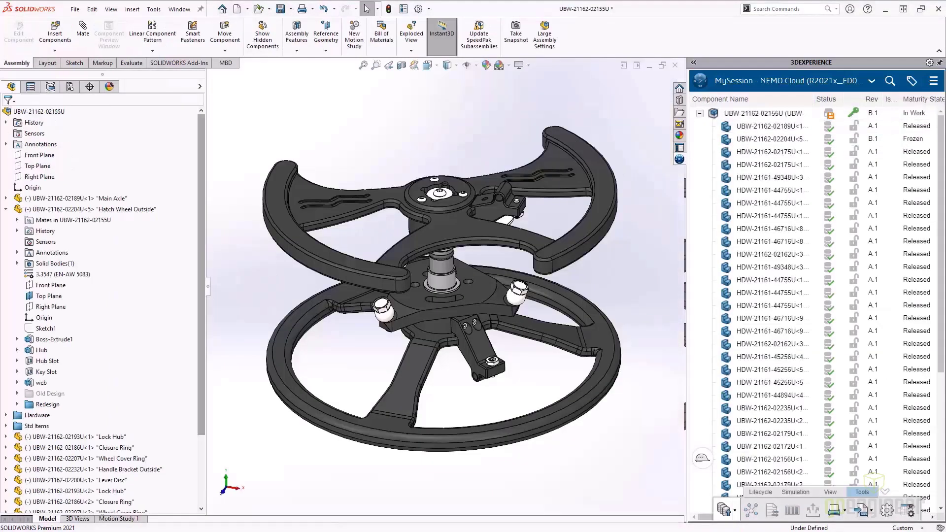
pyautogui.rightClick(757, 113)
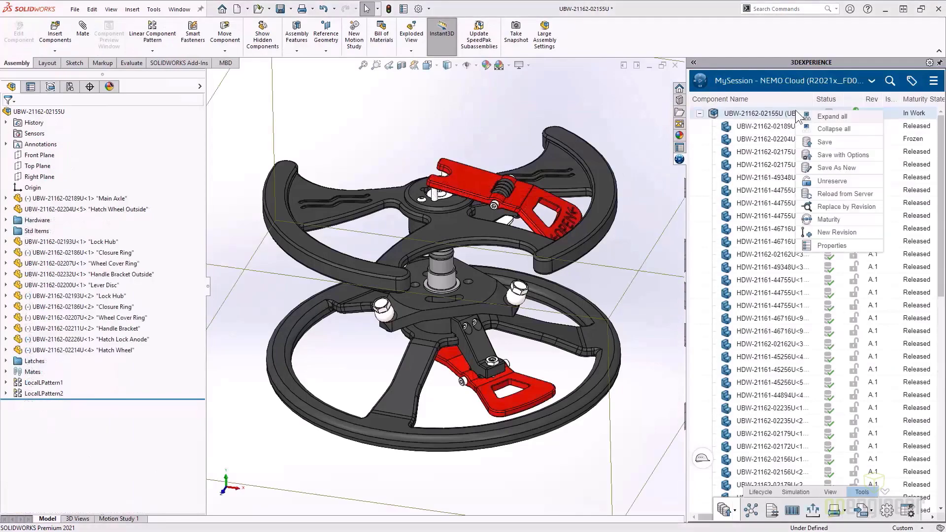
pyautogui.click(824, 142)
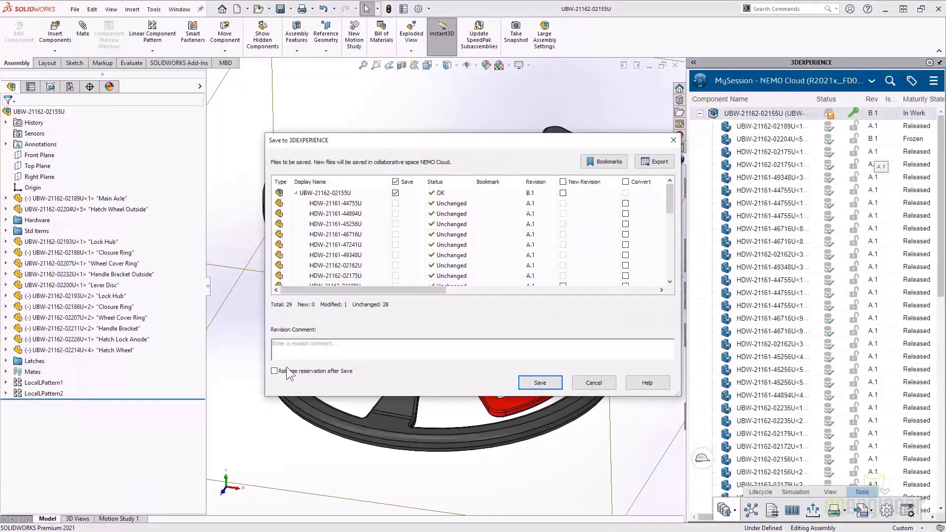
pyautogui.click(539, 382)
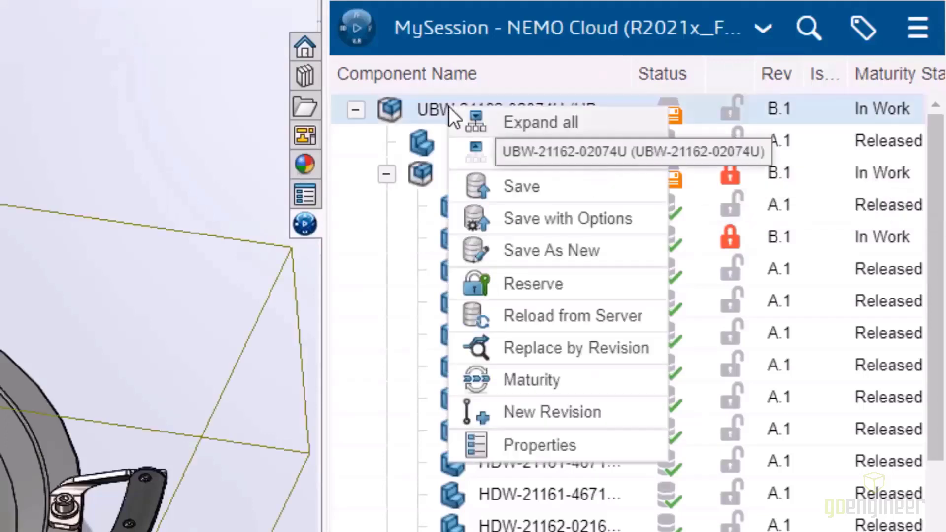
pyautogui.moveTo(474, 284)
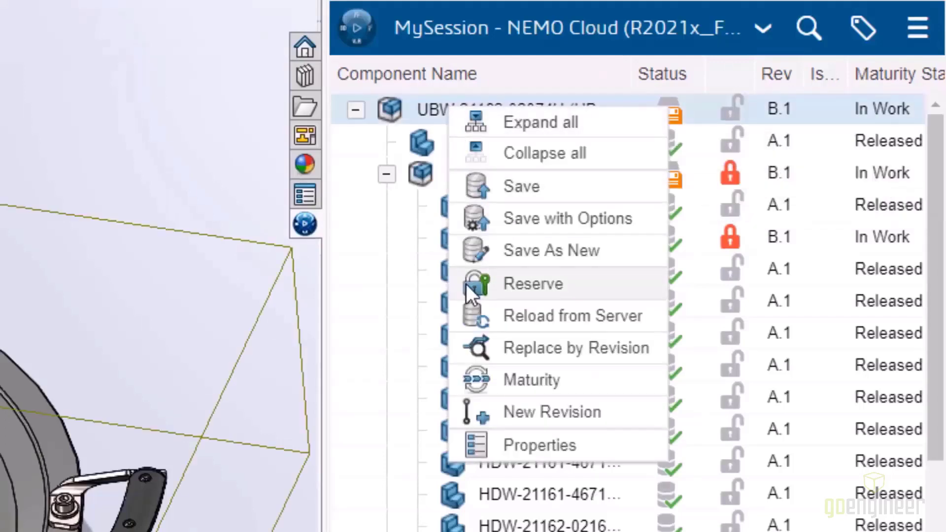
pyautogui.click(532, 283)
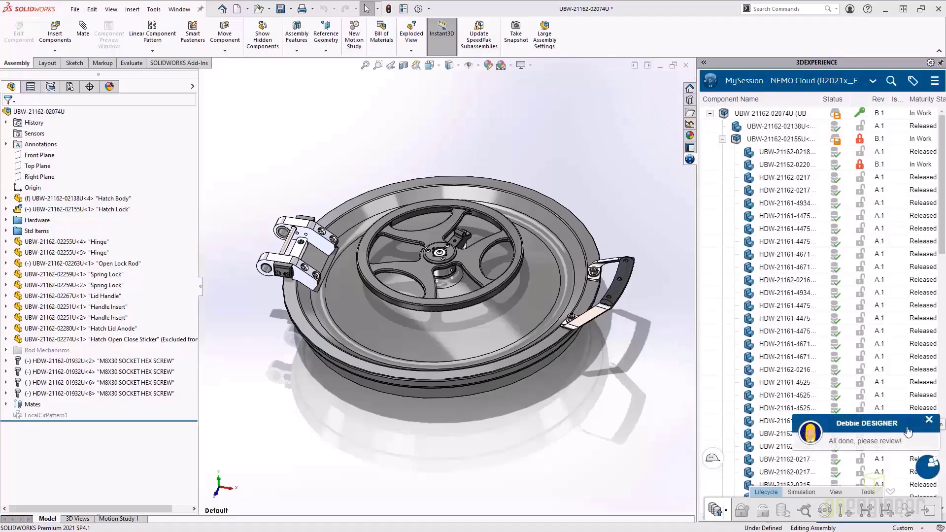
# Dismiss the review message, open the hatch wheel drawing and move drawing and part back to In Work.
pyautogui.click(928, 418)
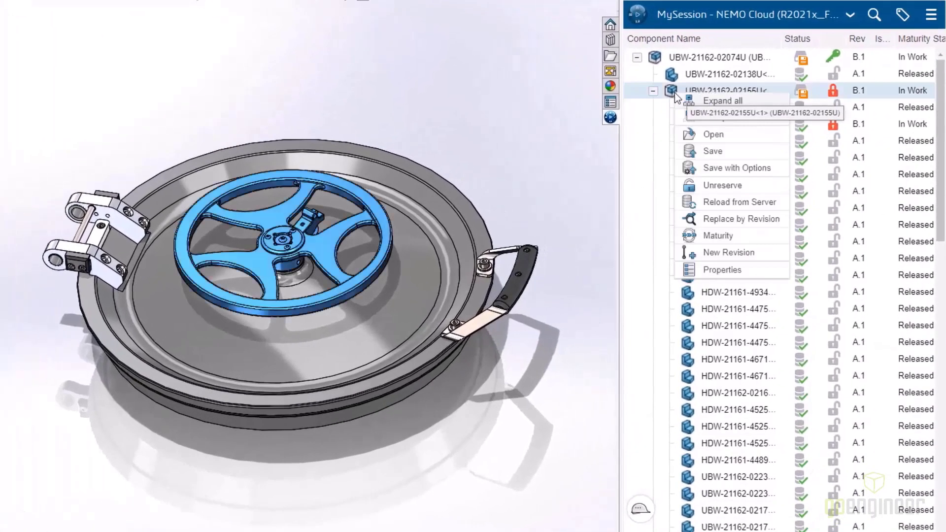
pyautogui.moveTo(692, 204)
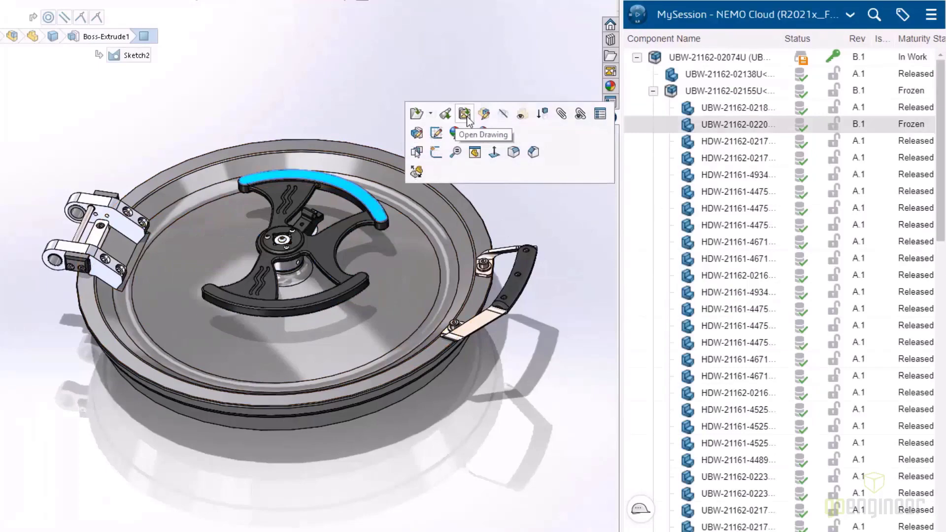
pyautogui.click(464, 113)
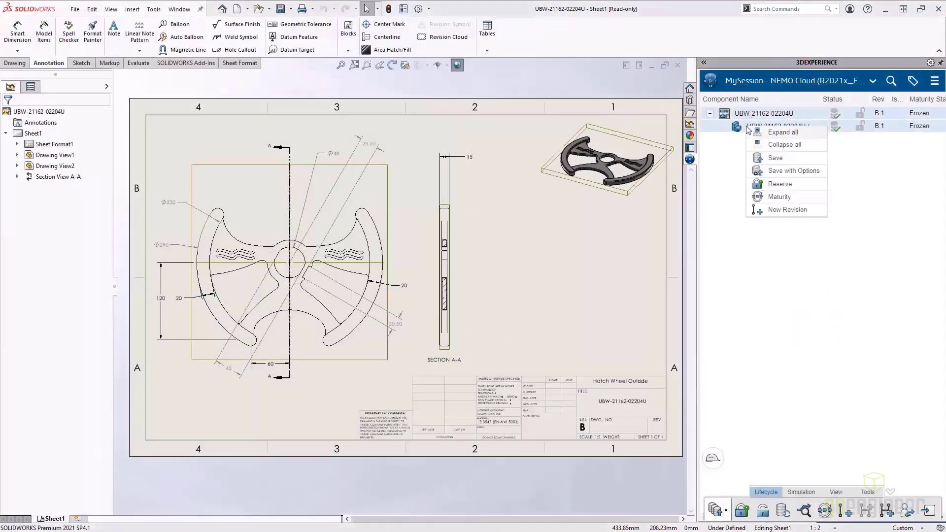
pyautogui.click(779, 197)
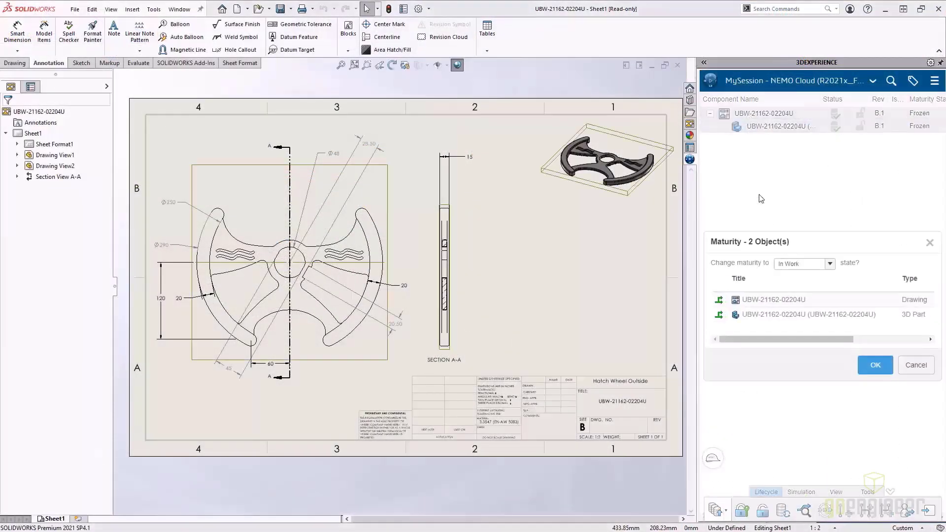
pyautogui.click(875, 365)
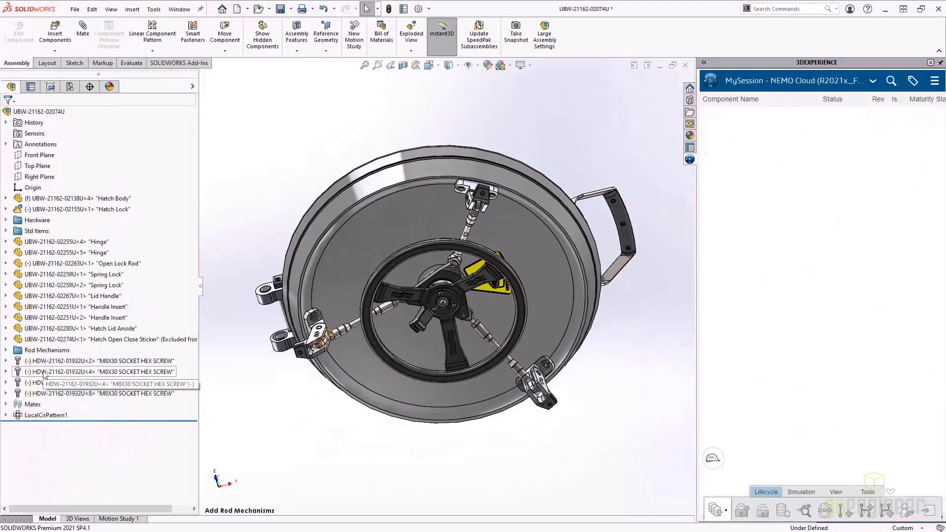
pyautogui.rightClick(748, 158)
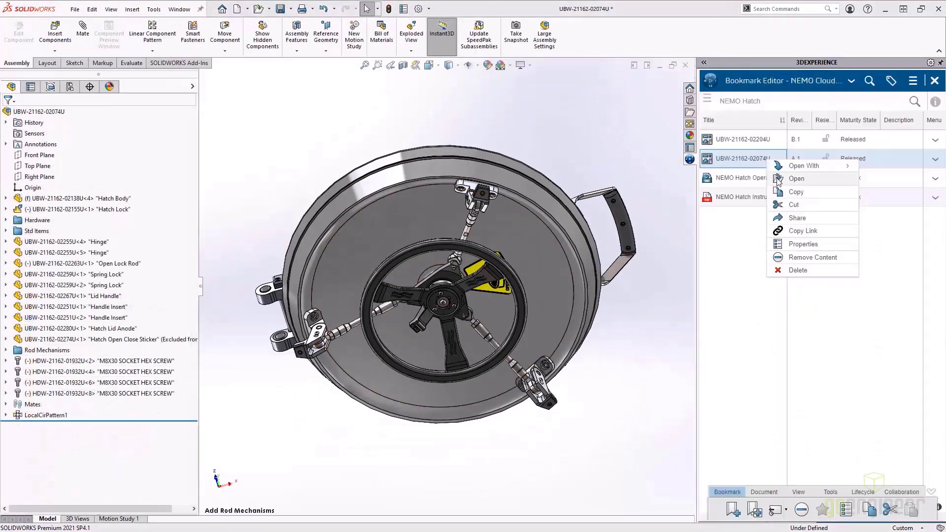
pyautogui.click(797, 179)
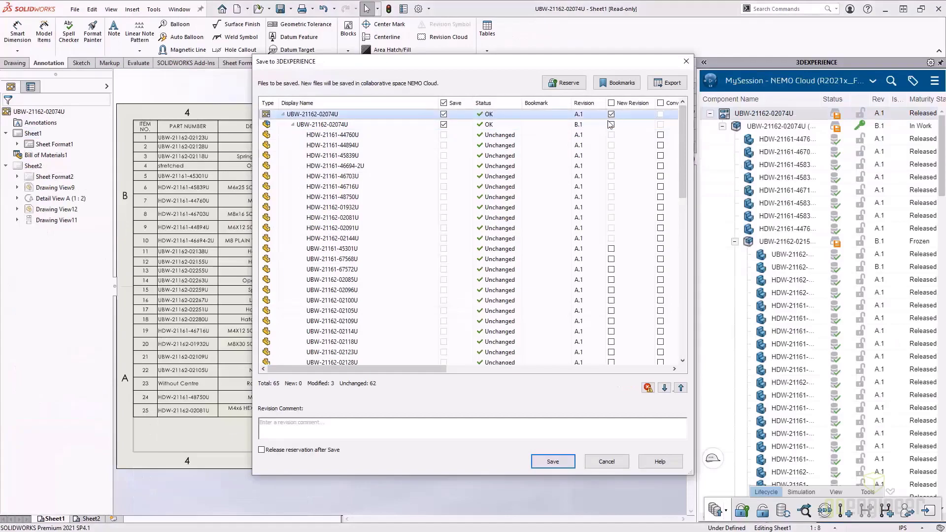
pyautogui.click(552, 462)
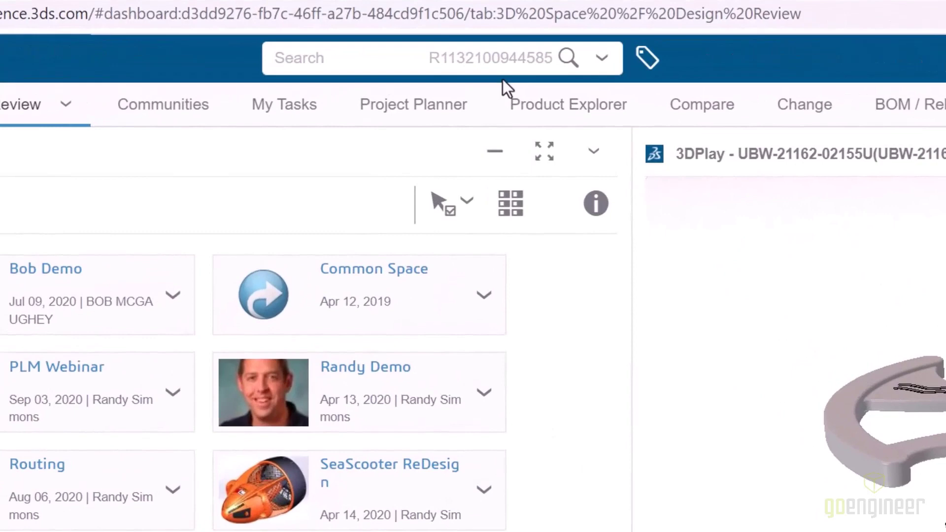
pyautogui.write('UBW')
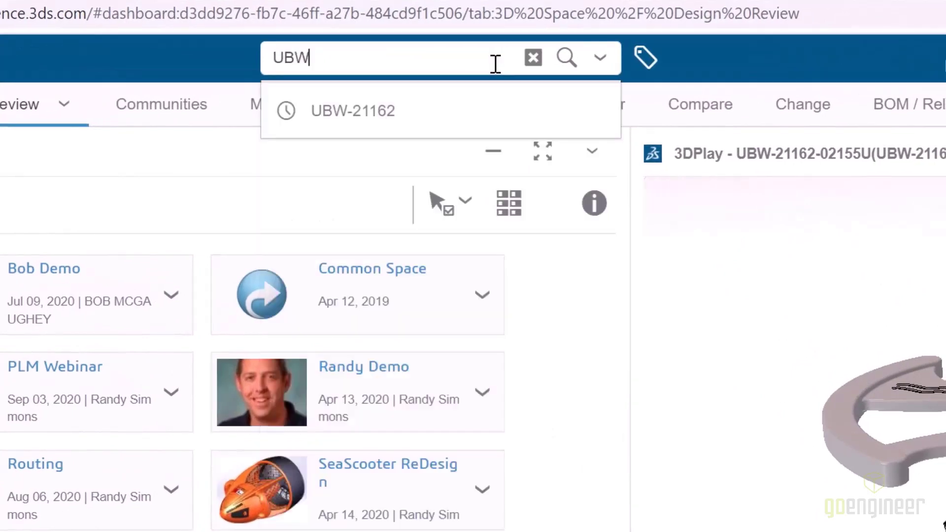
pyautogui.write('-2116')
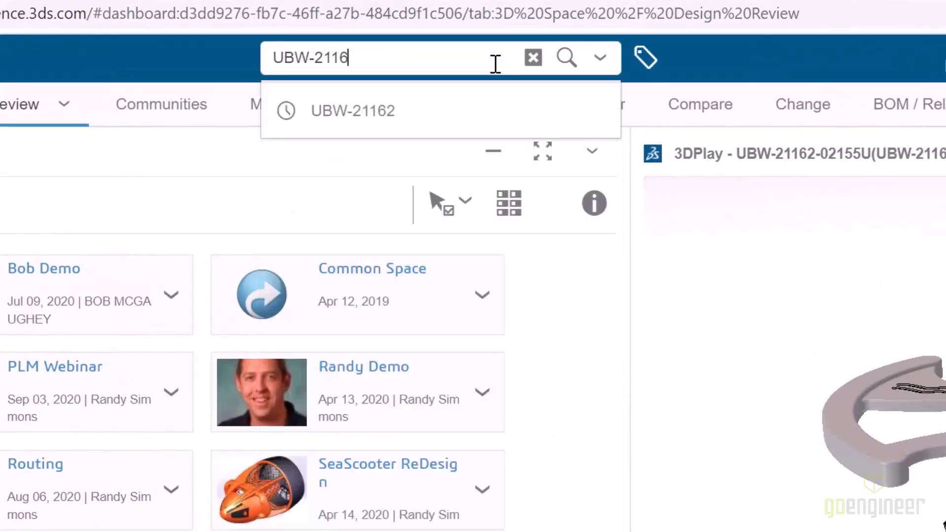
pyautogui.click(353, 110)
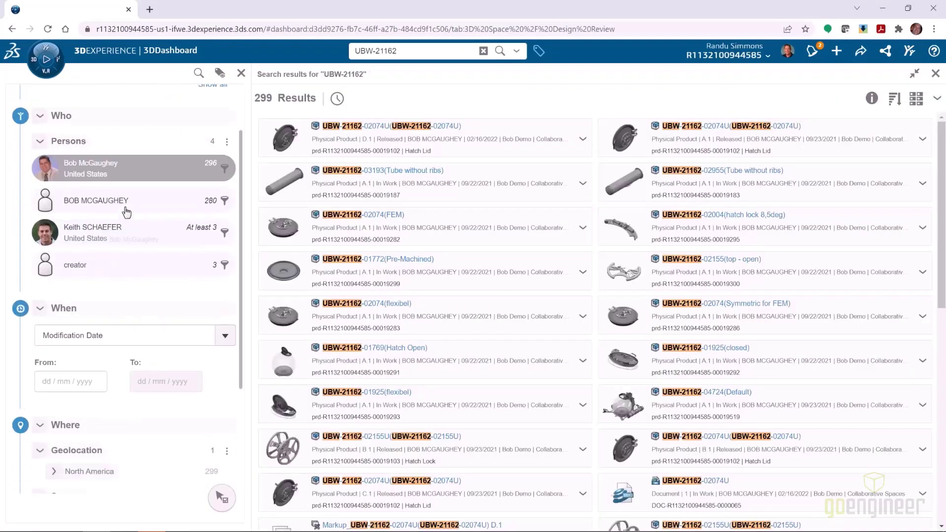
pyautogui.scroll(-3)
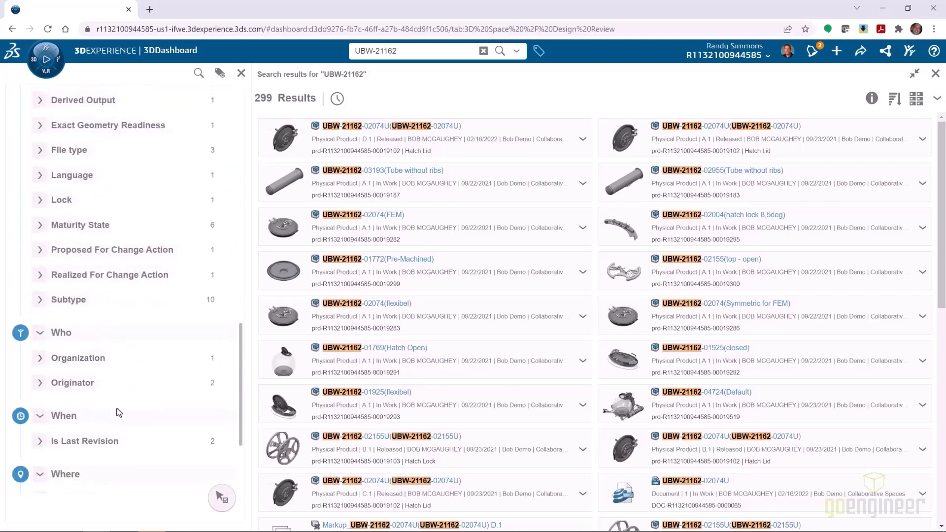
pyautogui.scroll(-3)
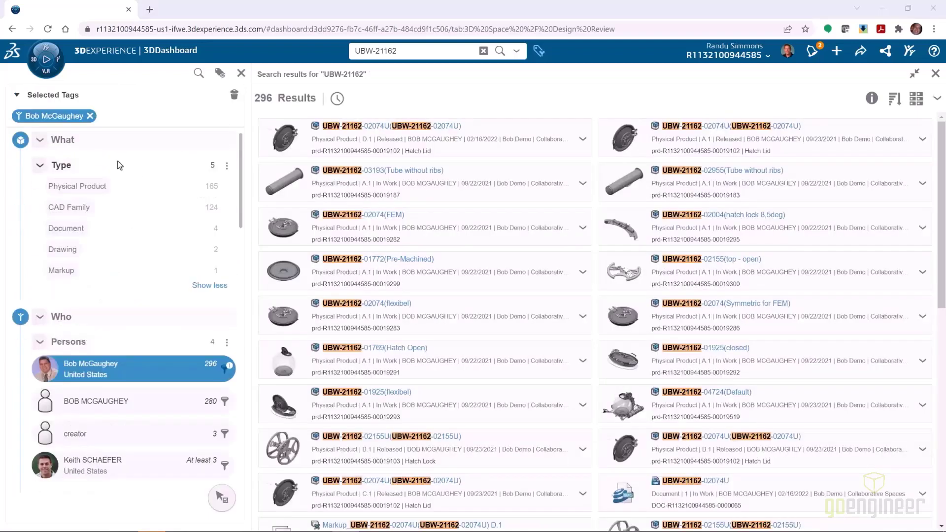
pyautogui.click(77, 187)
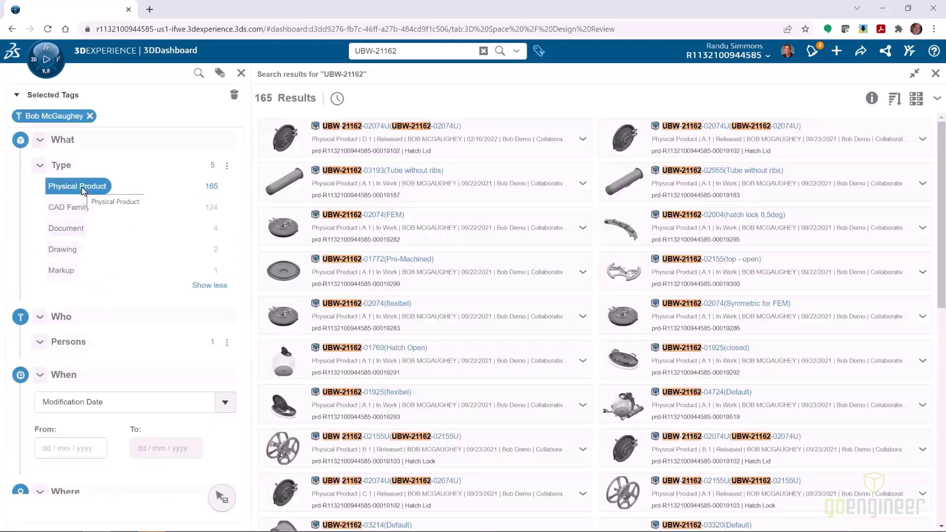
pyautogui.click(77, 187)
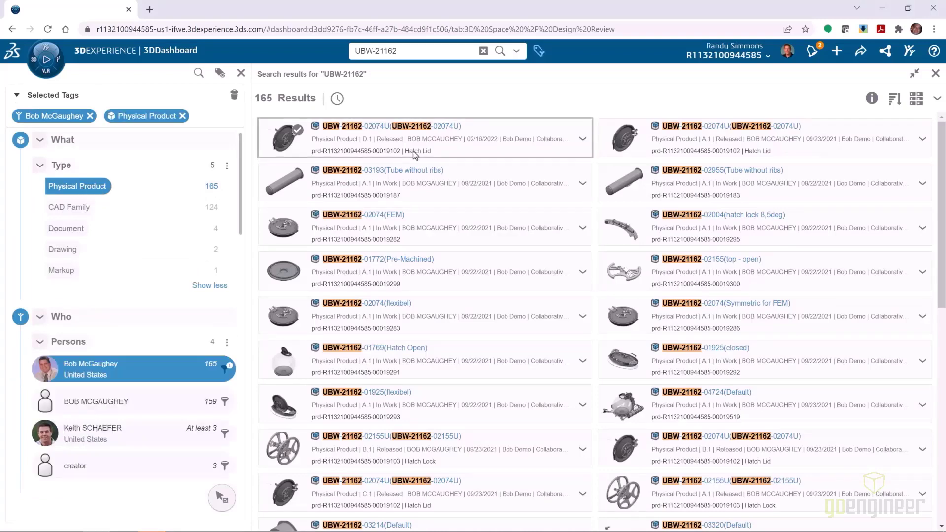
pyautogui.moveTo(871, 99)
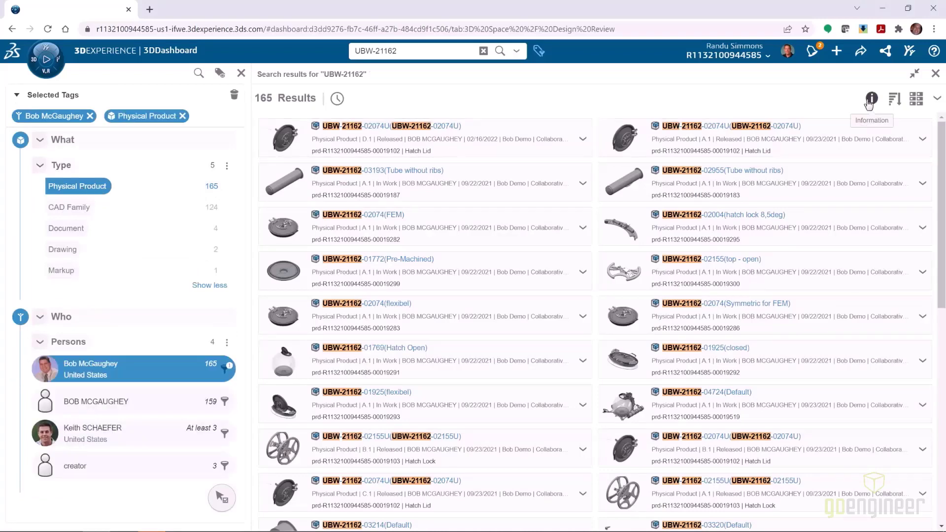
pyautogui.moveTo(717, 122)
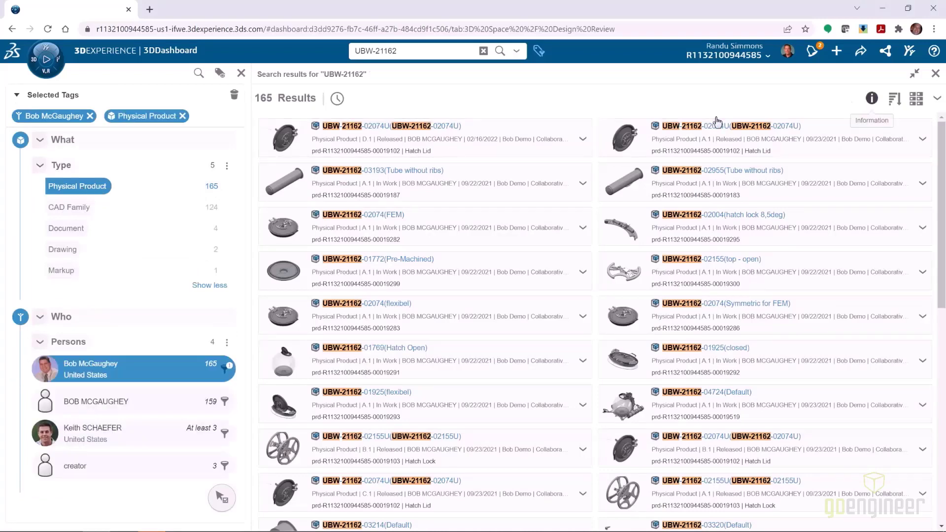
pyautogui.click(283, 138)
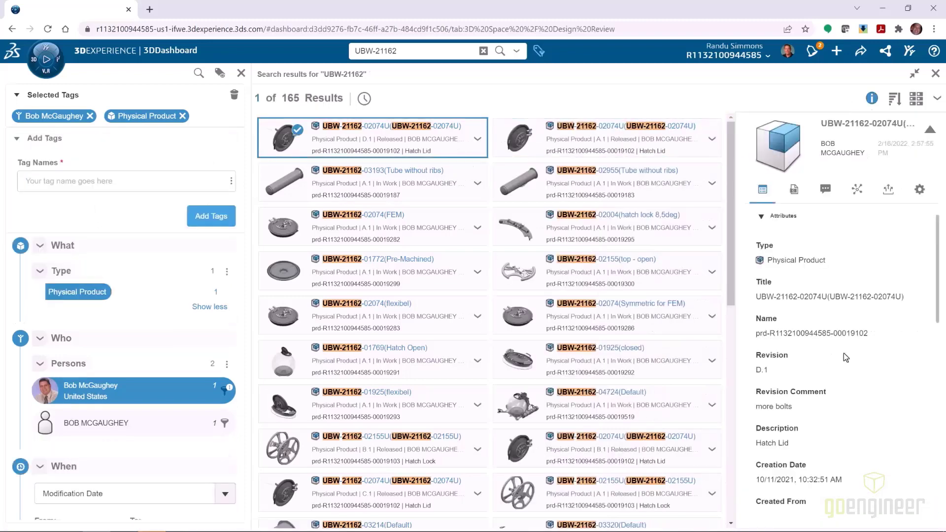
# Review the hatch lid's relations, then display its attributes in the Properties view.
pyautogui.scroll(-3)
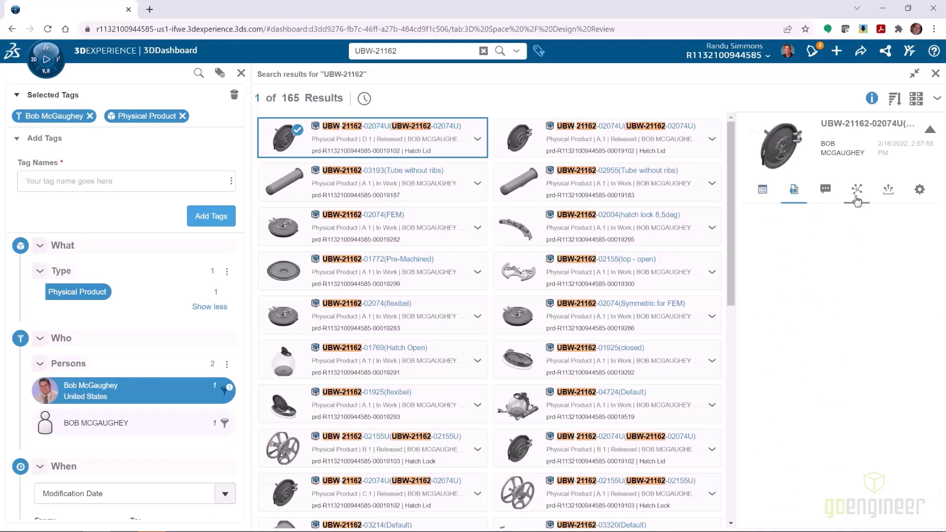
pyautogui.click(857, 189)
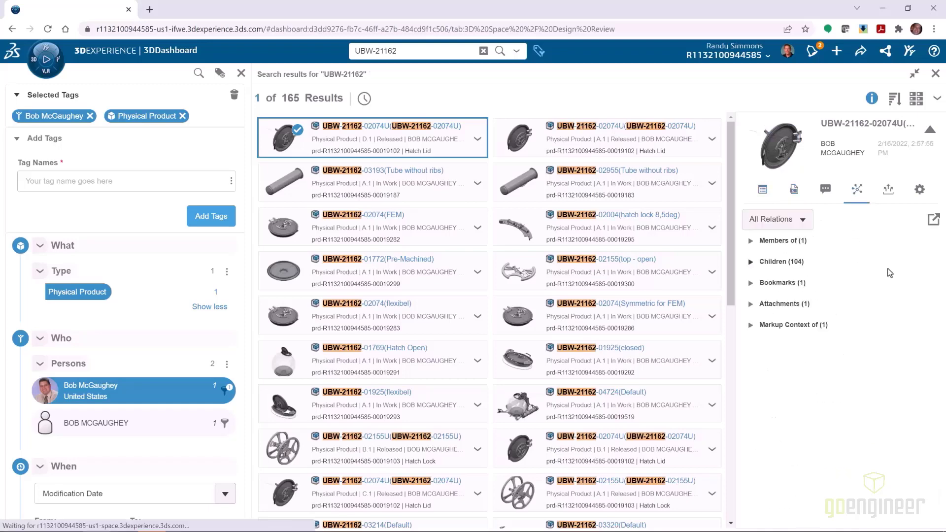
pyautogui.moveTo(753, 268)
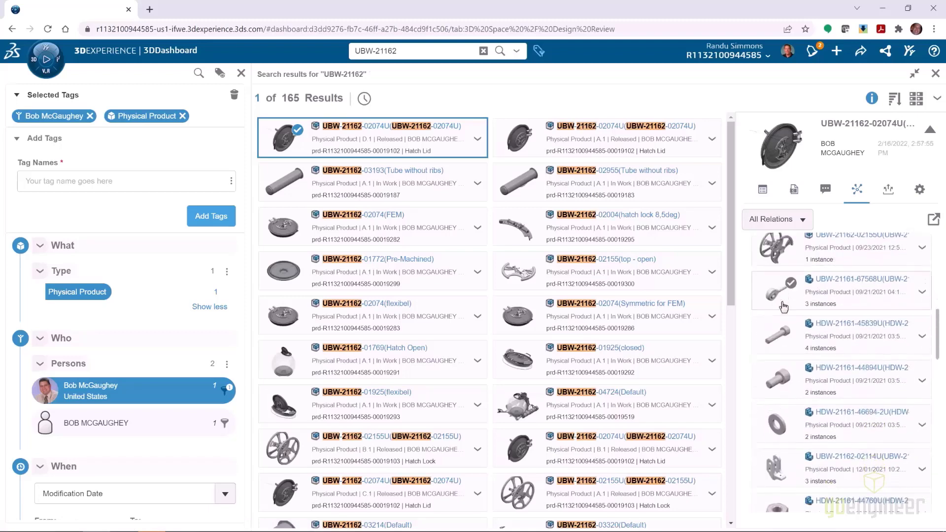
pyautogui.click(762, 189)
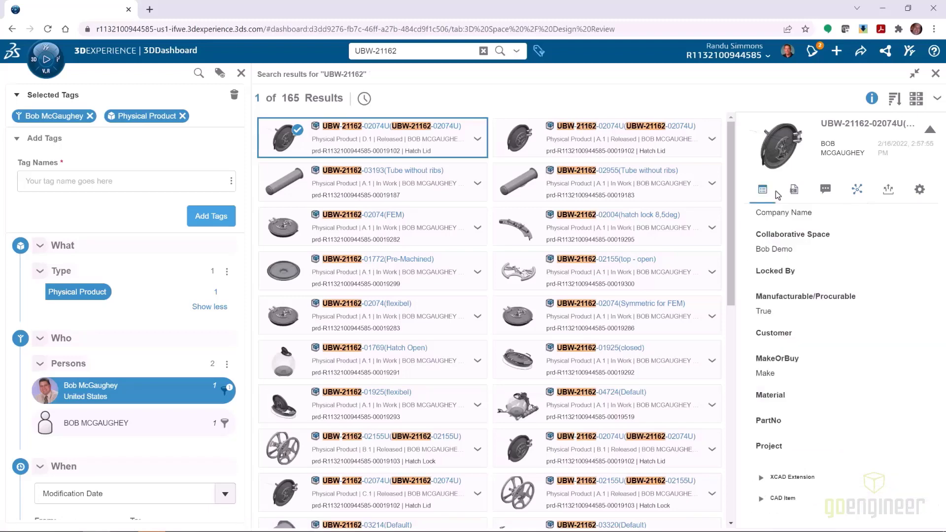
pyautogui.moveTo(917, 74)
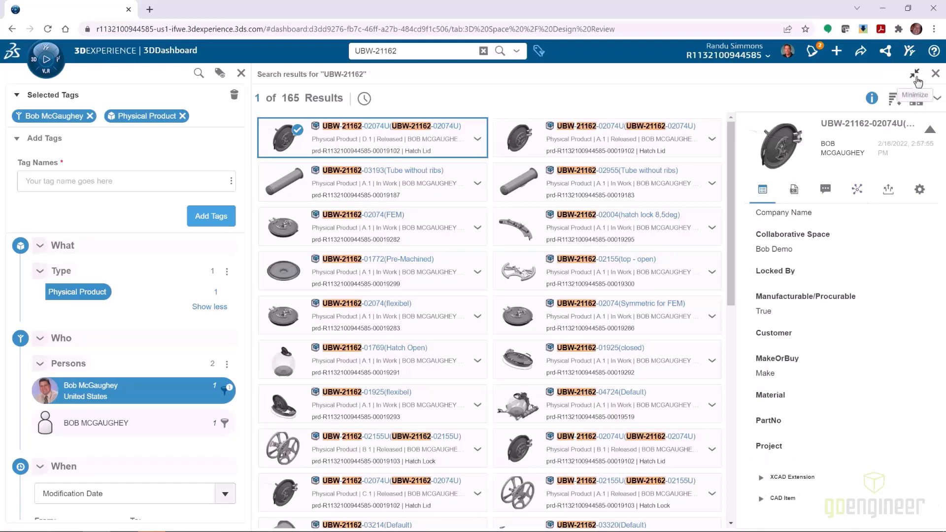
# Dismiss the search results so 3DPlay widens, then switch to the Bookmark Editor.
pyautogui.click(916, 74)
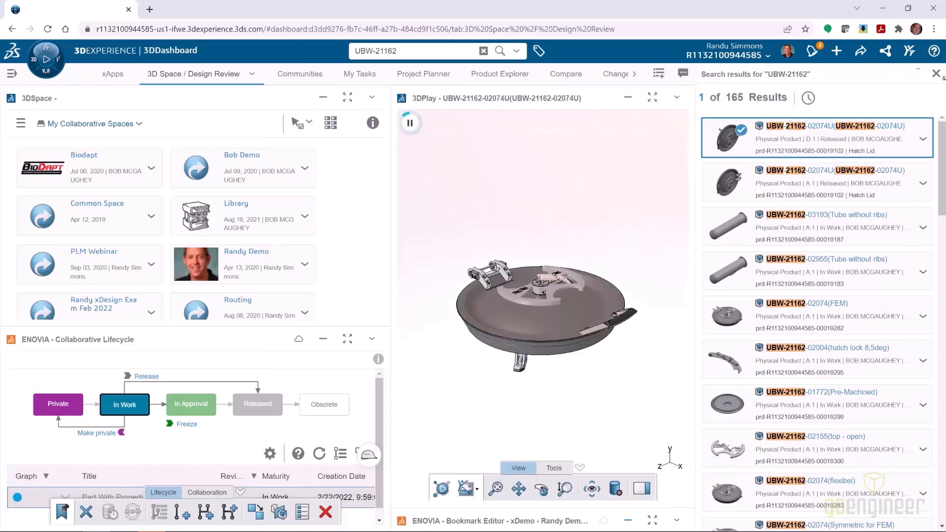
pyautogui.click(934, 73)
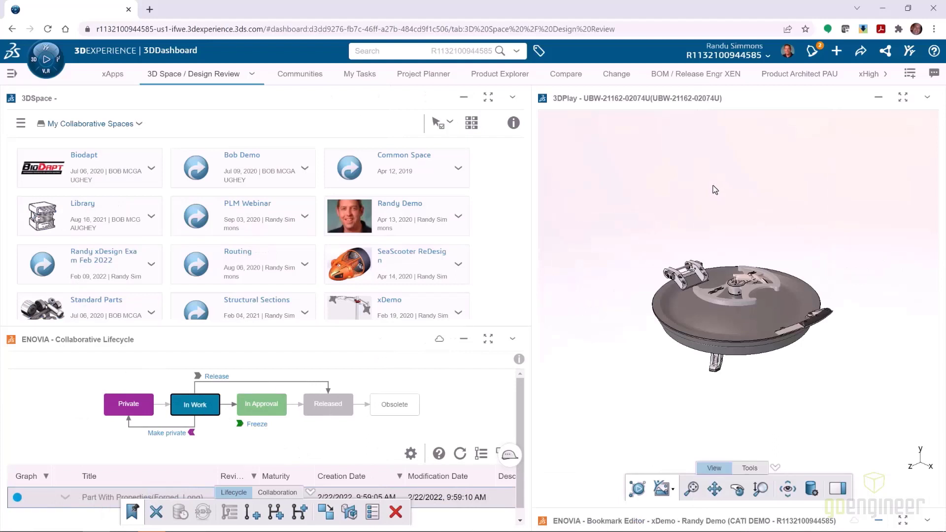
pyautogui.click(517, 50)
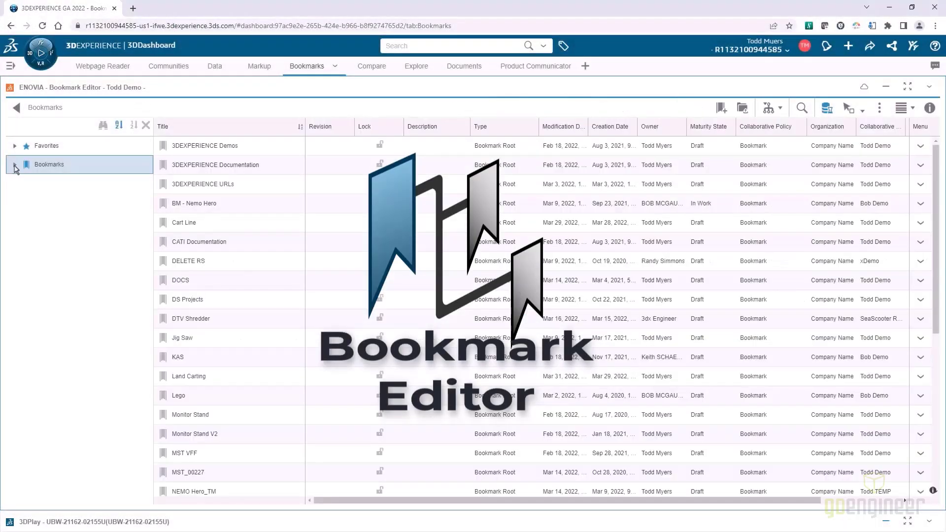
# Upload the Racing handwheel file into NEMO Hero_TM > Project Documents.
pyautogui.click(13, 165)
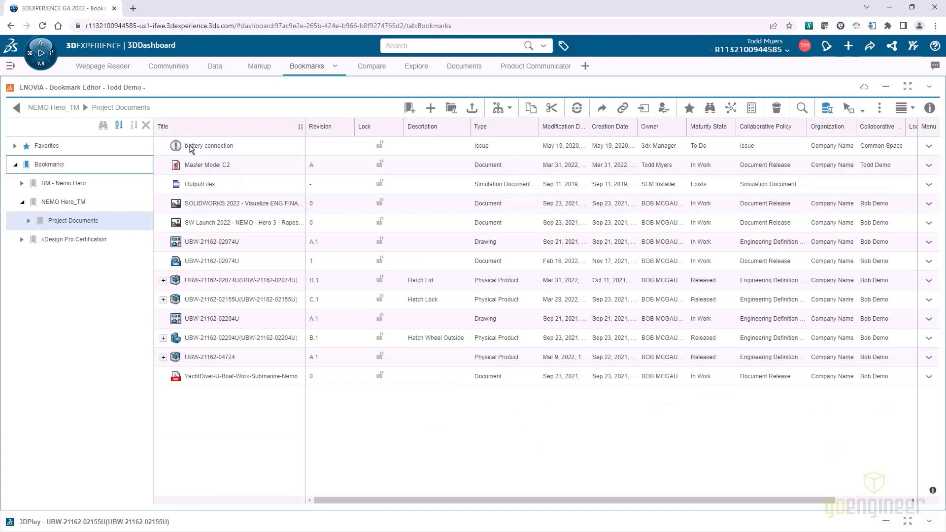
pyautogui.click(200, 185)
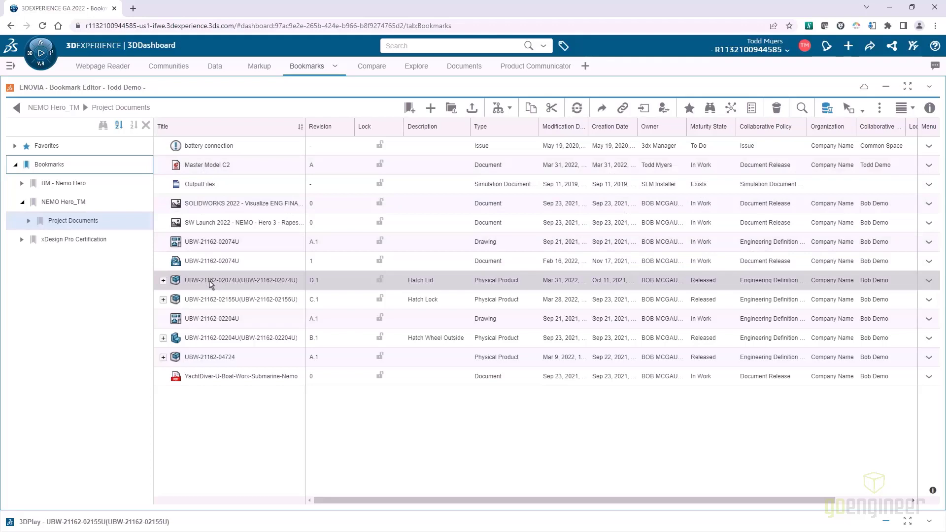
pyautogui.click(471, 108)
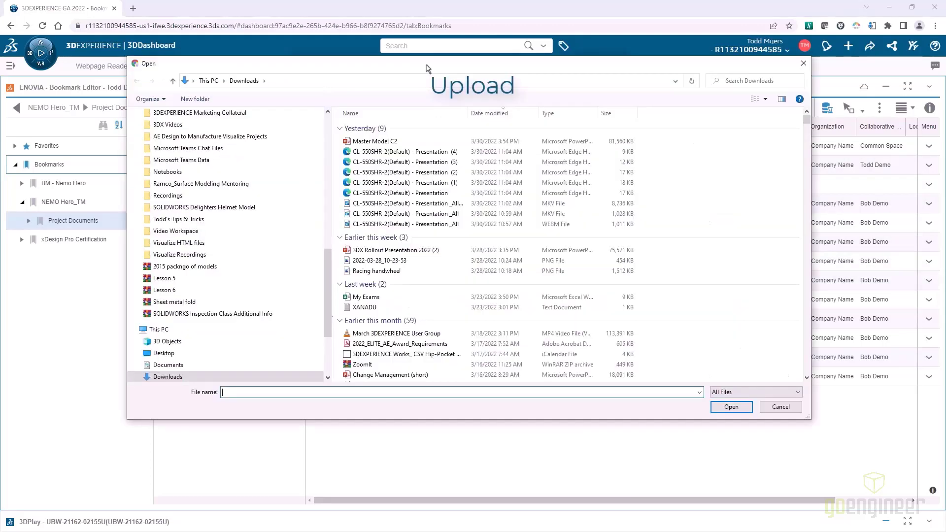
pyautogui.moveTo(388, 273)
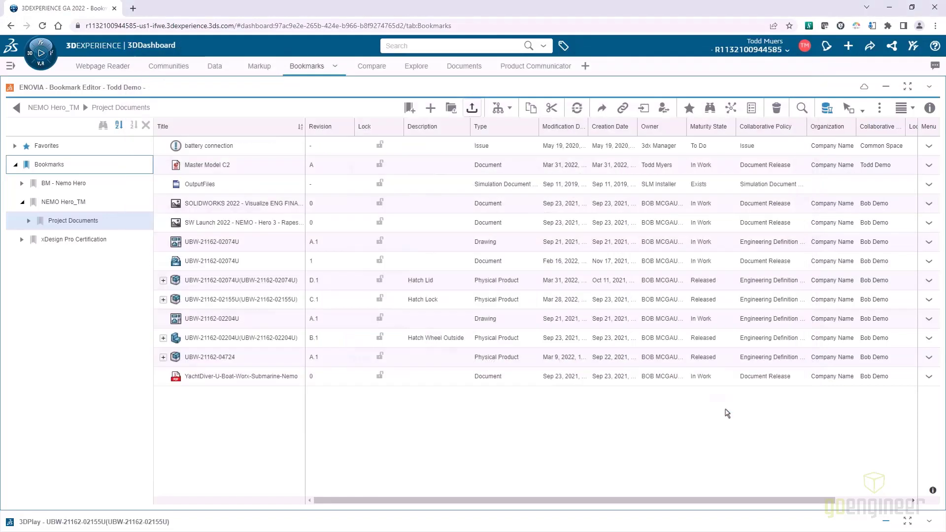
pyautogui.click(472, 107)
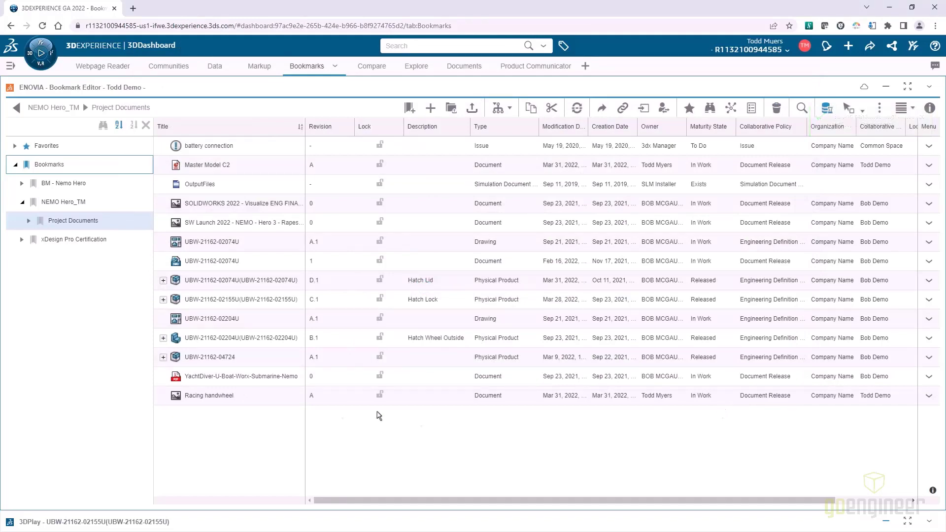
# Share the Racing handwheel document with 3dx Manager with Can Edit rights.
pyautogui.click(209, 395)
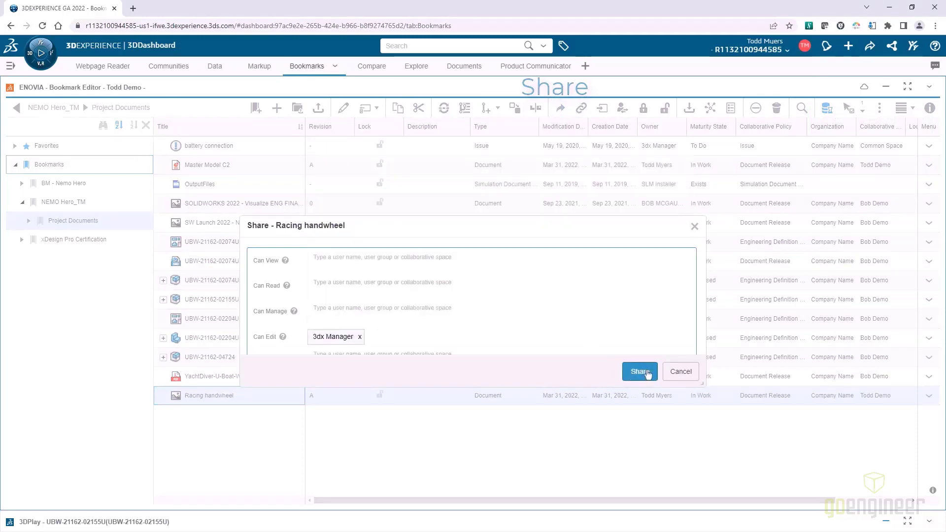
pyautogui.click(639, 372)
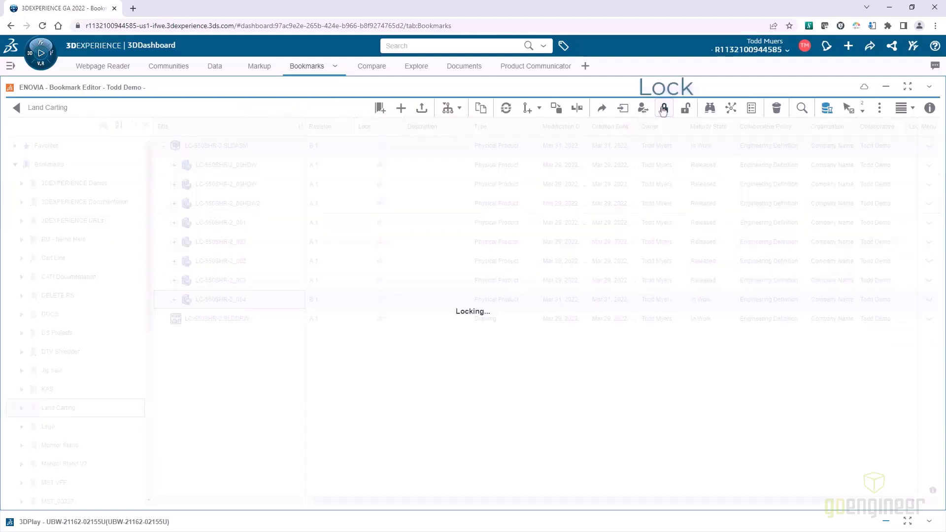
# Lock the two B.1 Land Carting assemblies and move them to Common Space under owner 3dx Engineer.
pyautogui.click(663, 107)
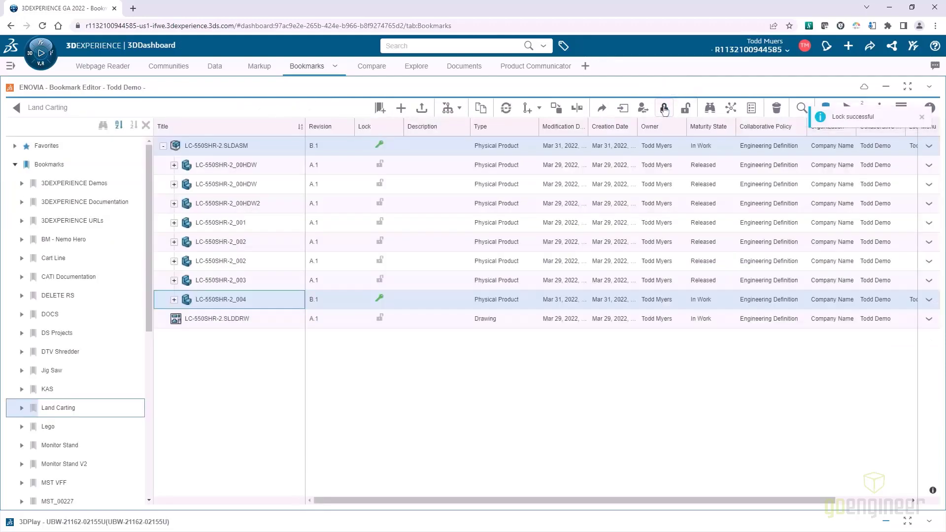
pyautogui.click(642, 109)
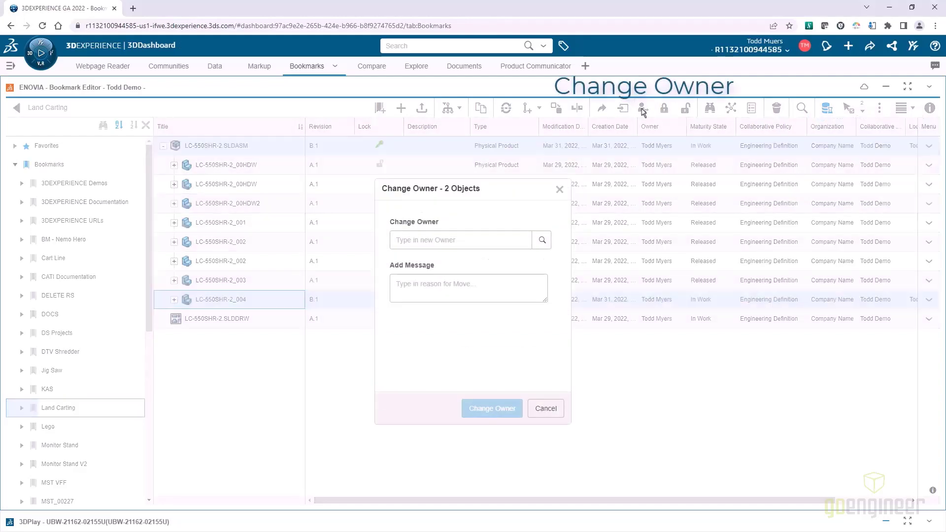
pyautogui.write('3dx')
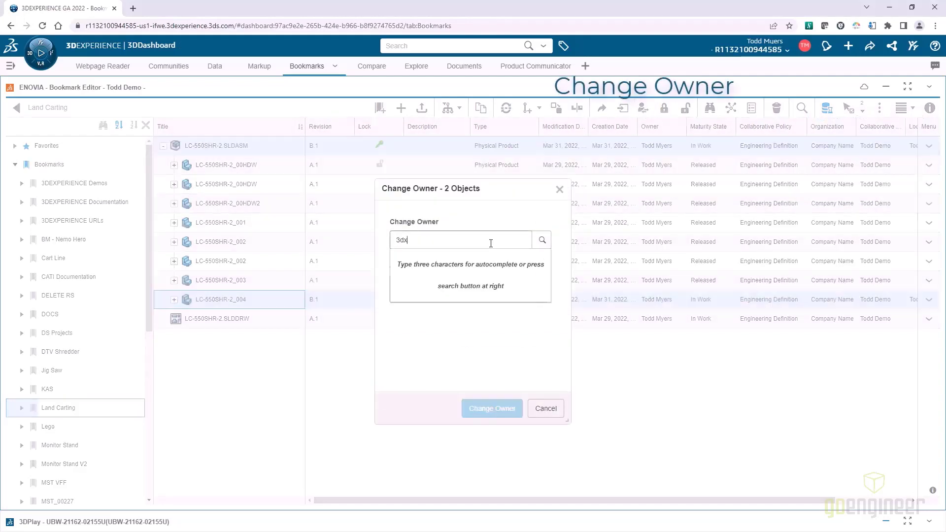
pyautogui.write('Engineer')
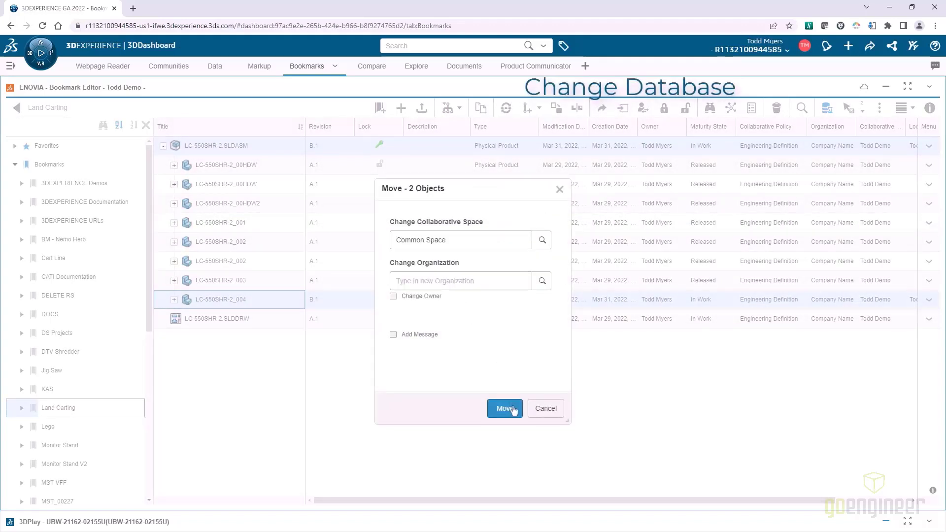
pyautogui.click(505, 409)
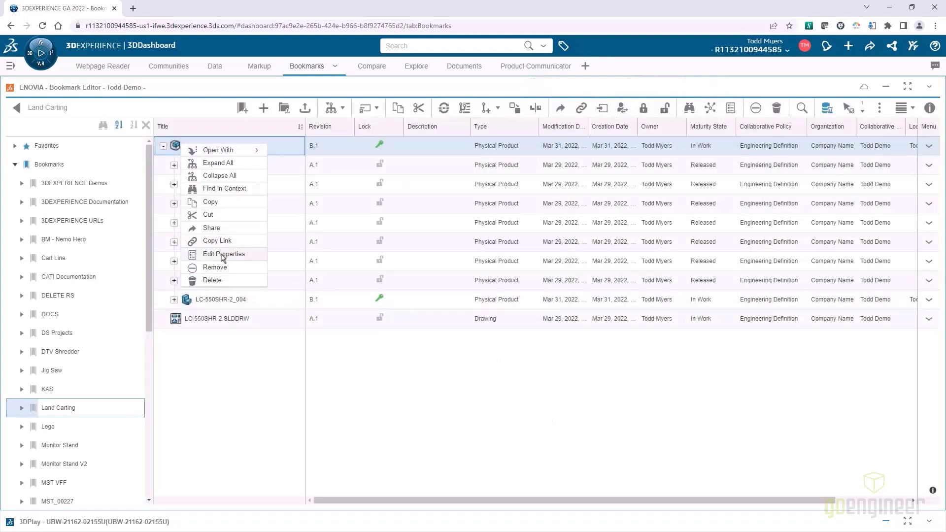
# Show the LC-550SHR-2.SLDASM B.1 properties, confirming it is In Work and locked.
pyautogui.click(224, 253)
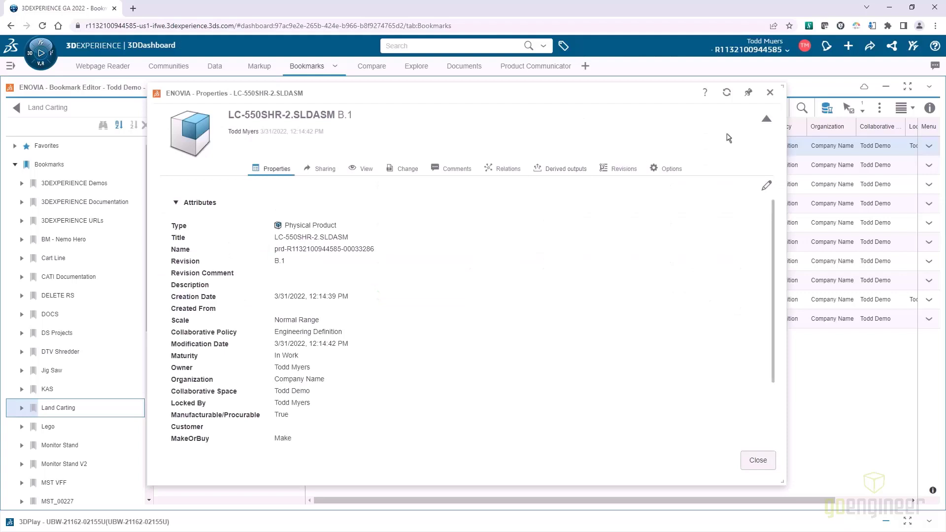
pyautogui.click(757, 461)
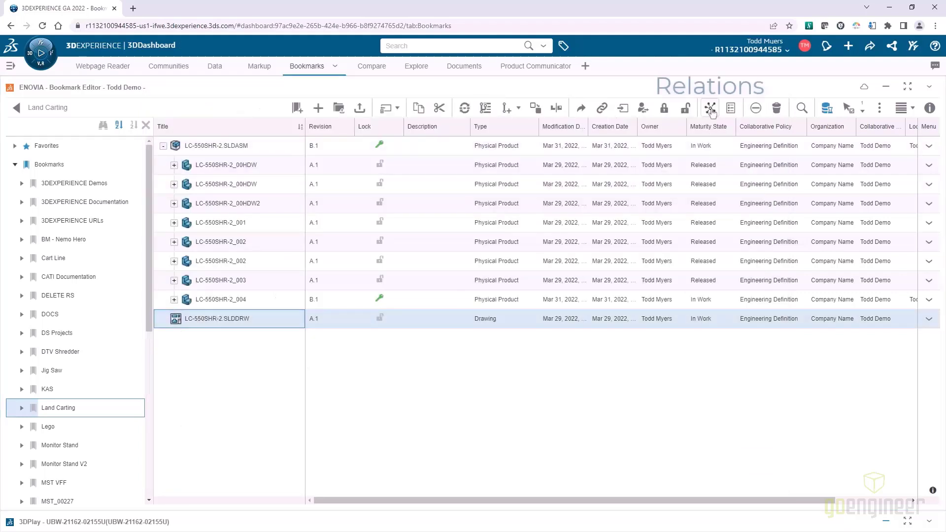
pyautogui.click(709, 109)
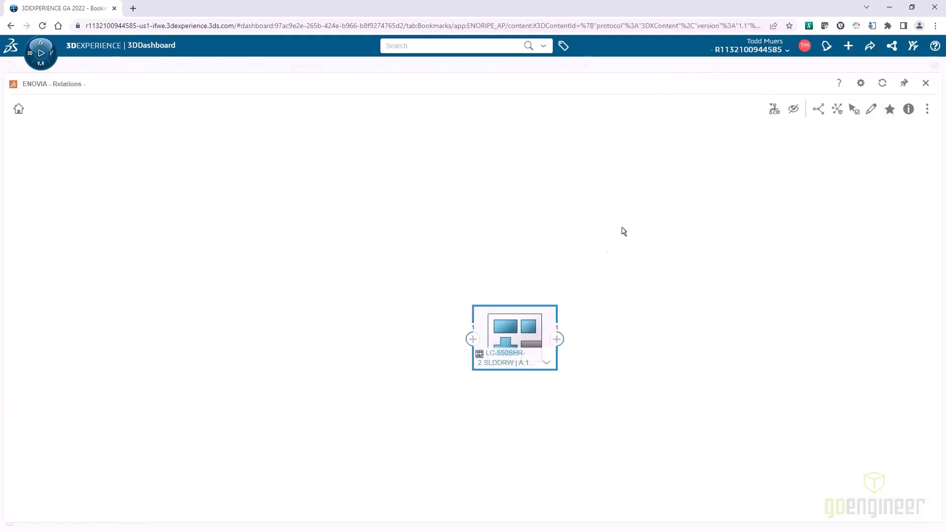
pyautogui.click(556, 339)
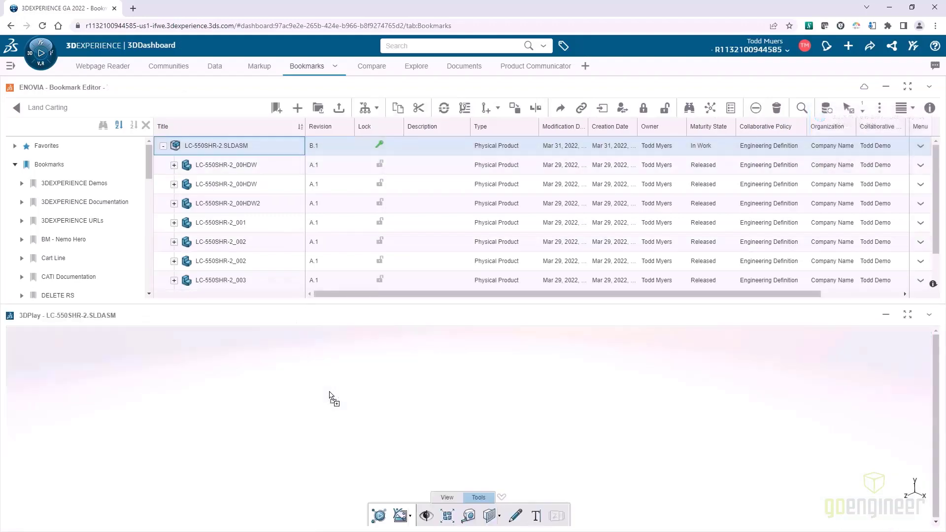
pyautogui.click(908, 314)
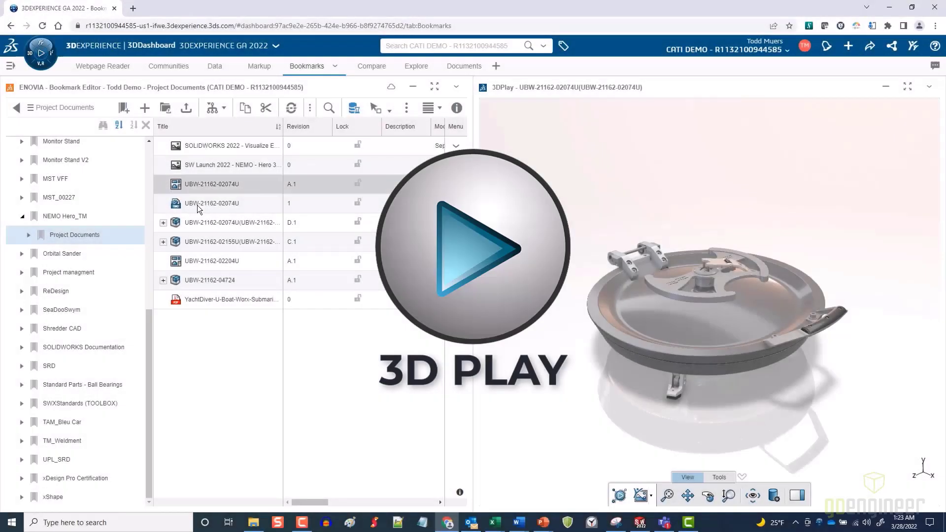
# Preview project documents (part, NEMO brochure, submarine render) and load the hatch lock model in 3D.
pyautogui.click(212, 260)
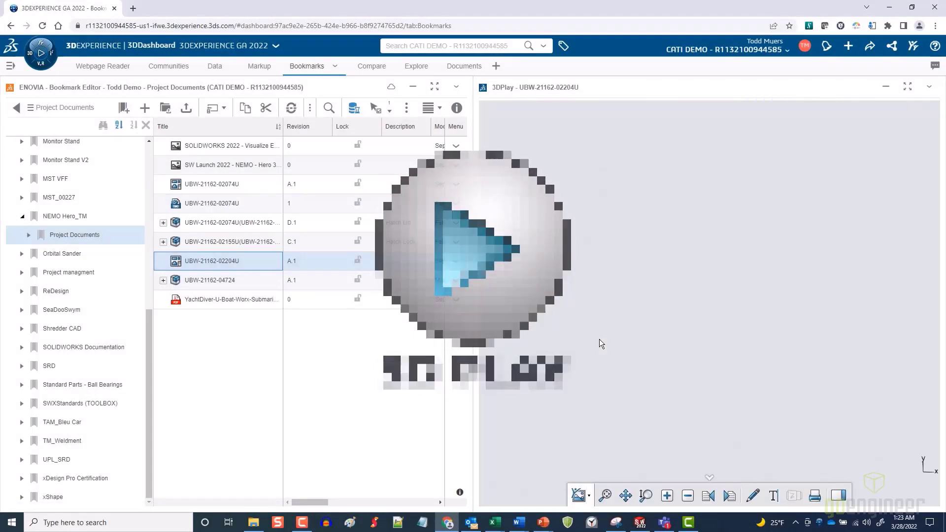
pyautogui.click(230, 299)
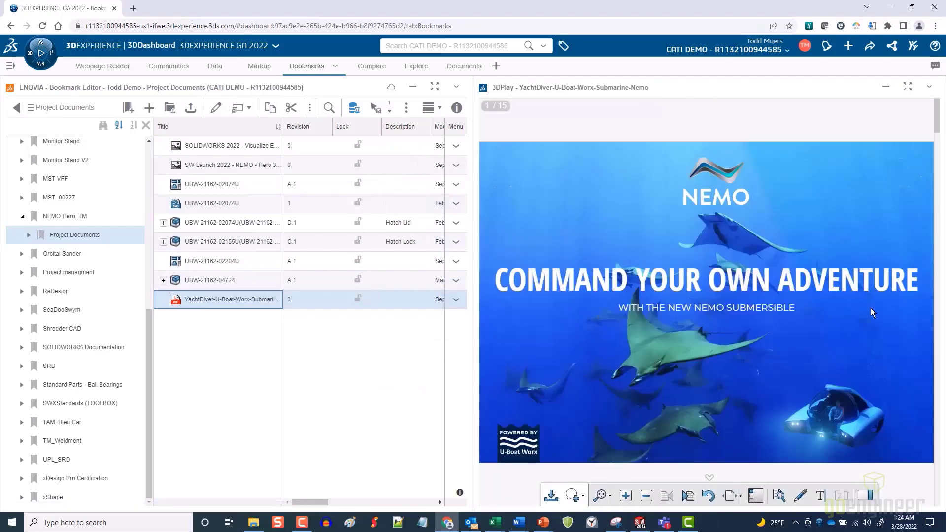
pyautogui.click(688, 496)
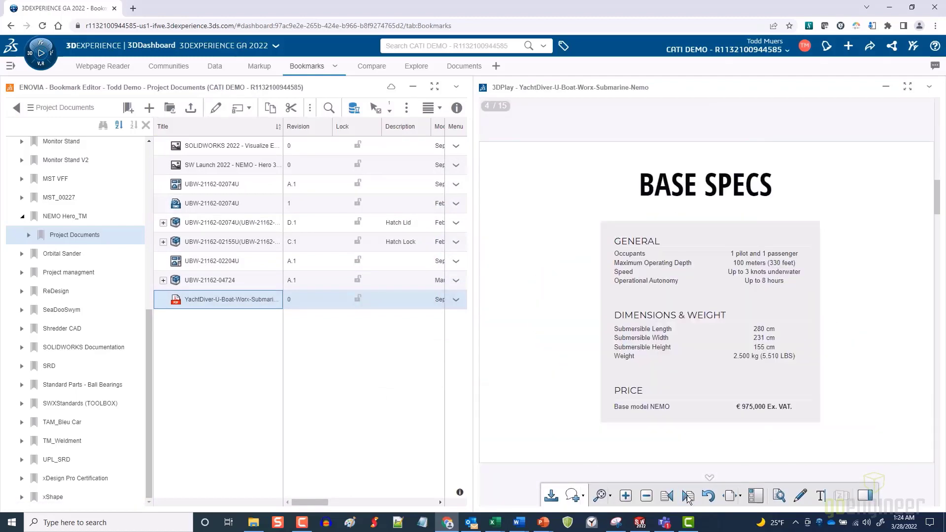
pyautogui.click(687, 496)
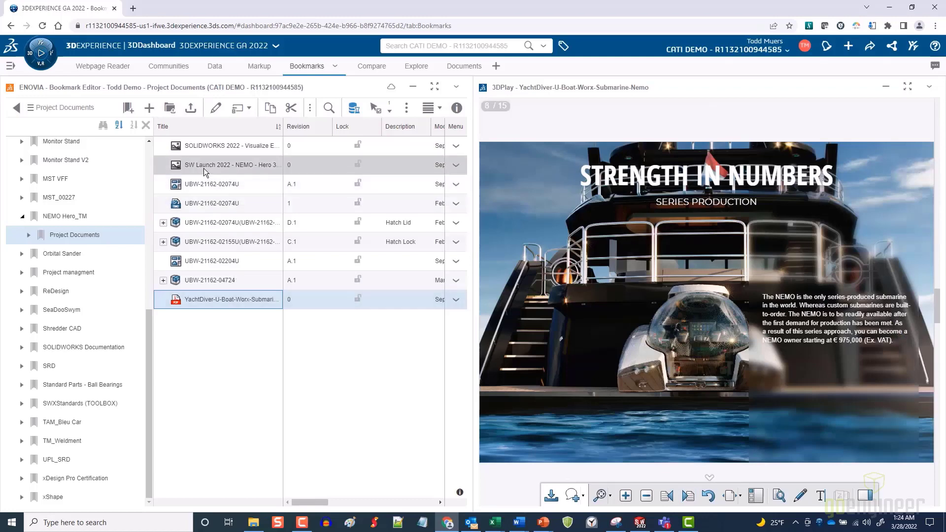
pyautogui.click(231, 164)
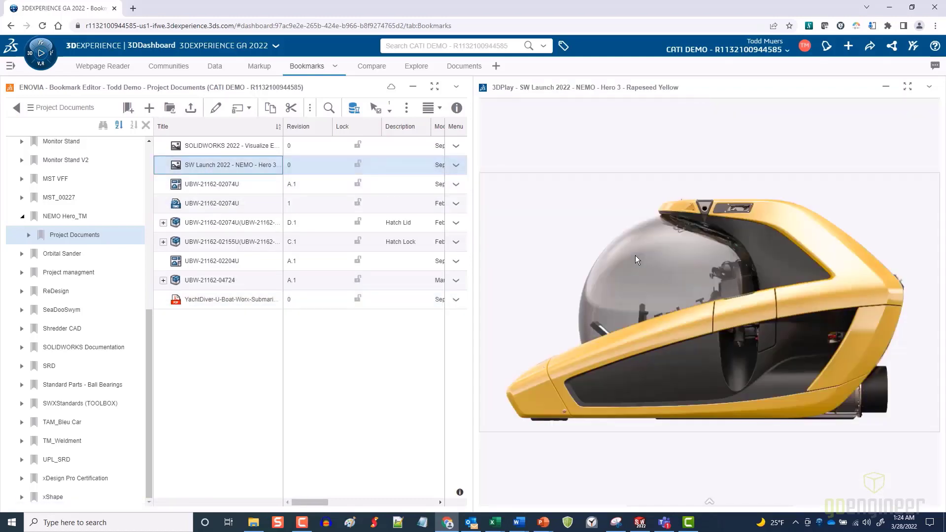
pyautogui.click(212, 203)
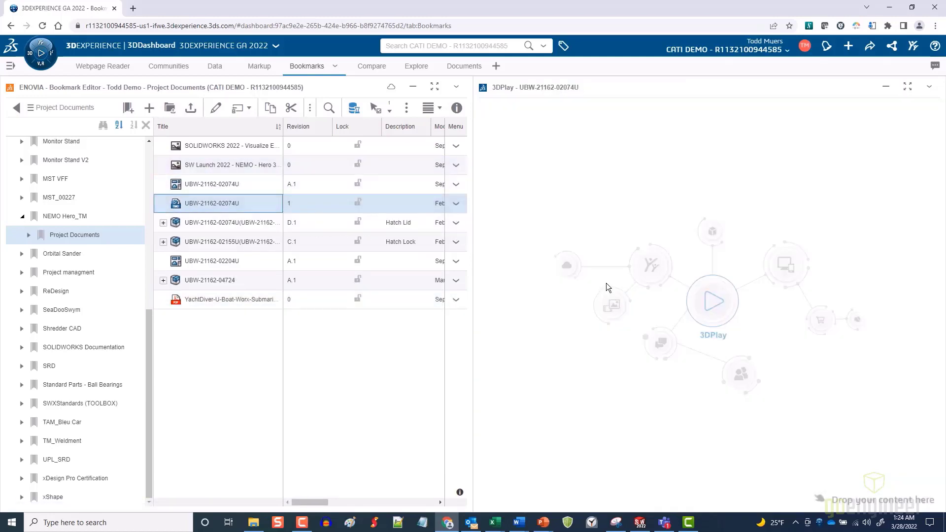
pyautogui.click(229, 242)
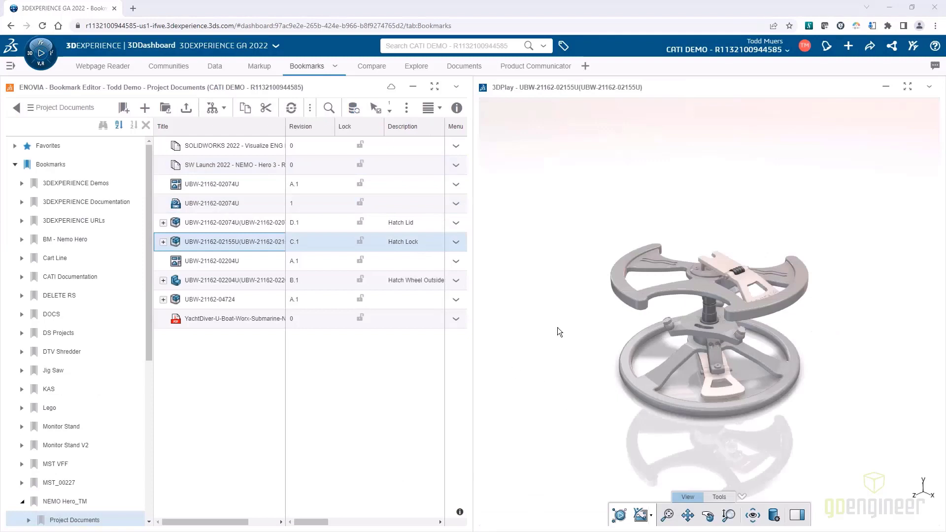
# Mark up the maximized hatch model with note 'please look at updating the logo on hatch wheel' and publish to 3DX Team.
pyautogui.click(908, 87)
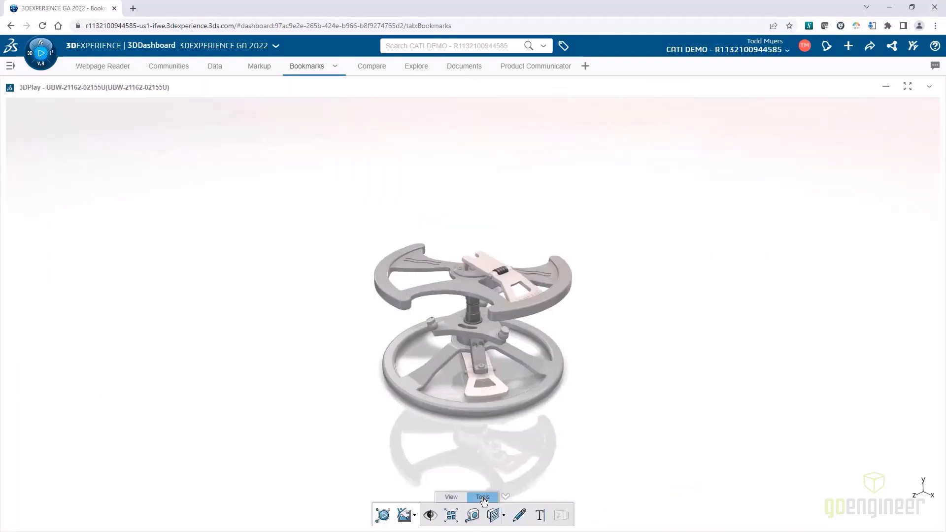
pyautogui.click(450, 516)
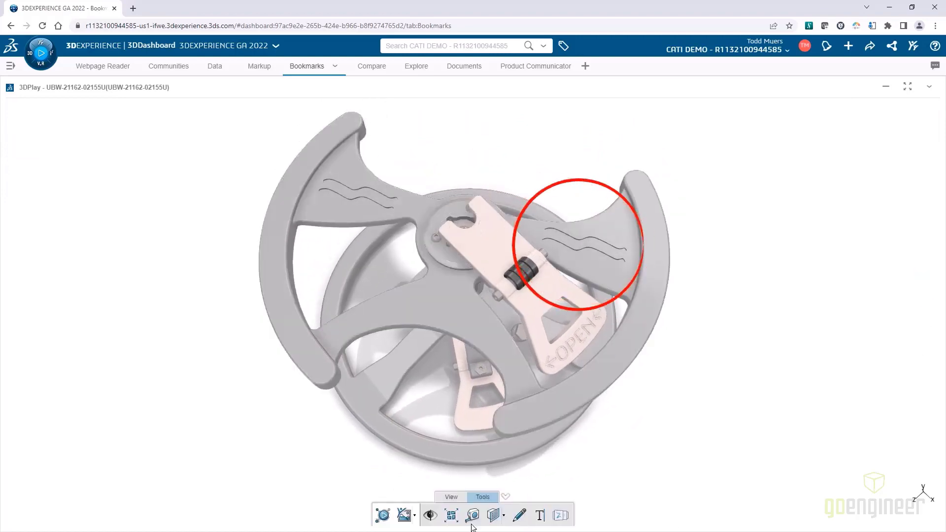
pyautogui.click(539, 515)
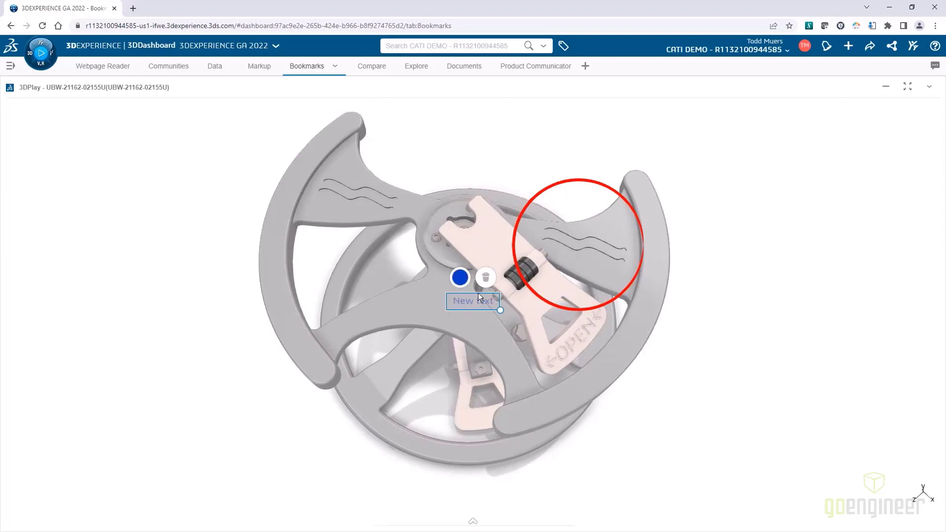
pyautogui.write('please update')
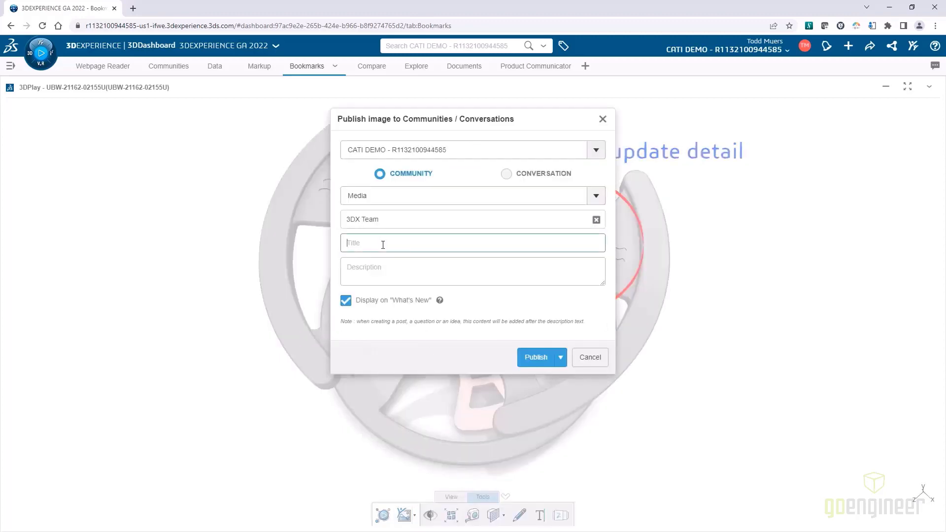
pyautogui.write('please look at updating the logo on hatch wheel')
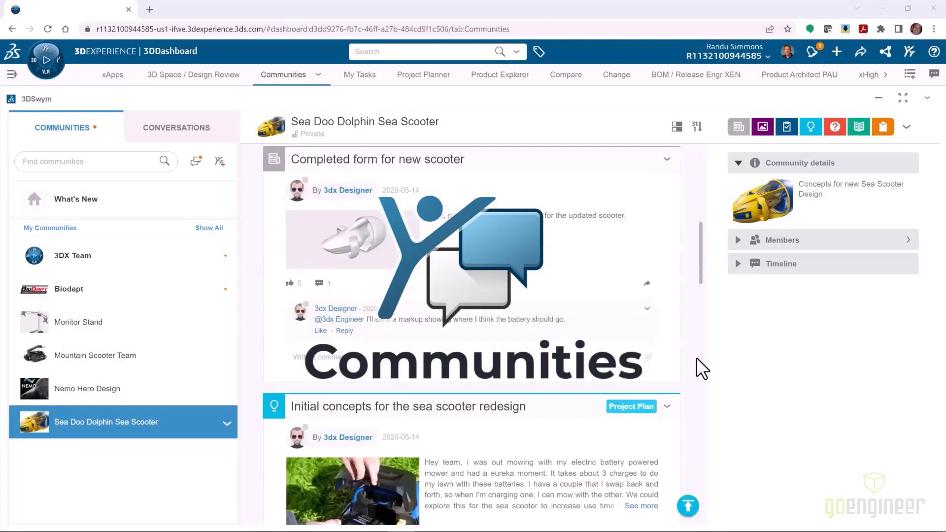
# Browse Sea Doo, Nemo Hero Design, Mountain Scooter Team and Biodapt feeds, ending on 3DX Team.
pyautogui.scroll(-3)
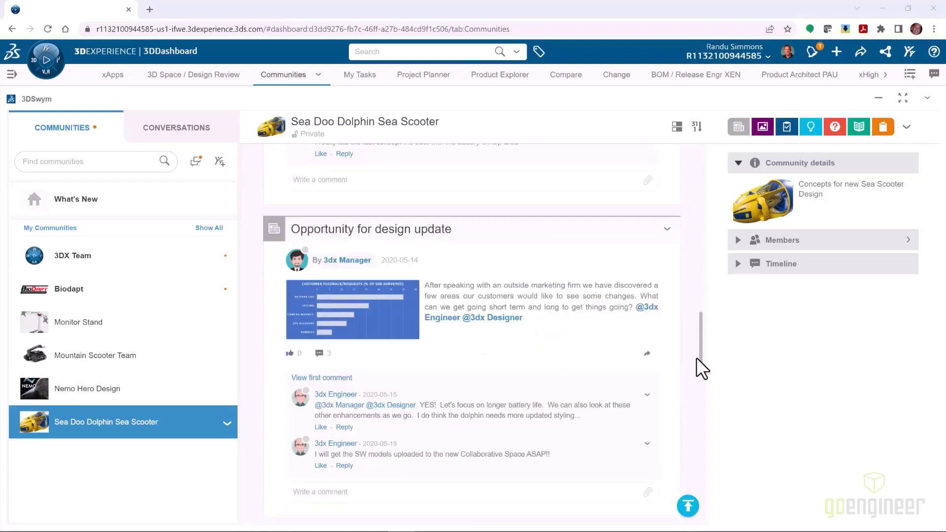
pyautogui.scroll(-3)
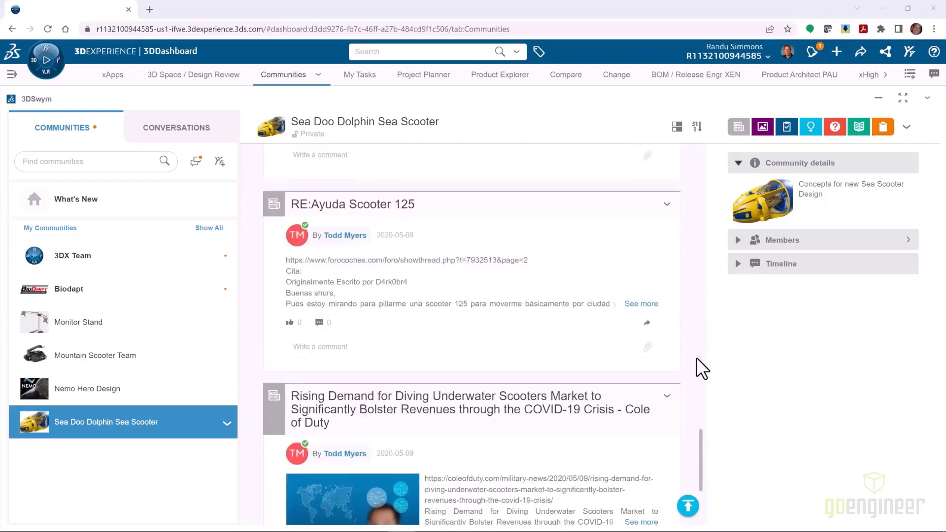
pyautogui.scroll(-3)
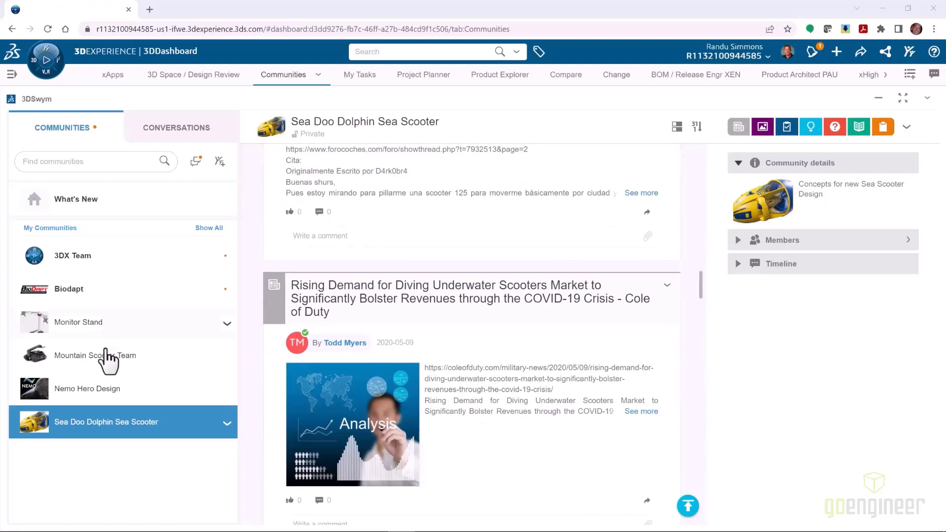
pyautogui.moveTo(105, 401)
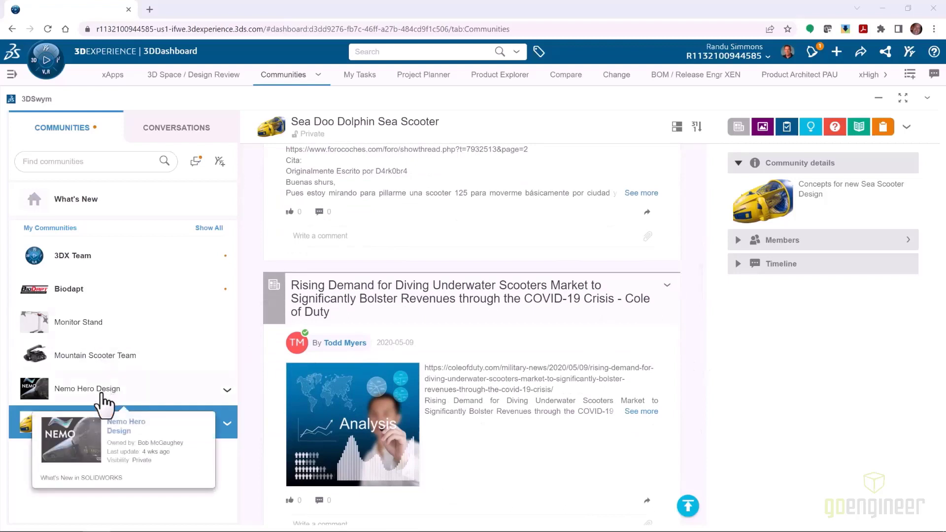
pyautogui.click(87, 388)
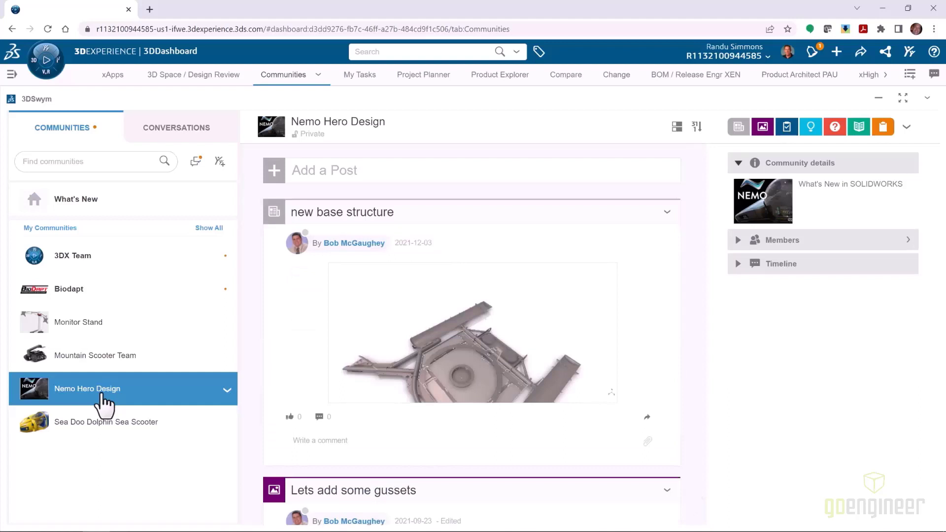
pyautogui.moveTo(93, 367)
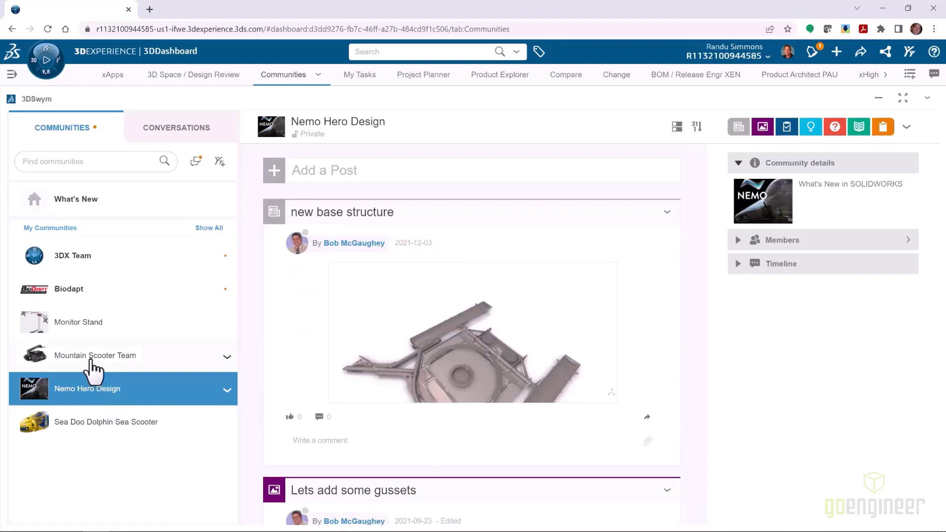
pyautogui.click(95, 356)
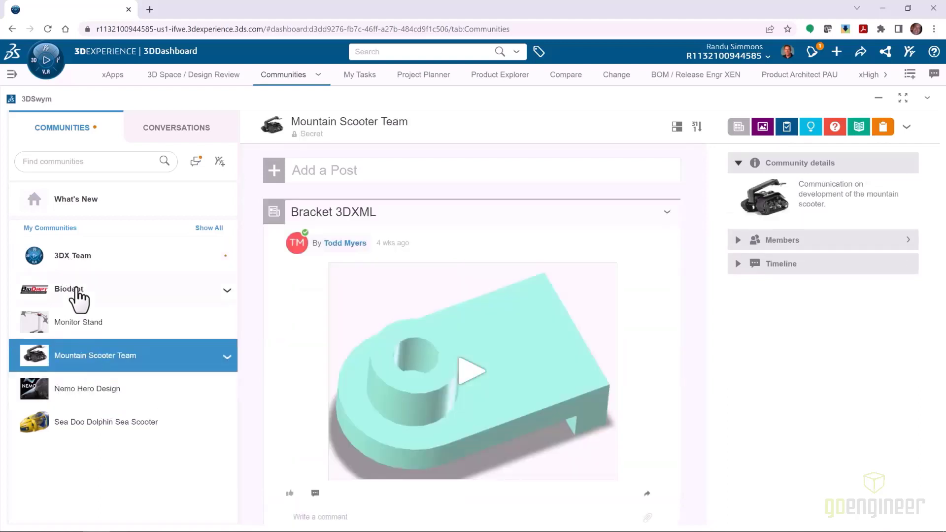
pyautogui.click(69, 289)
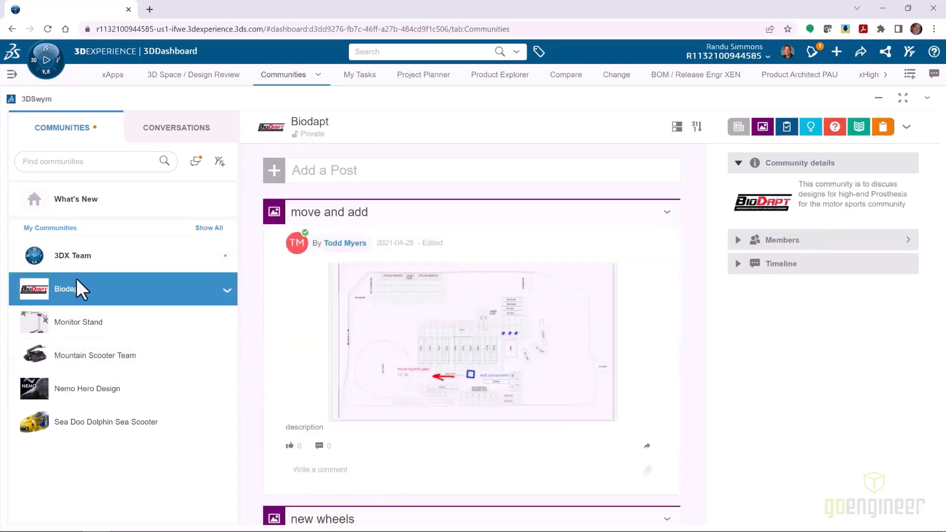
pyautogui.click(72, 256)
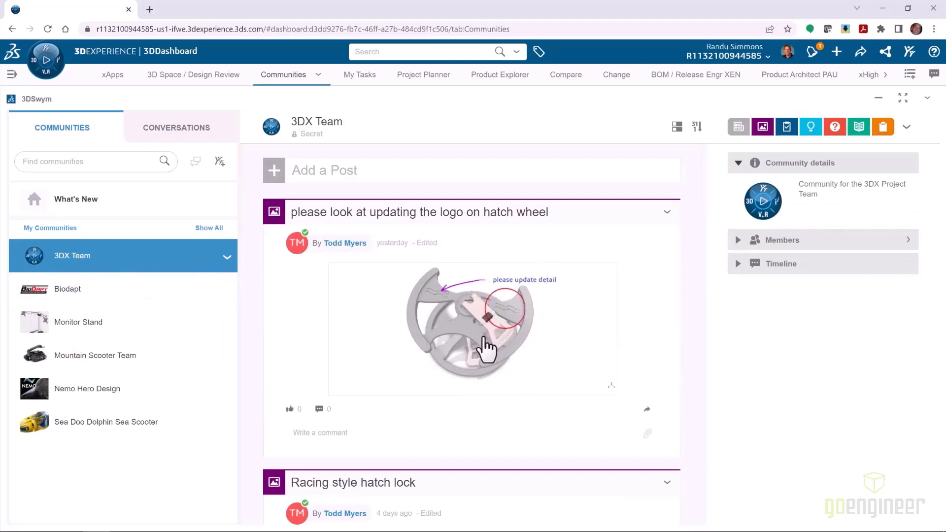
# Comment on the hatch wheel logo post that you'll get on it and everything else looks great.
pyautogui.click(473, 328)
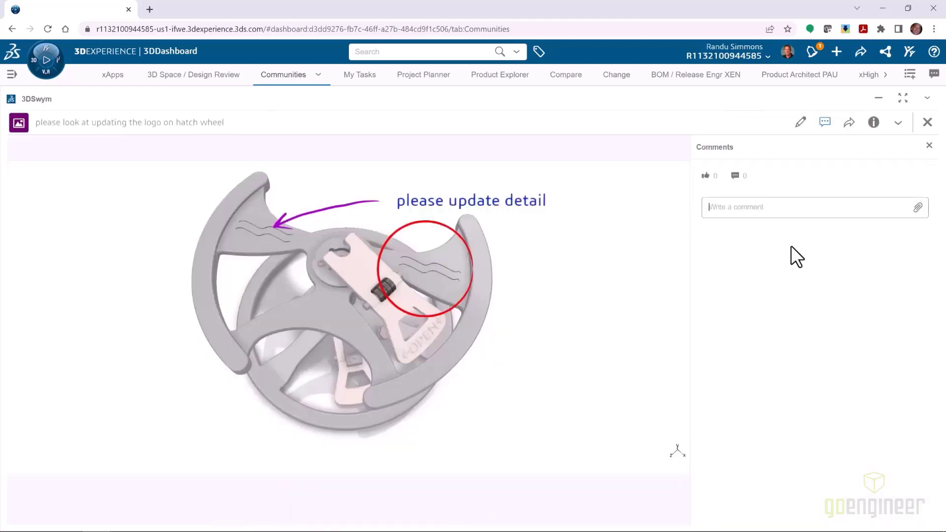
pyautogui.write('I will get on it !  Everything else looks great.')
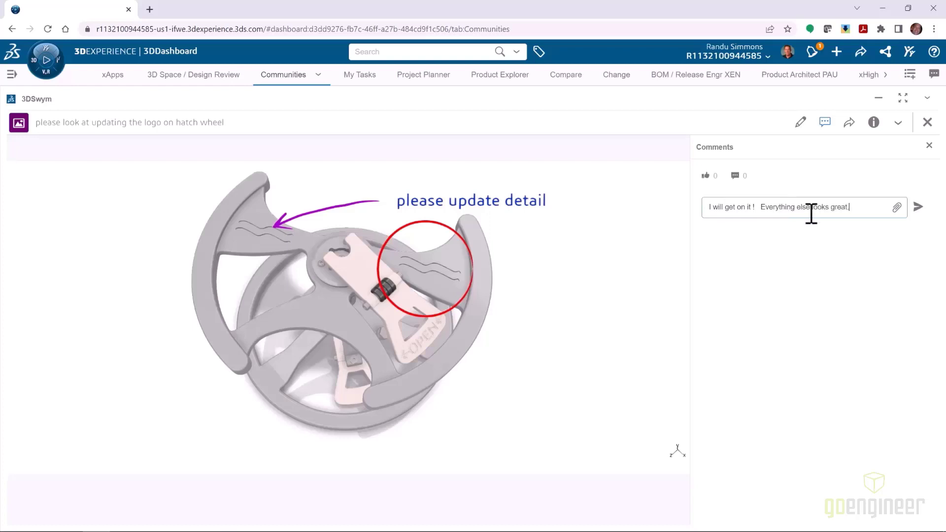
pyautogui.click(918, 206)
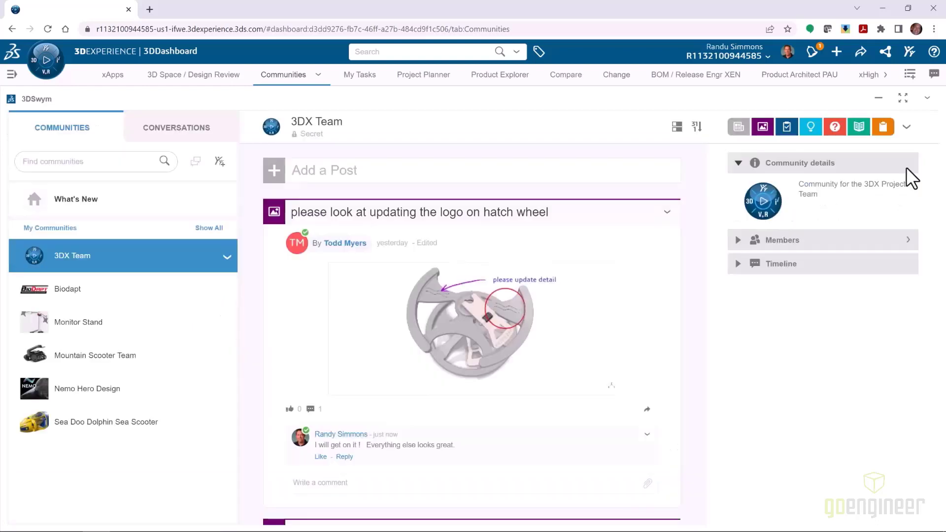
pyautogui.moveTo(274, 170)
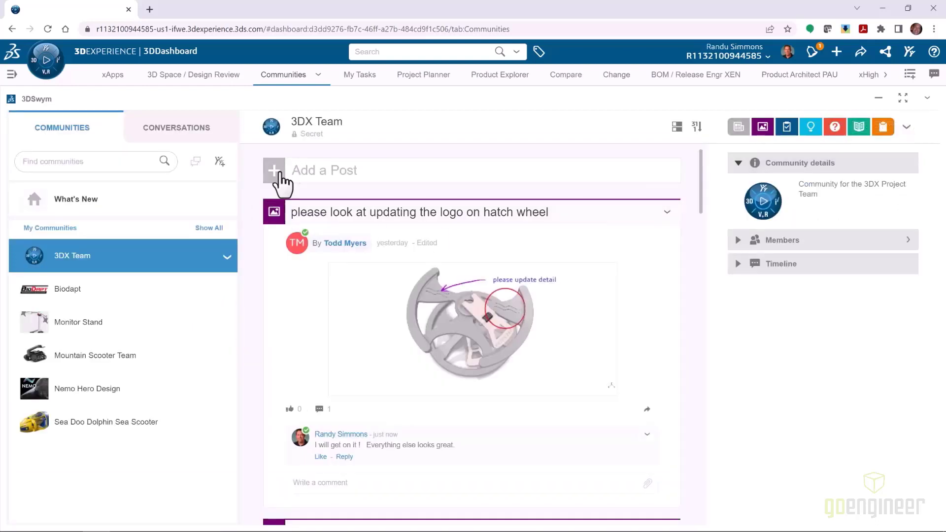
# Browse Add a Post types and Conversations, then return to the 3DX Team community.
pyautogui.click(273, 170)
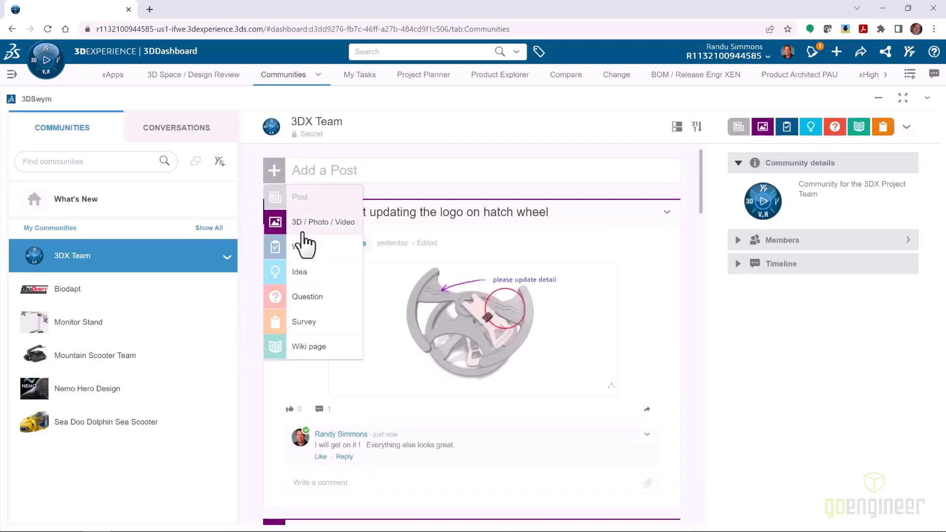
pyautogui.moveTo(308, 317)
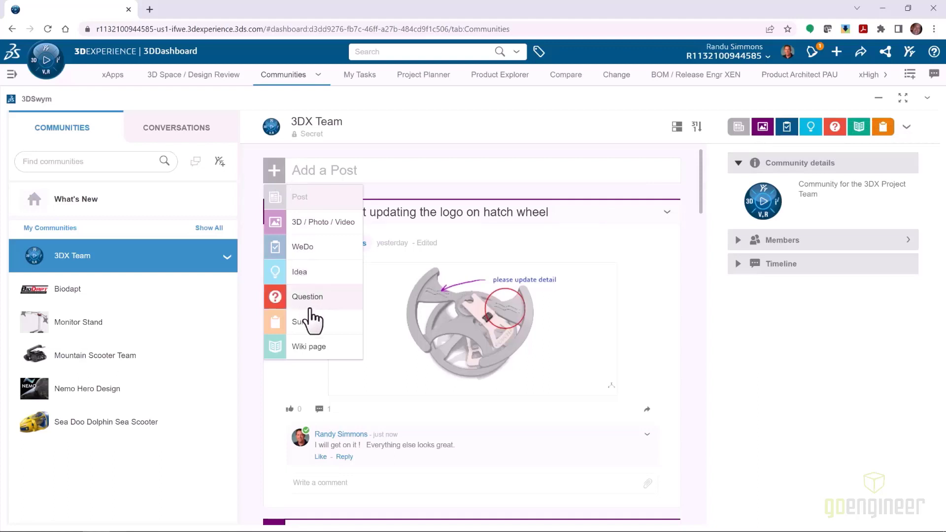
pyautogui.moveTo(313, 355)
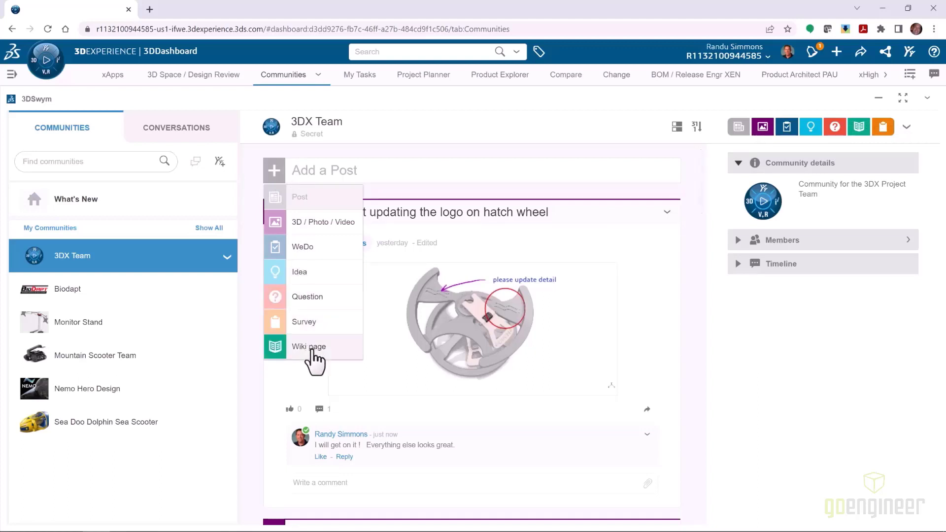
pyautogui.click(176, 127)
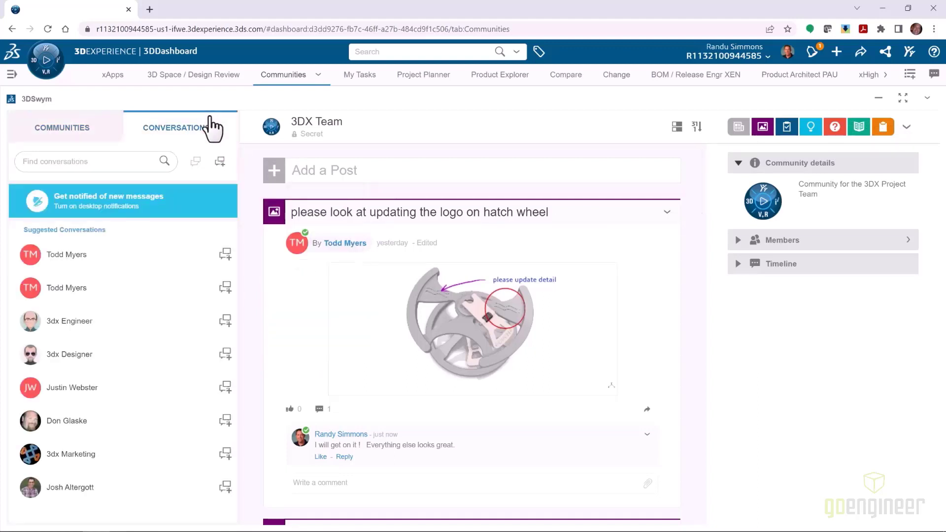
pyautogui.moveTo(179, 299)
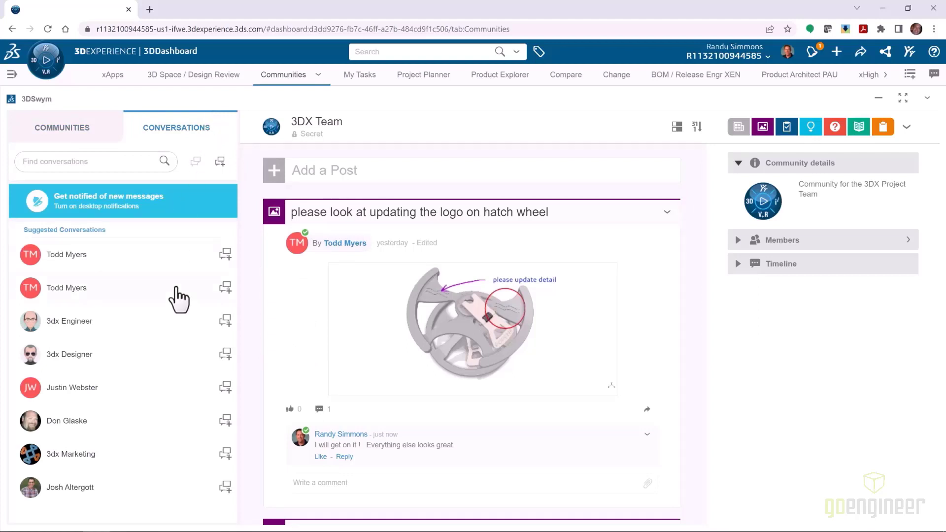
pyautogui.click(61, 127)
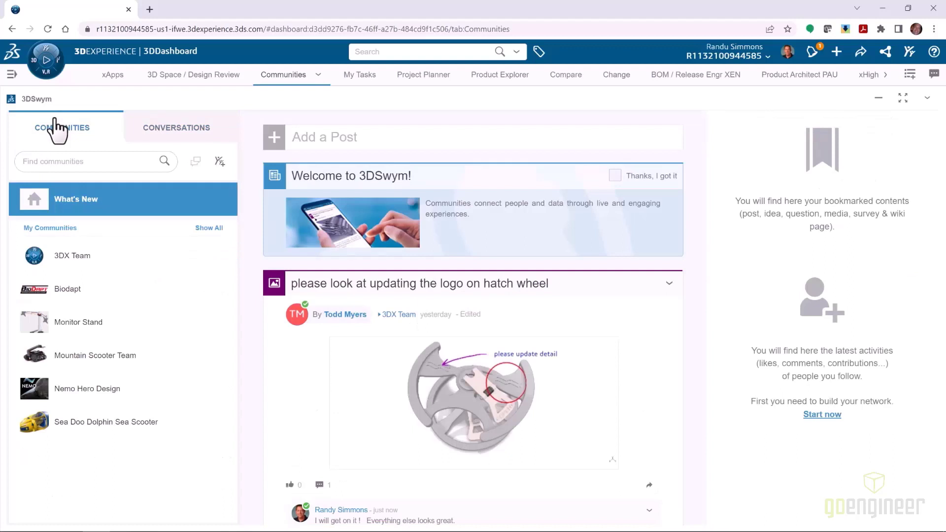
pyautogui.click(72, 256)
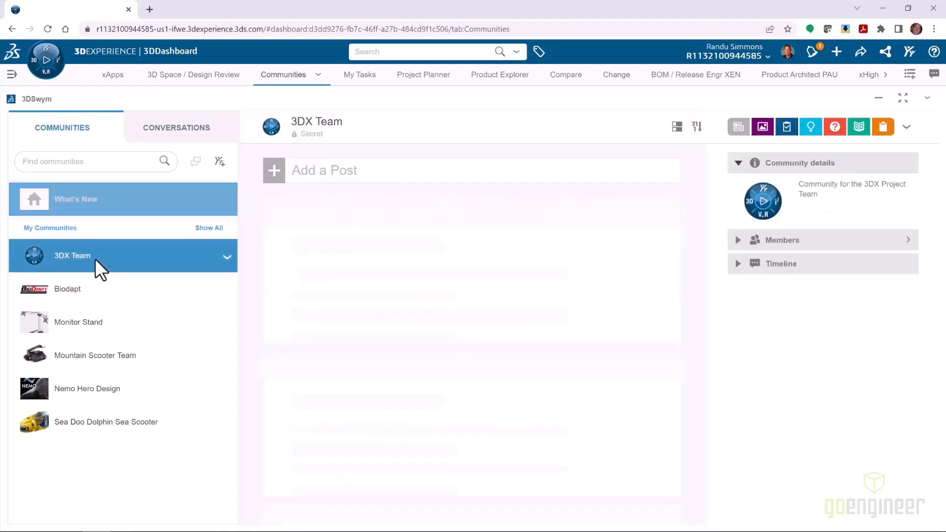
pyautogui.click(72, 255)
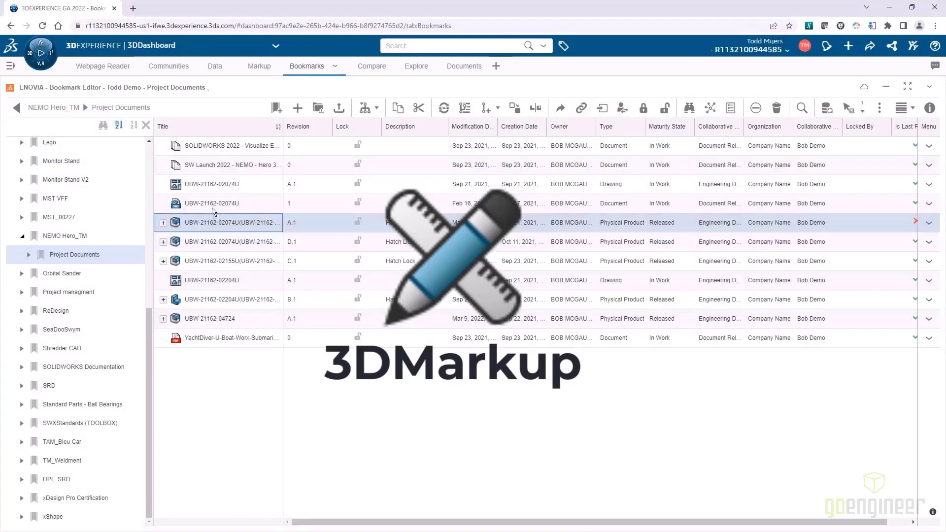
pyautogui.click(259, 66)
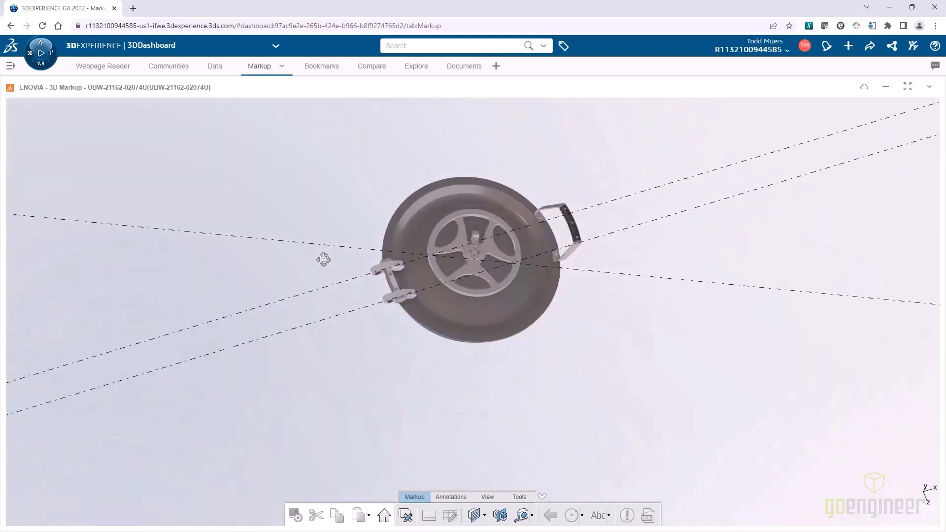
pyautogui.click(529, 46)
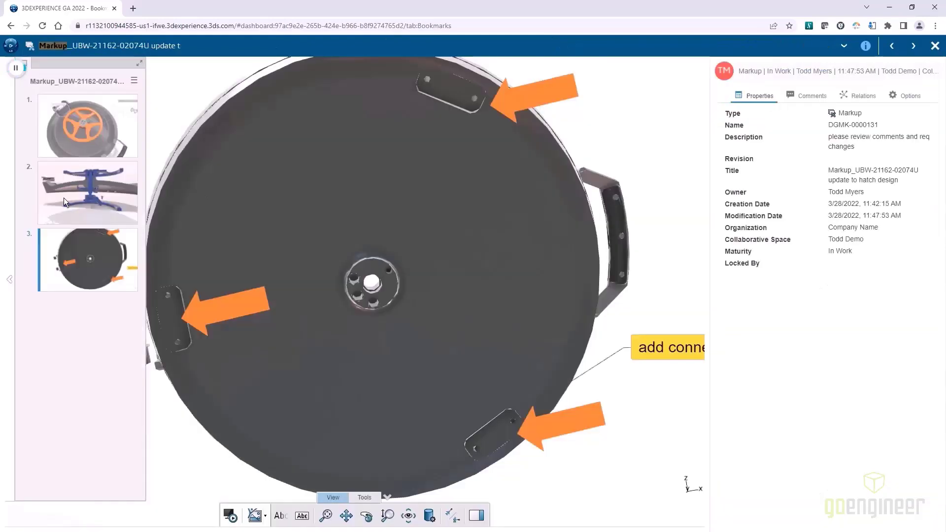
pyautogui.click(87, 192)
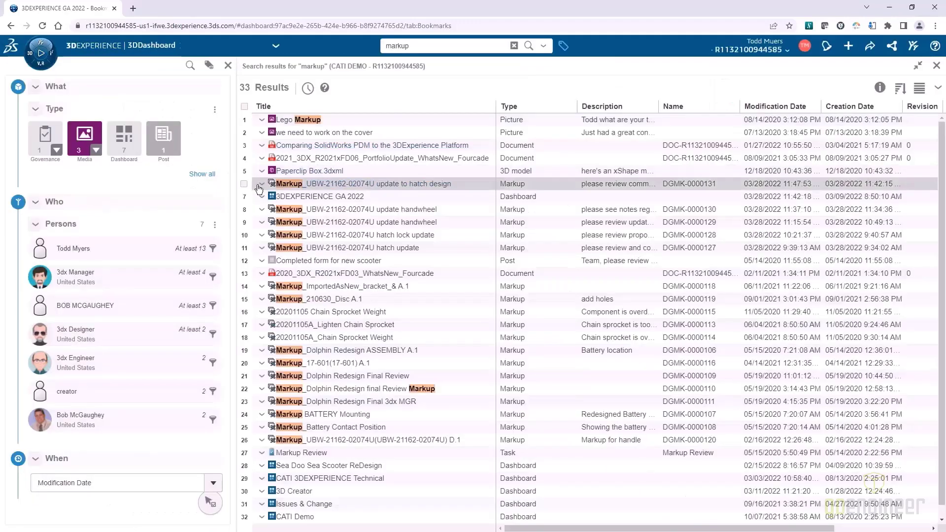
pyautogui.doubleClick(363, 183)
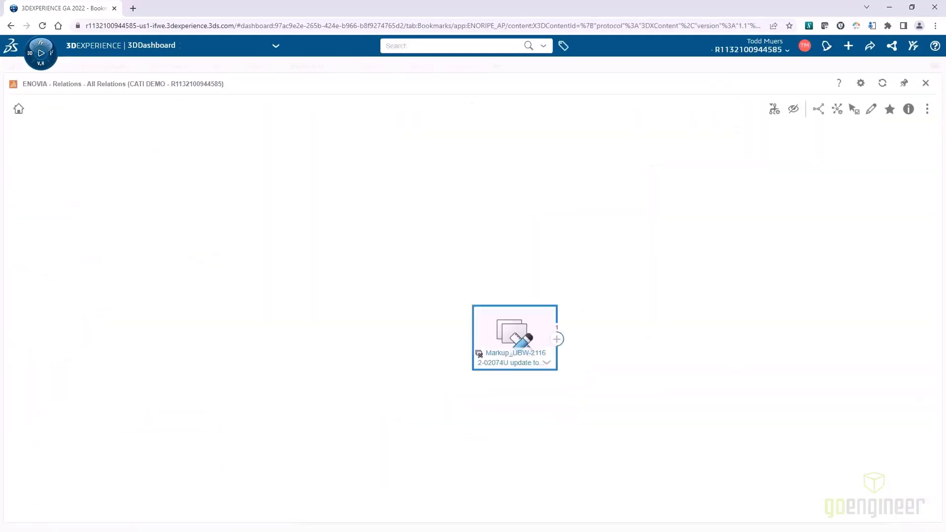
pyautogui.click(556, 338)
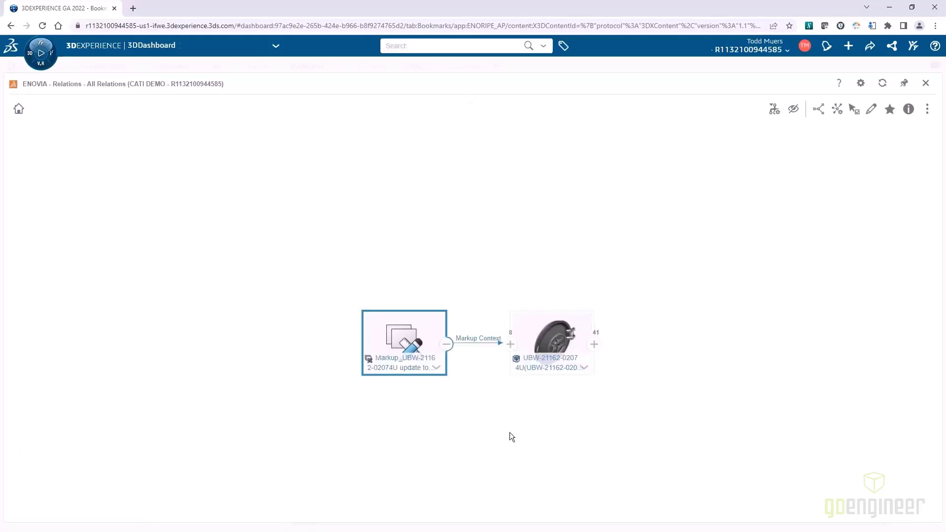
pyautogui.click(593, 344)
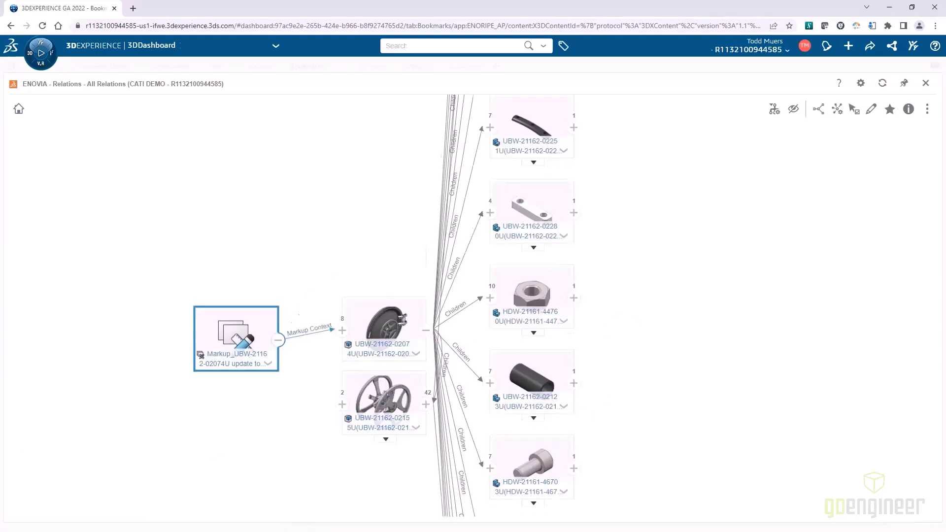
pyautogui.doubleClick(236, 339)
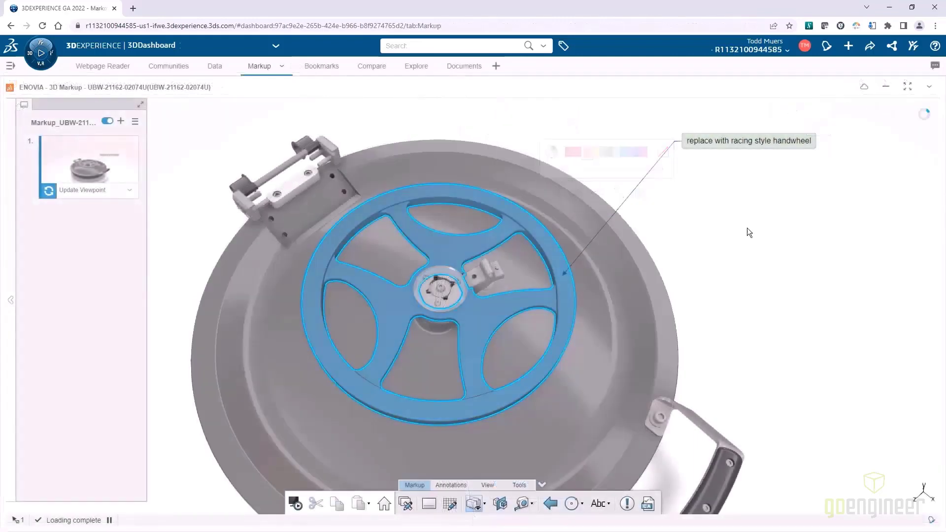
# Browse the lid markup slides to the connector-rods view, starting and cancelling a New Issue along the way.
pyautogui.click(598, 504)
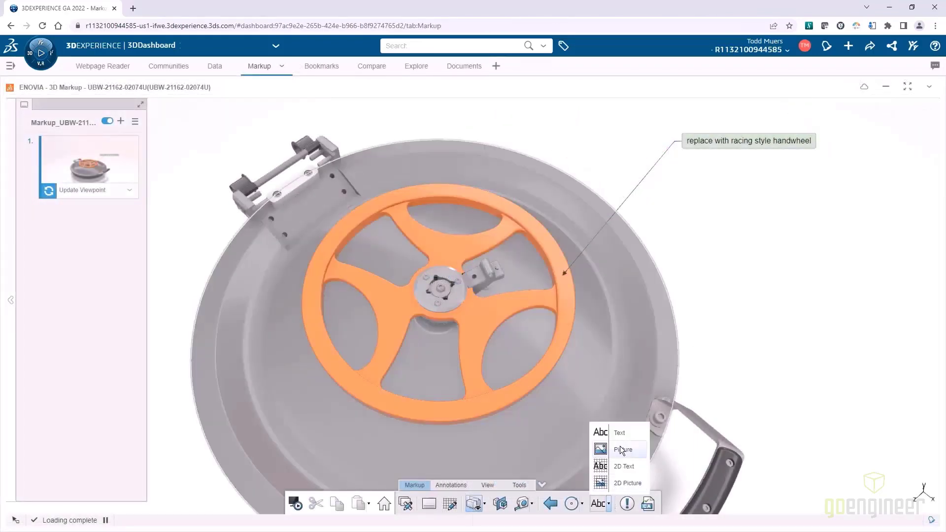
pyautogui.click(623, 449)
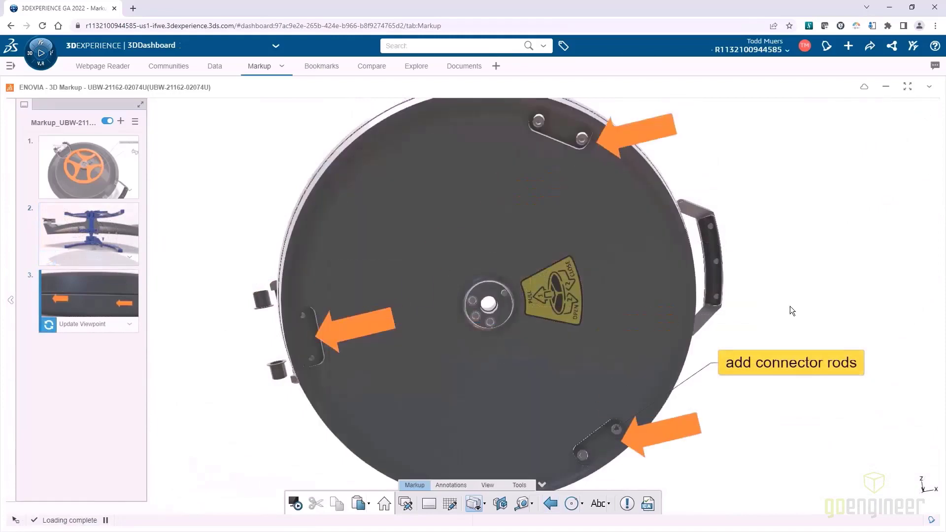
pyautogui.click(627, 503)
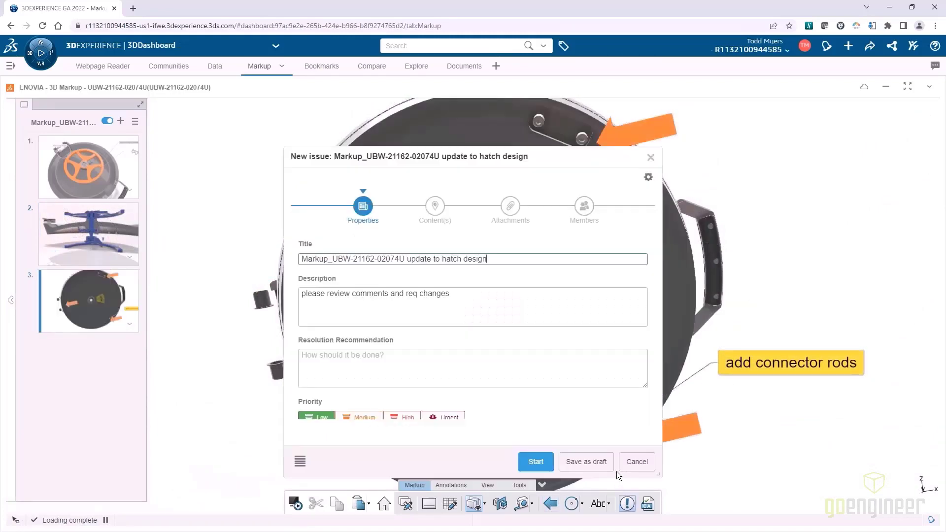
pyautogui.click(635, 462)
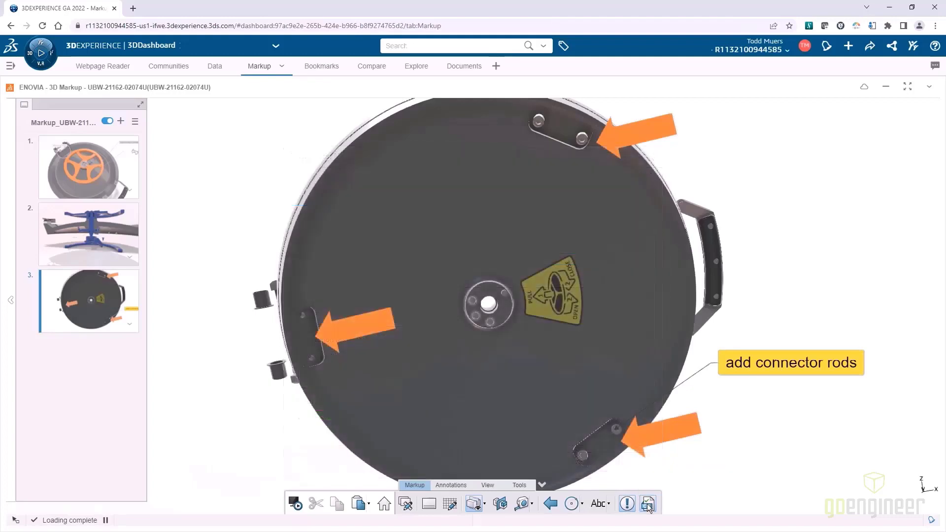
pyautogui.click(647, 504)
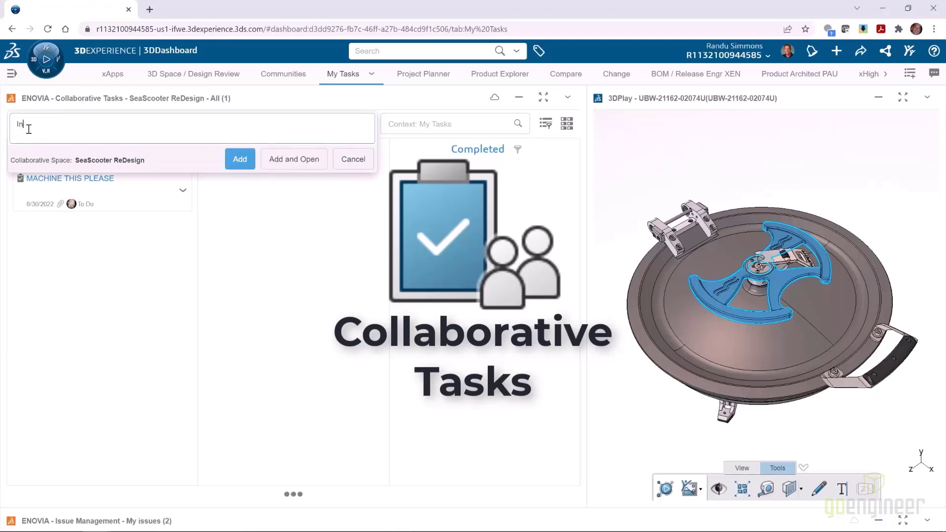
# Add the 'Investigate the potential d...' hatch lock task to the board and start its description.
pyautogui.write('Investigate the potential d')
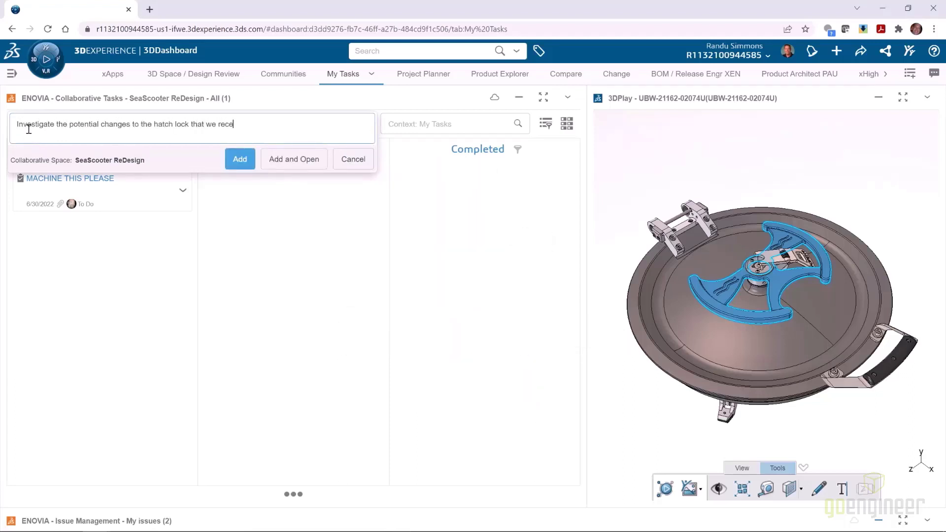
pyautogui.click(240, 159)
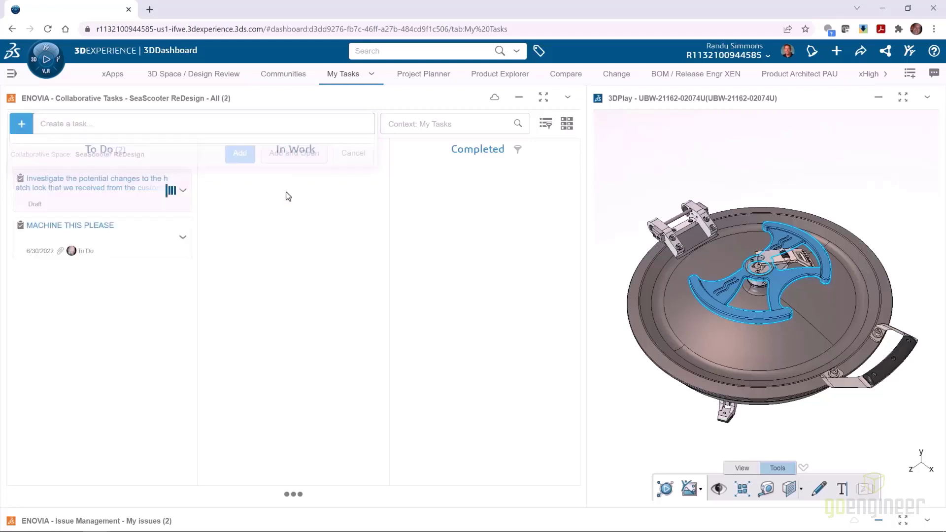
pyautogui.click(97, 183)
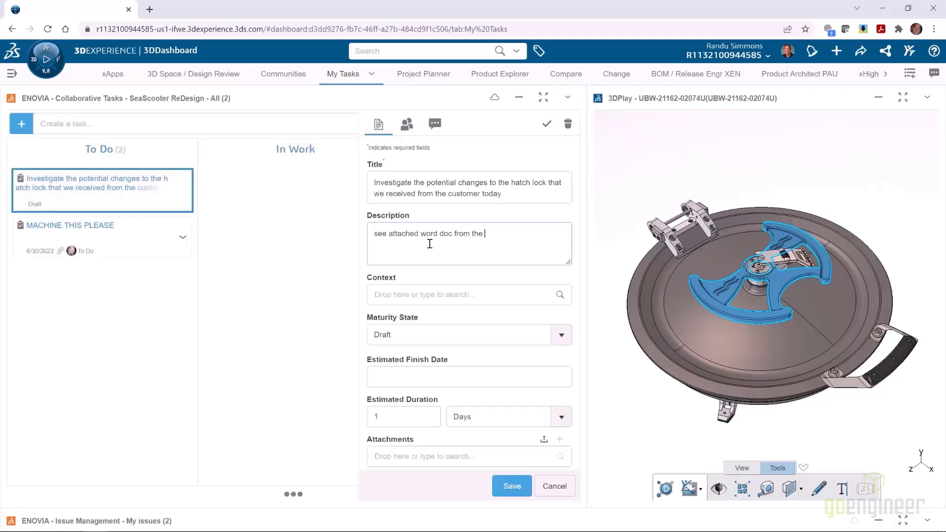
pyautogui.click(470, 377)
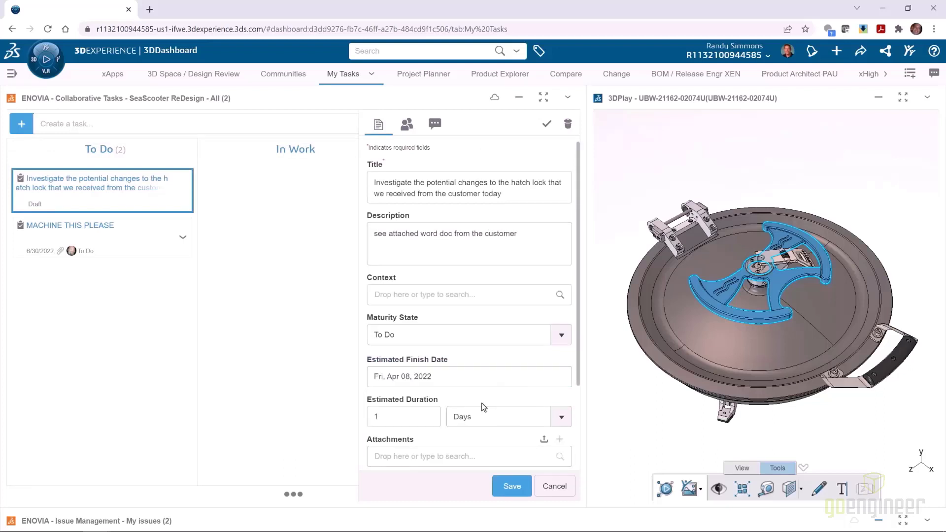
pyautogui.scroll(-3)
pyautogui.write('hatch')
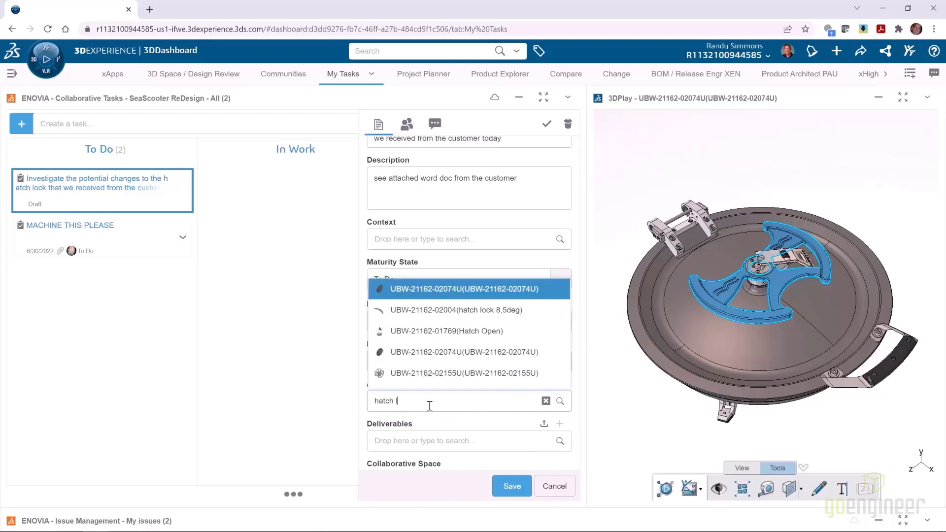
pyautogui.write('lock')
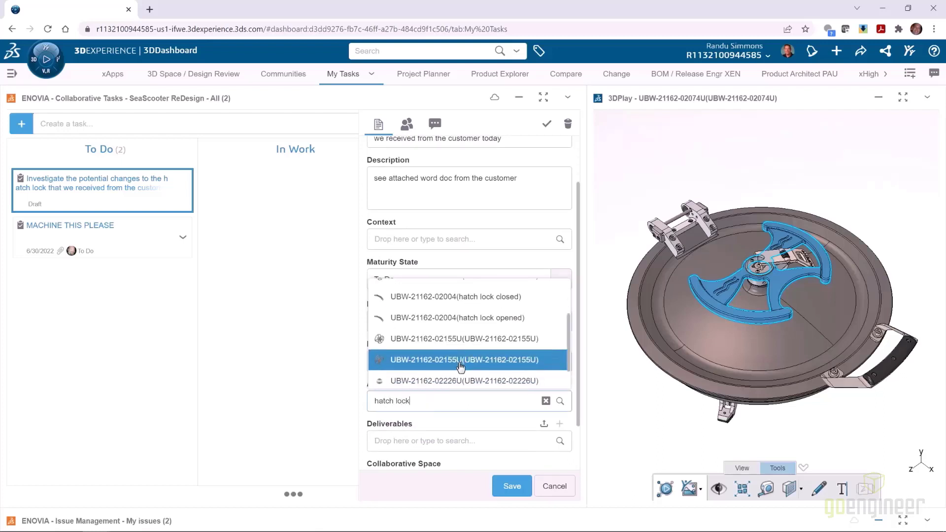
pyautogui.click(463, 360)
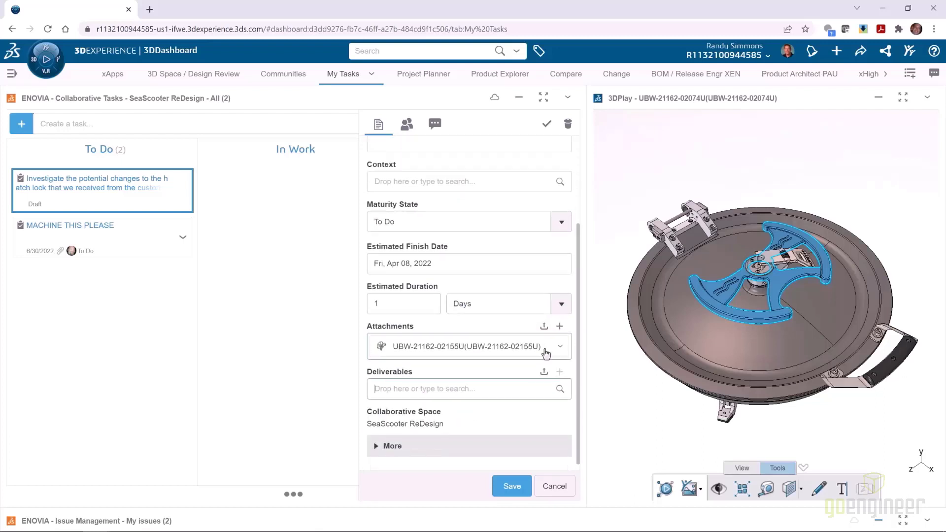
pyautogui.write('hatch lock')
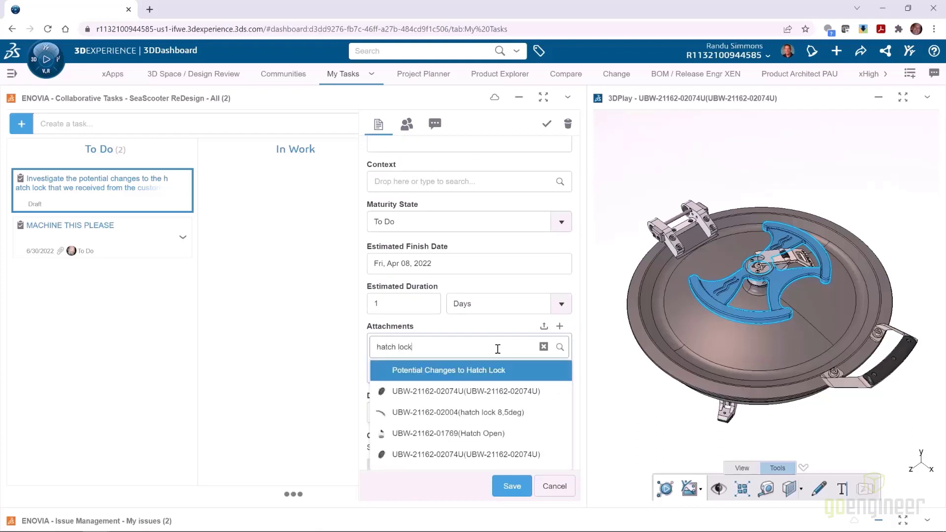
pyautogui.click(449, 370)
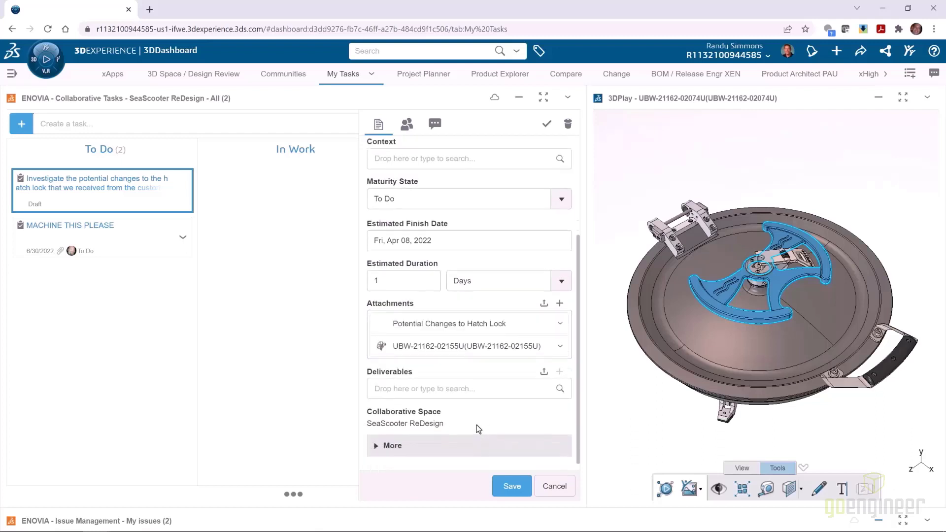
pyautogui.moveTo(473, 426)
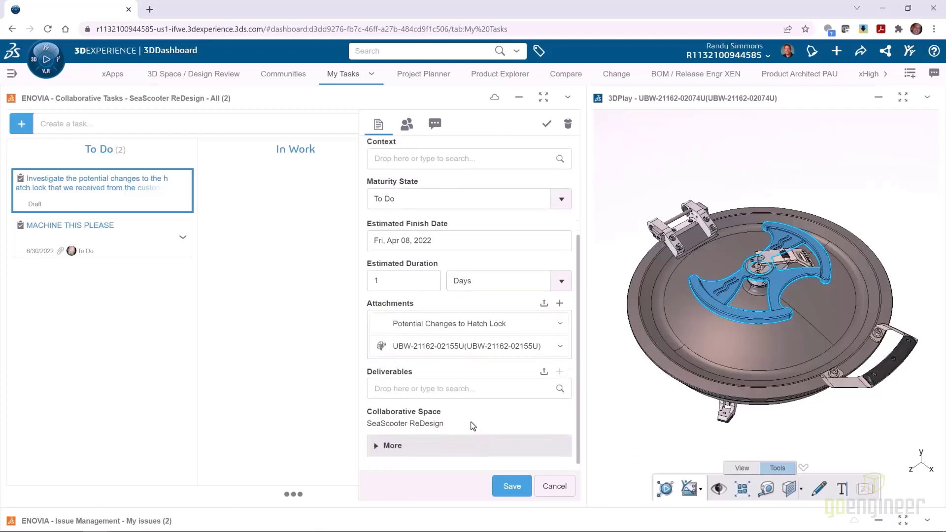
# Assign the task to Todd through its Members settings.
pyautogui.click(407, 124)
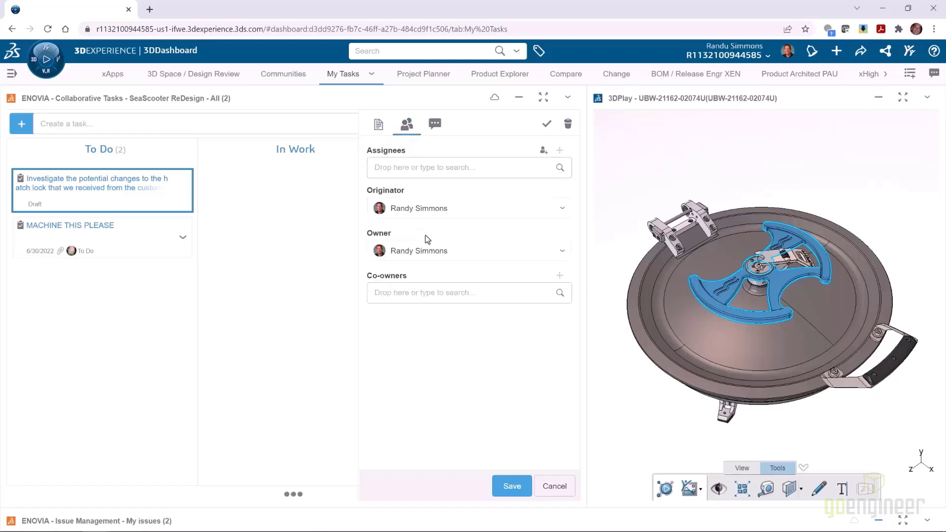
pyautogui.write('todd')
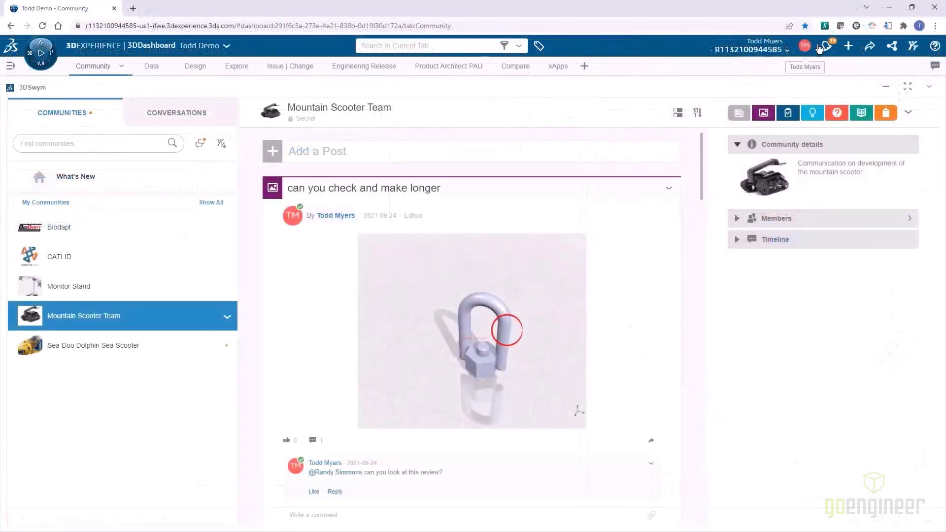
# Reach the hatch lock task from its assignment notification and post the approval comment on it.
pyautogui.click(827, 47)
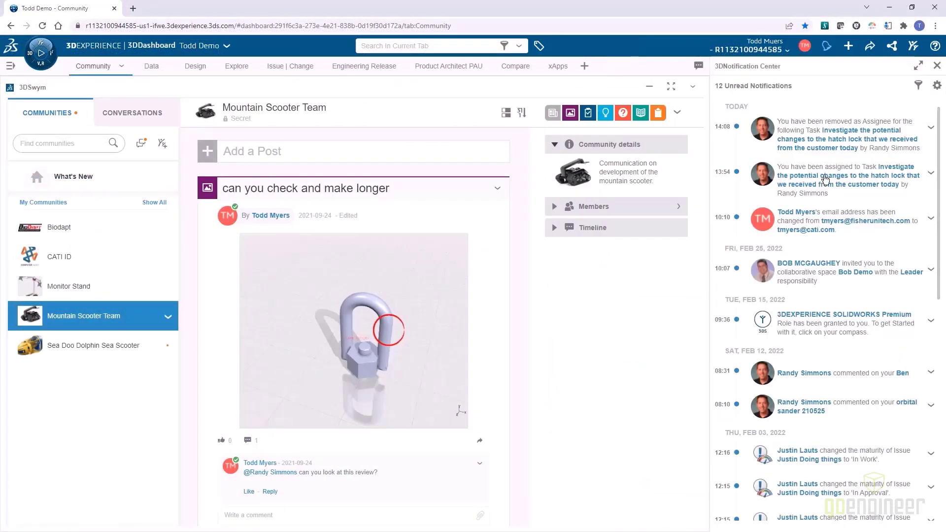
pyautogui.click(845, 175)
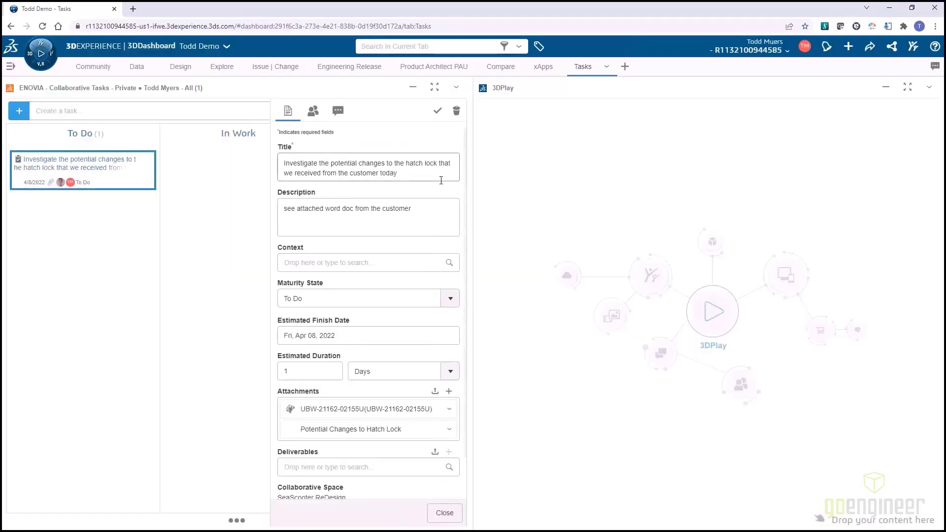
pyautogui.moveTo(420, 415)
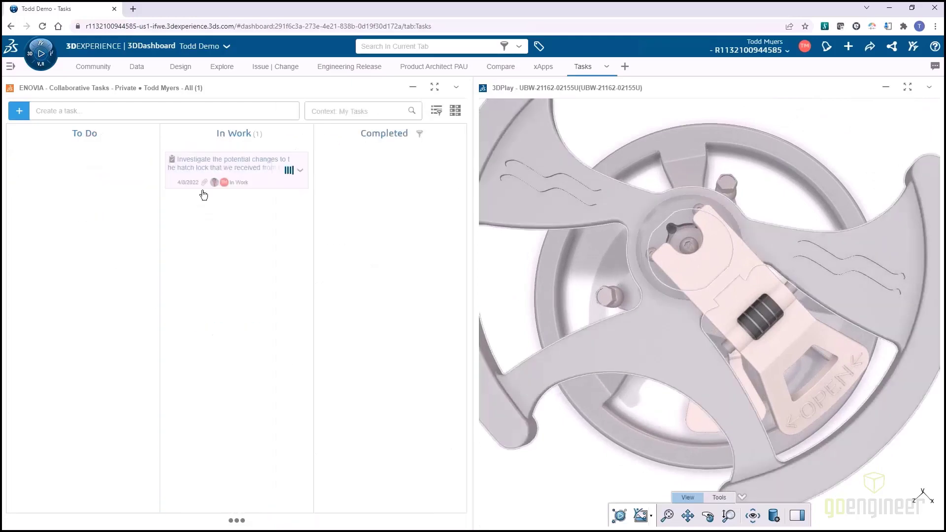
pyautogui.moveTo(257, 194)
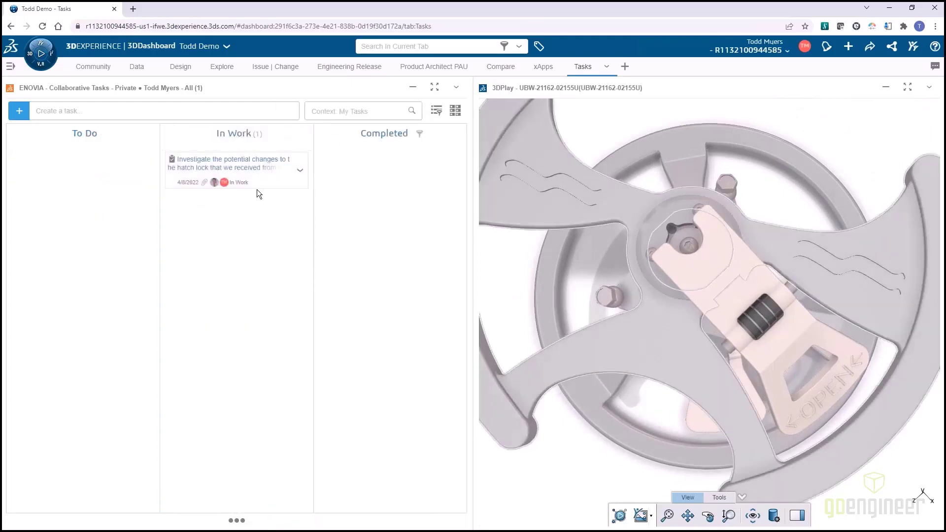
pyautogui.click(233, 163)
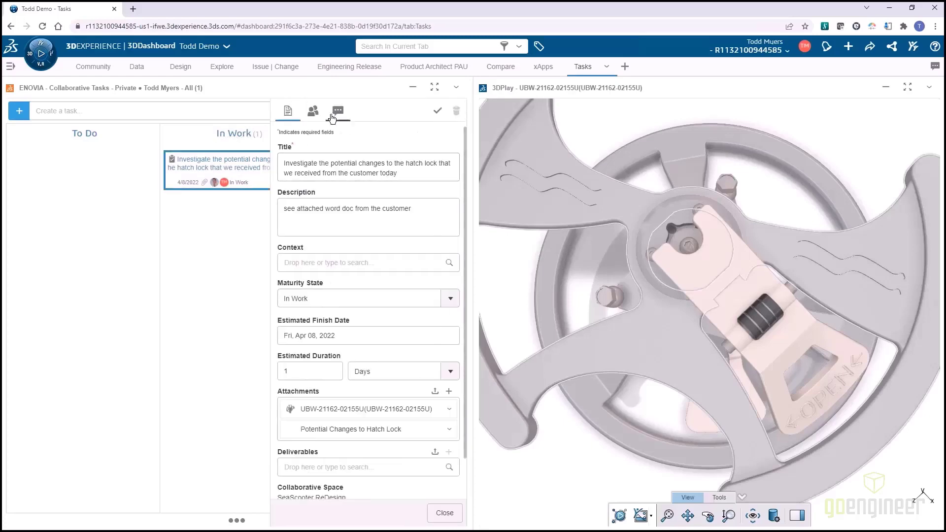
pyautogui.click(337, 111)
pyautogui.write('Looks good. I think those changes can be made.')
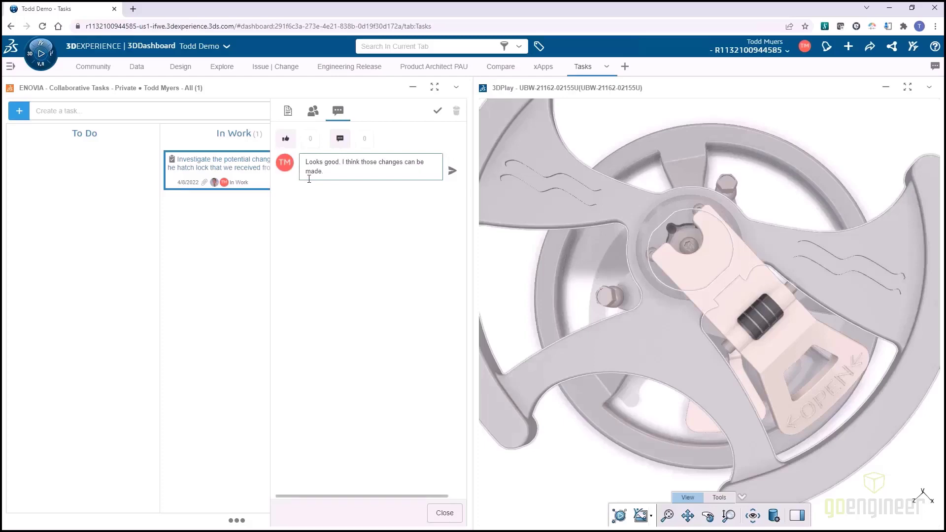
pyautogui.click(452, 171)
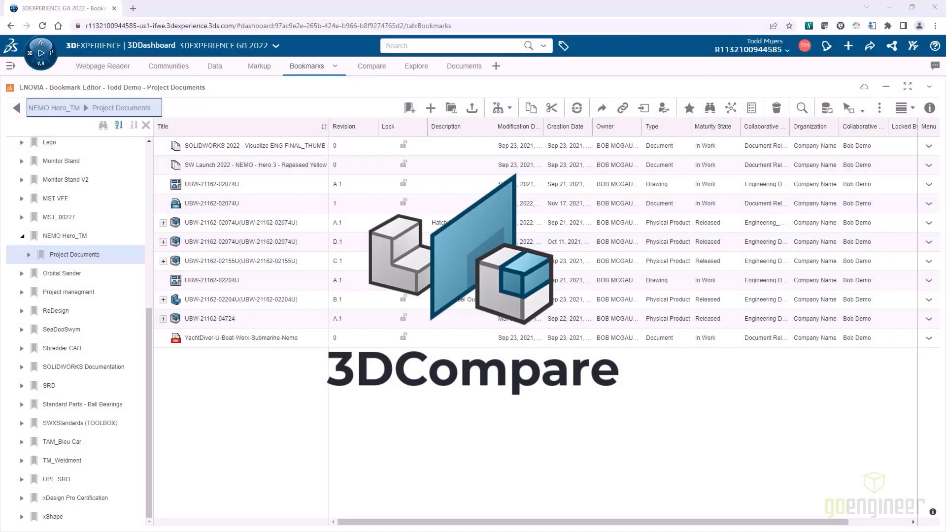
# Compare hatch lid revision D.1 against A.1, scrolling both trees and reviewing the Properties differences.
pyautogui.click(356, 66)
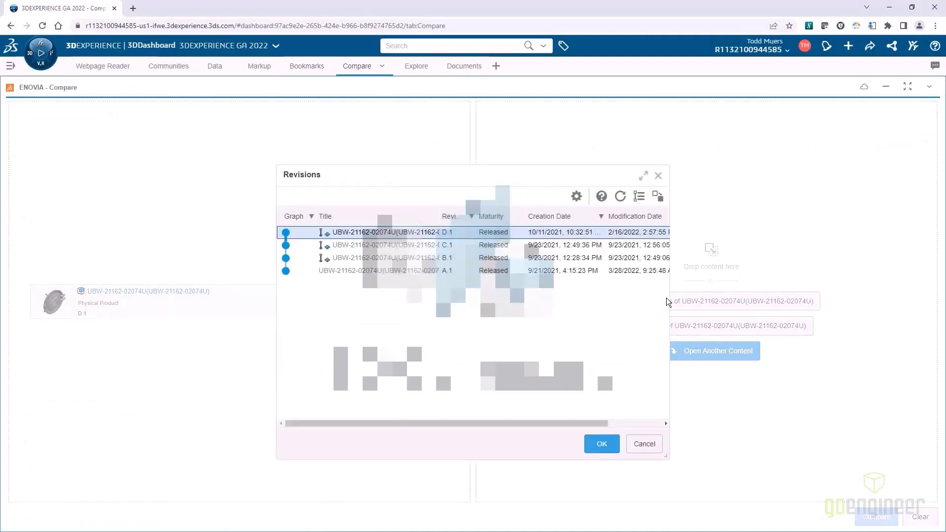
pyautogui.click(602, 444)
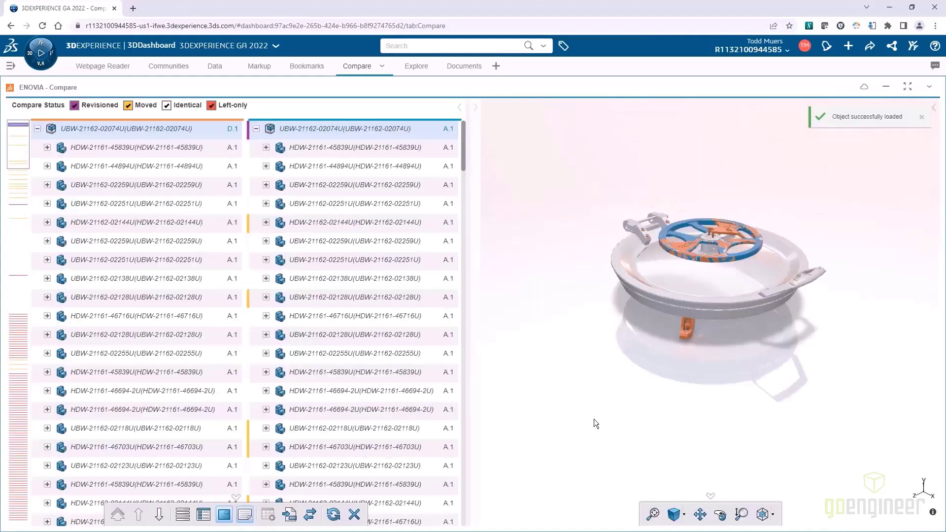
pyautogui.scroll(-3)
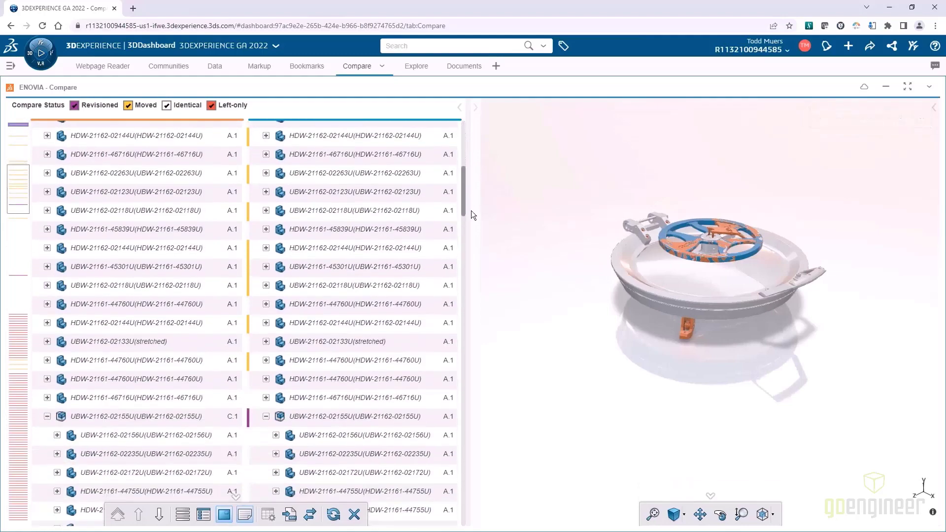
pyautogui.scroll(-3)
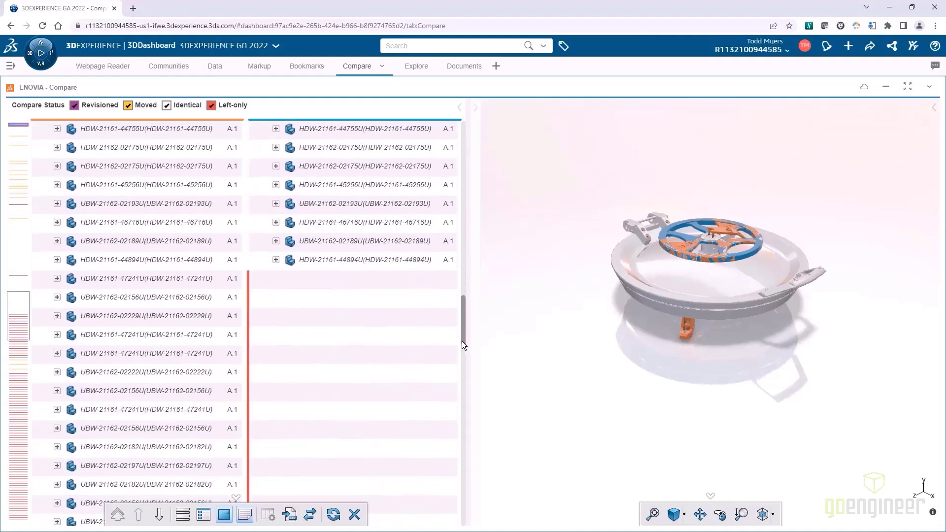
pyautogui.scroll(-3)
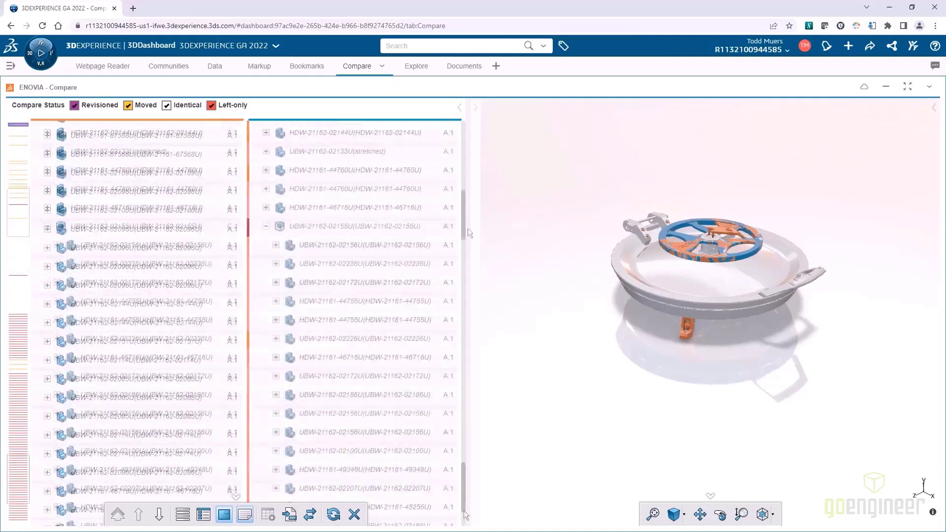
pyautogui.scroll(3)
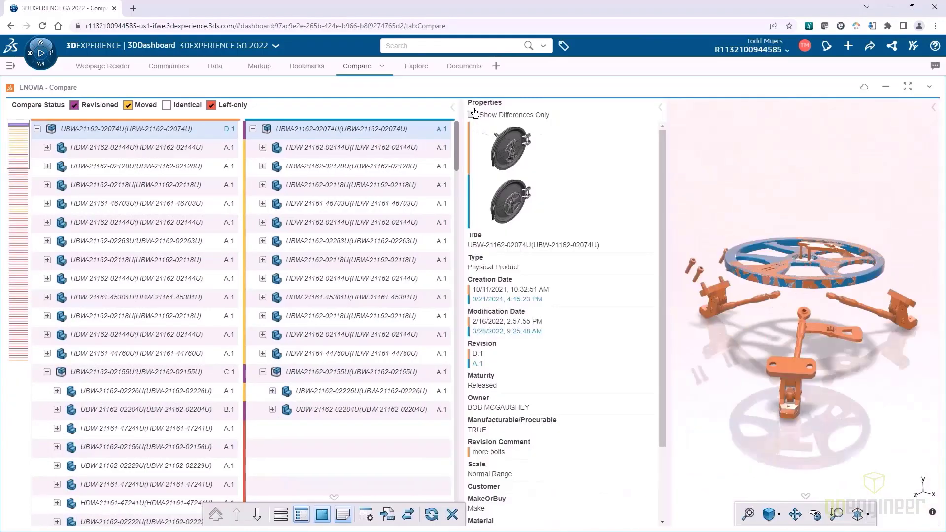
pyautogui.scroll(-3)
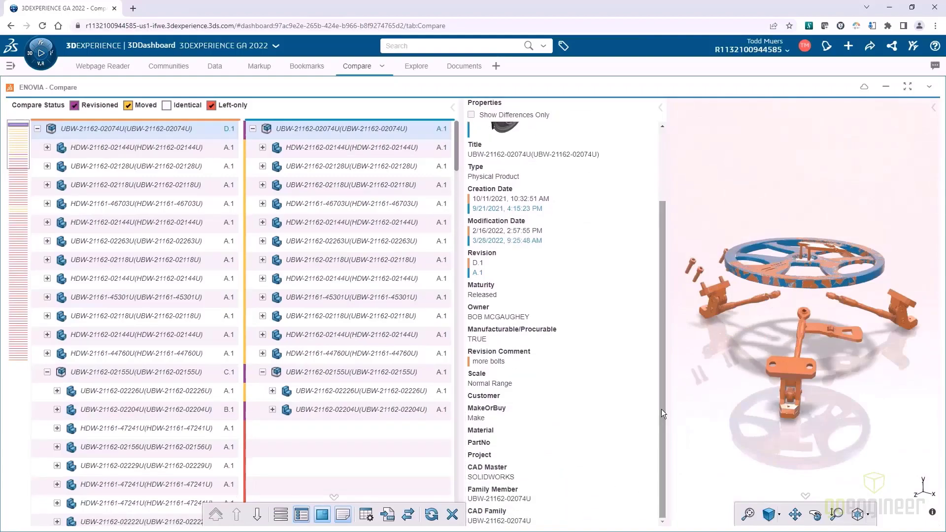
pyautogui.click(482, 74)
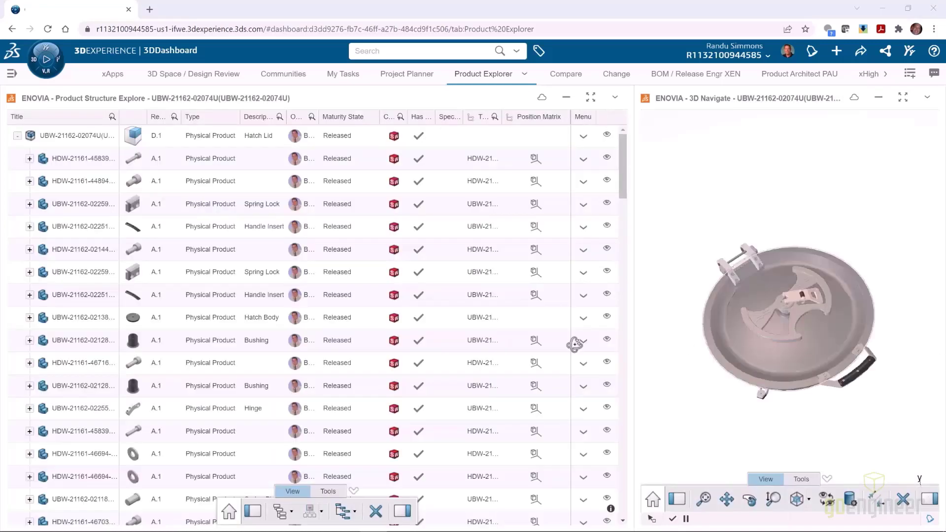
# Highlight the Hinge and the Hatch Body in the 3D view from the structure tree.
pyautogui.click(84, 408)
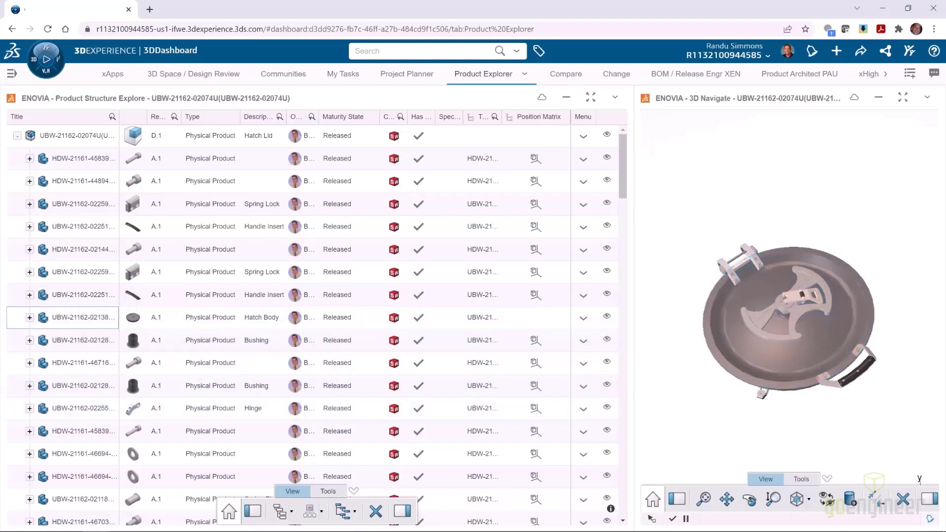
pyautogui.click(327, 491)
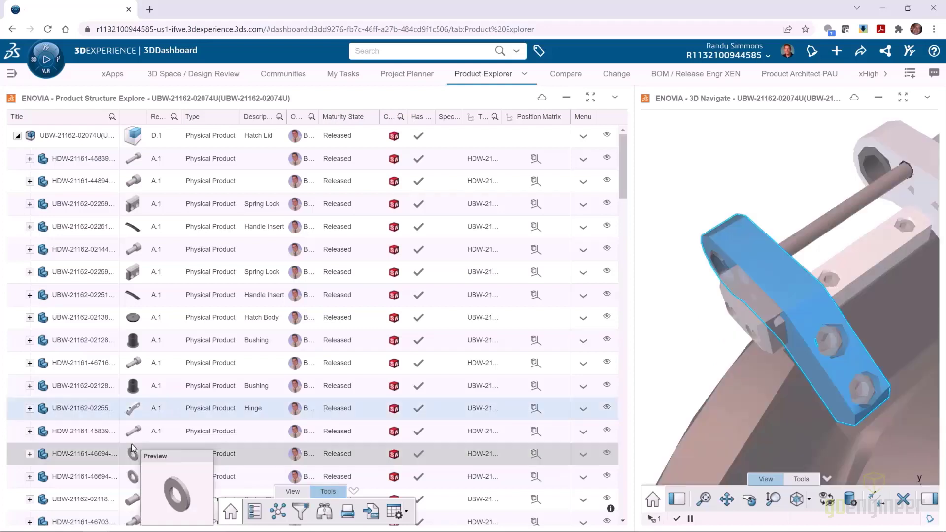
pyautogui.moveTo(131, 363)
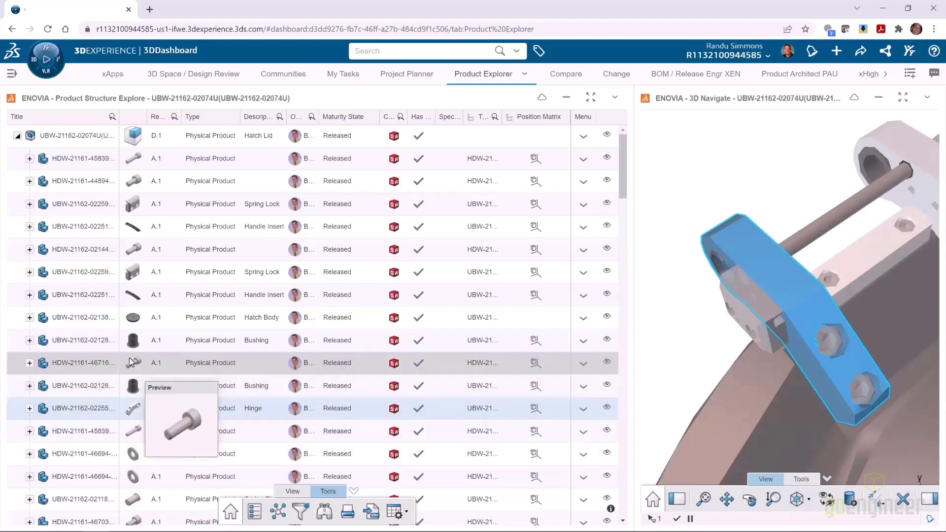
pyautogui.moveTo(135, 213)
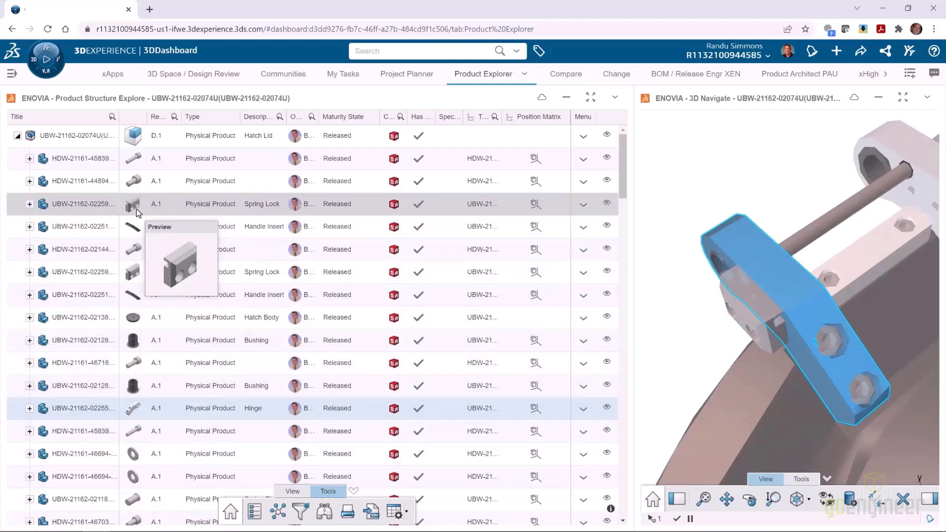
pyautogui.click(85, 408)
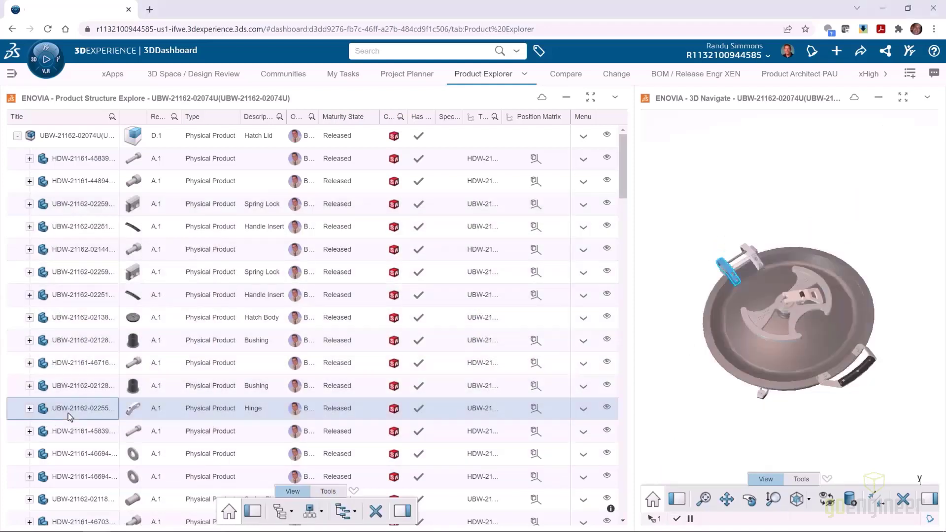
pyautogui.click(82, 316)
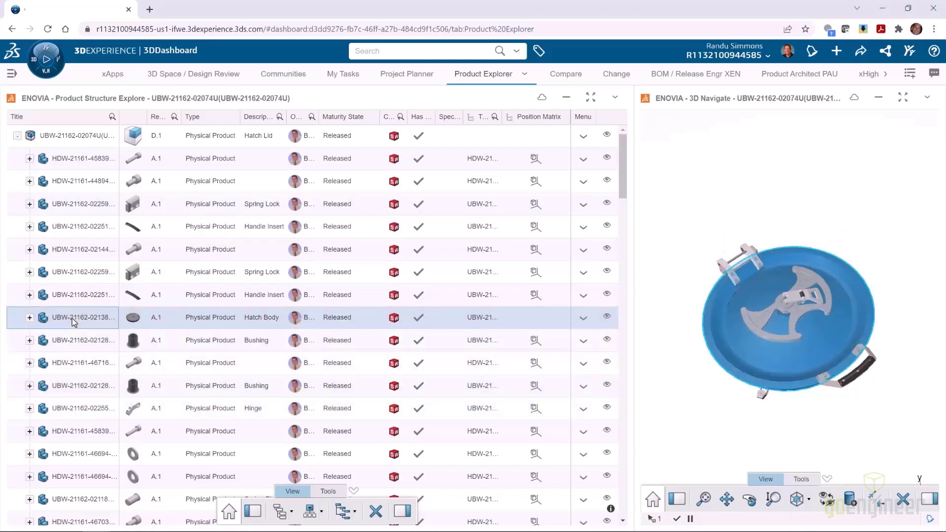
# Find part 0209 via Tools > Find and focus the 3D view on it, then bring up the Hinge's actions.
pyautogui.click(327, 491)
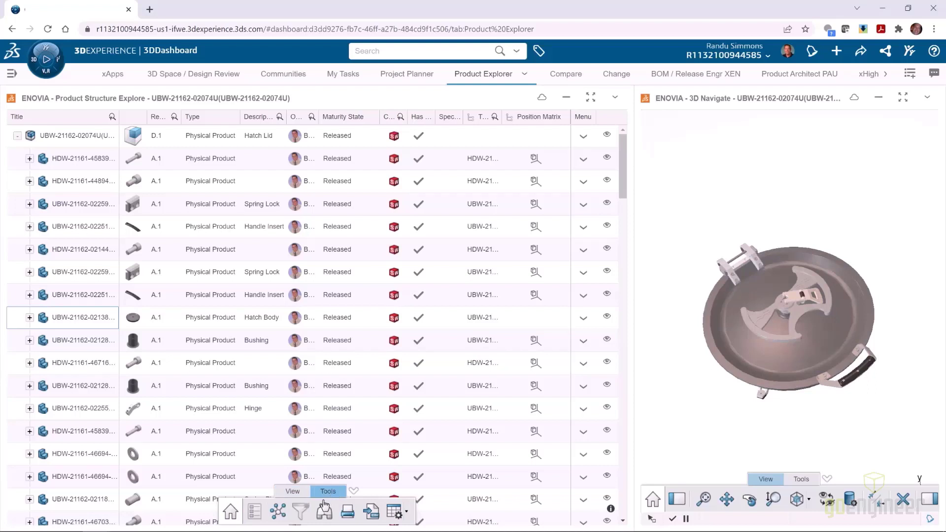
pyautogui.click(324, 512)
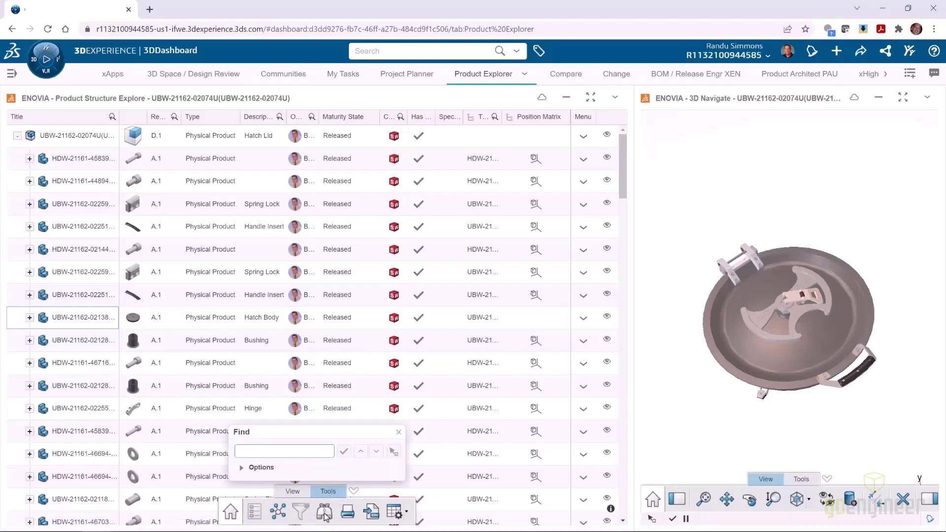
pyautogui.write('0209')
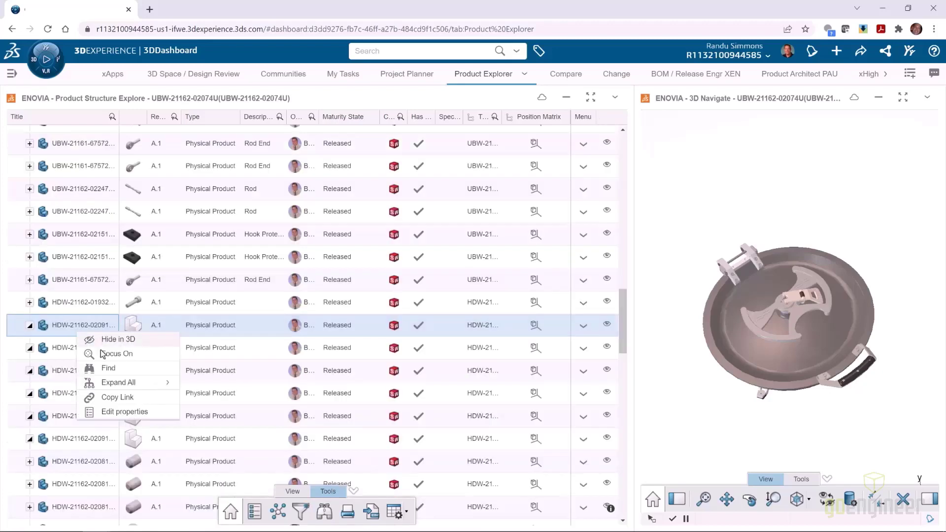
pyautogui.click(118, 383)
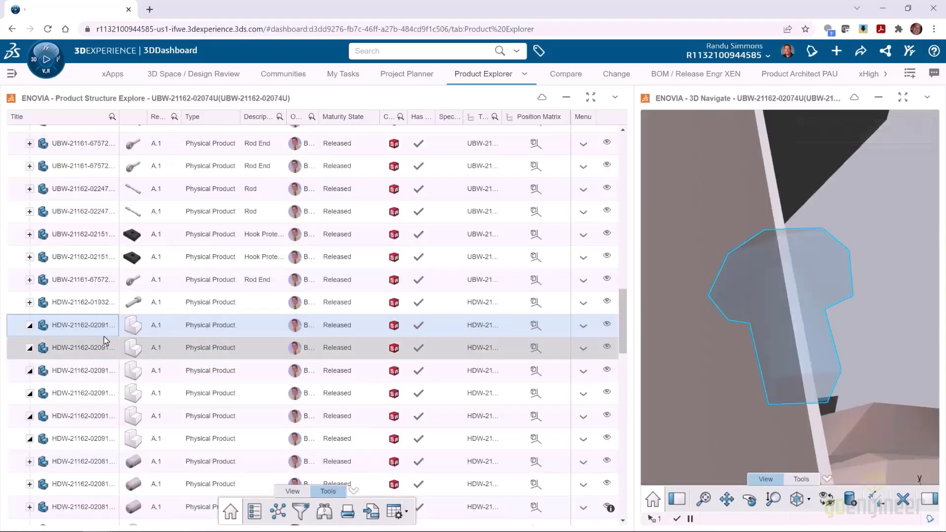
pyautogui.scroll(3)
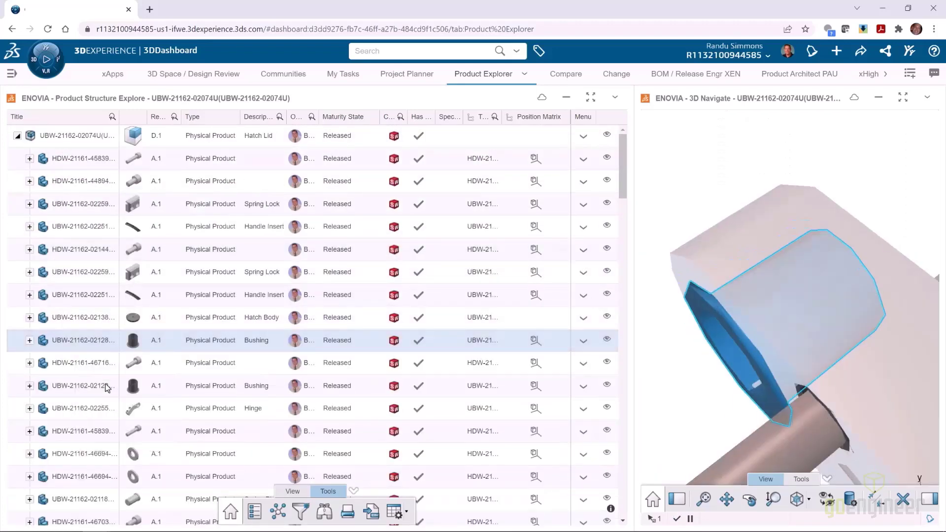
pyautogui.rightClick(85, 408)
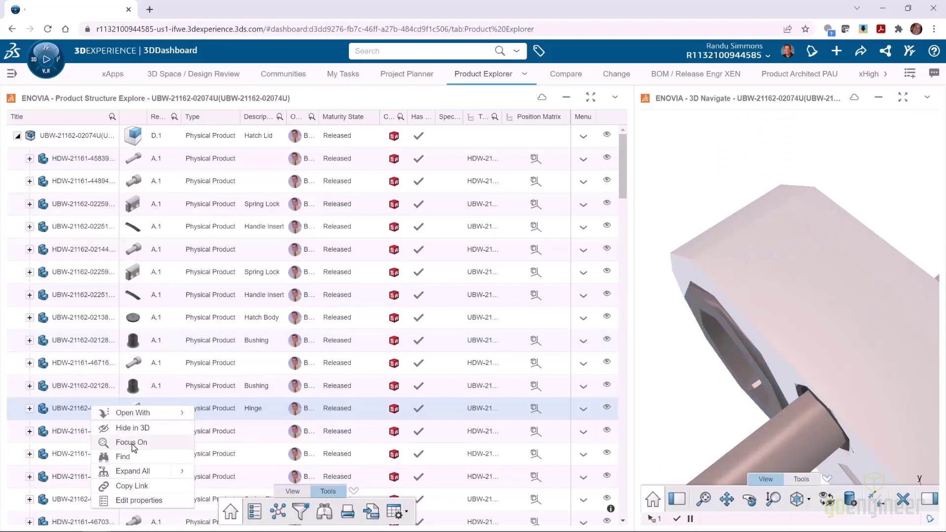
# Show the Hinge part's properties with material 3.3547 (EN-AW 5083), then return to the Design Review dashboard.
pyautogui.click(139, 500)
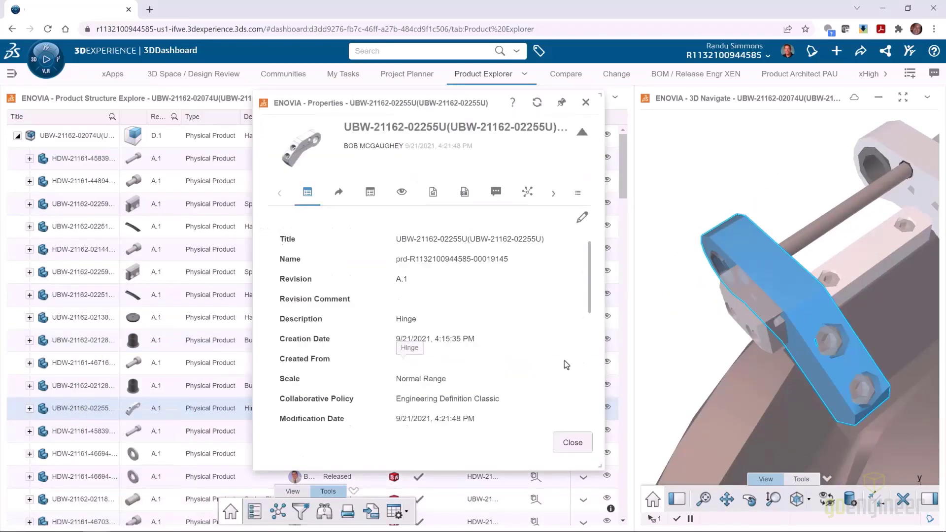
pyautogui.scroll(-3)
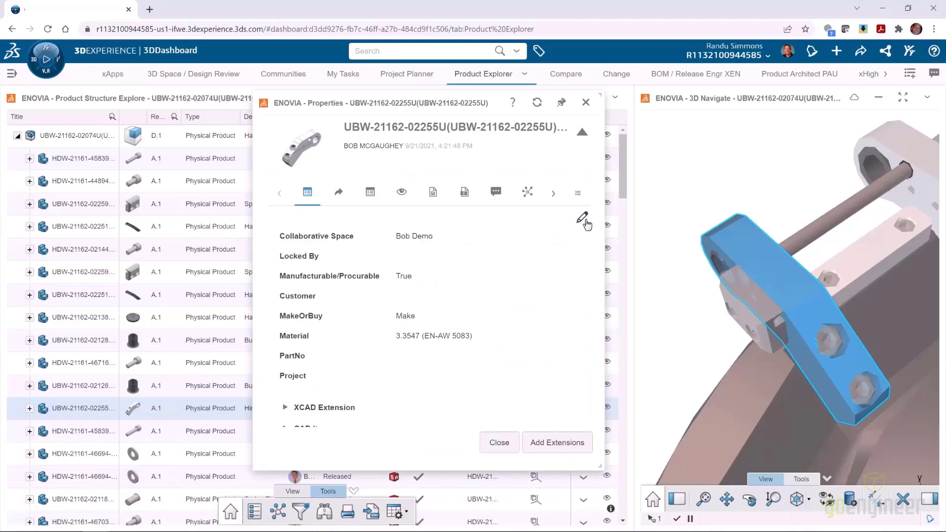
pyautogui.click(194, 74)
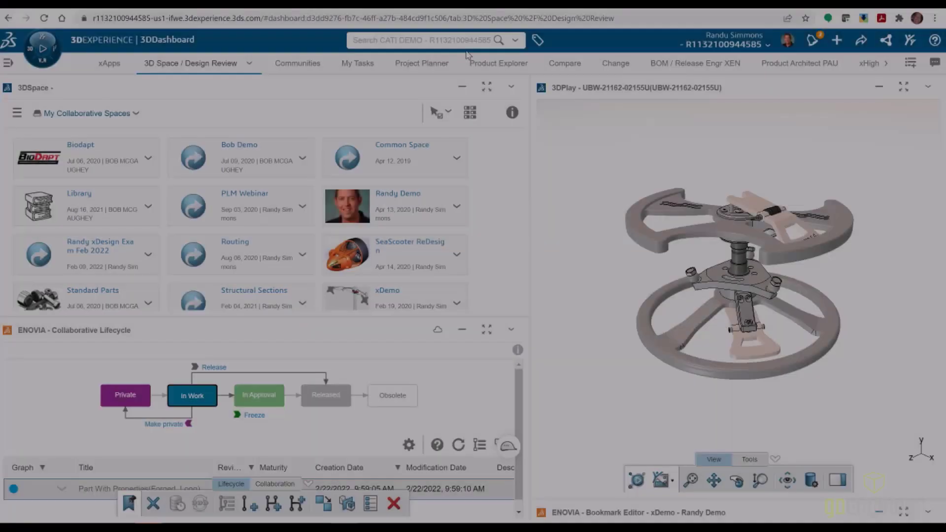